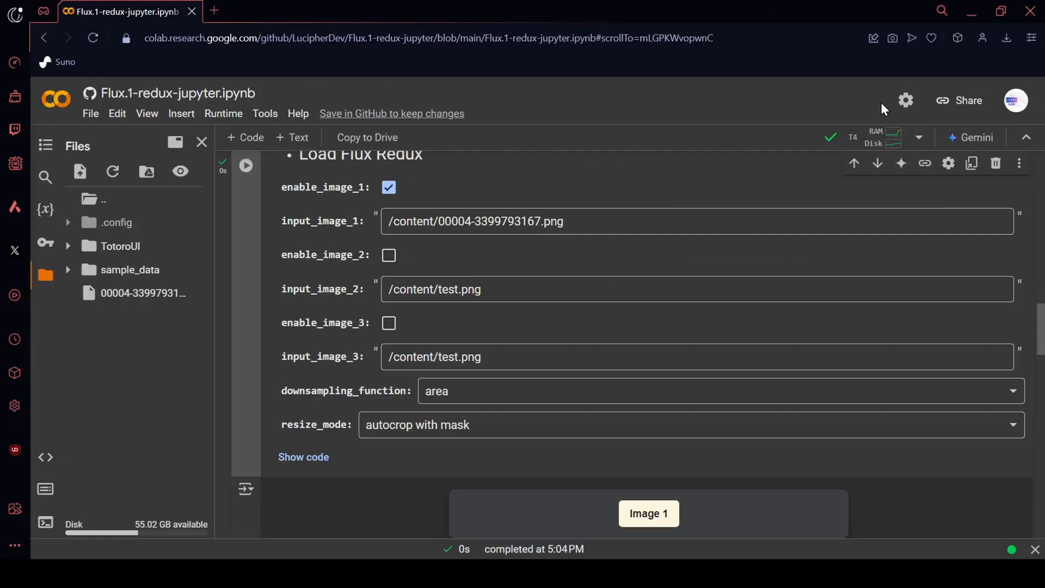
Step: Paint a mask over part of the Flux Redux reference image
{"action": "left_click", "coordinate": [647, 513]}
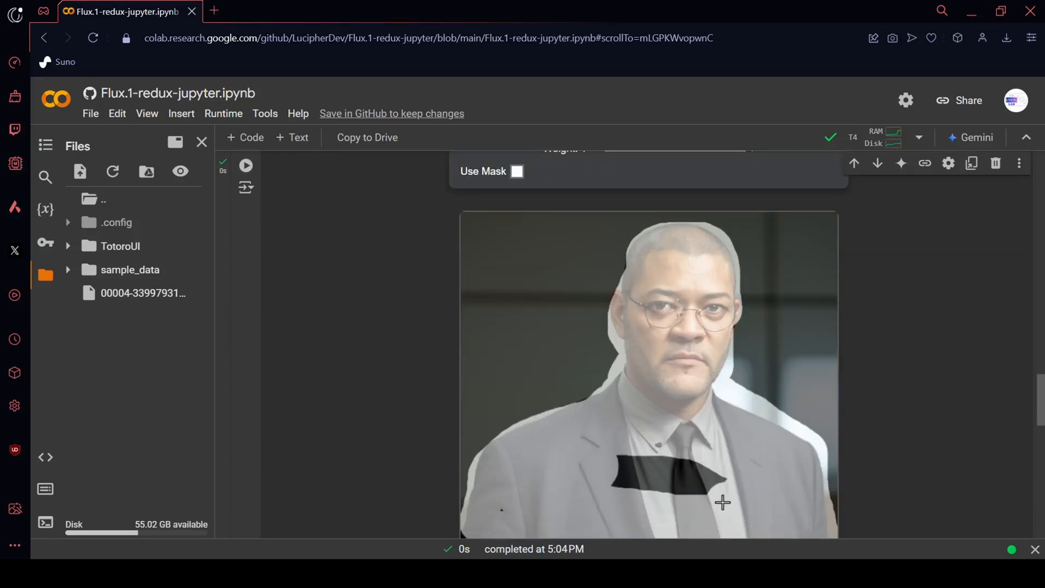
{"action": "left_click", "coordinate": [516, 171]}
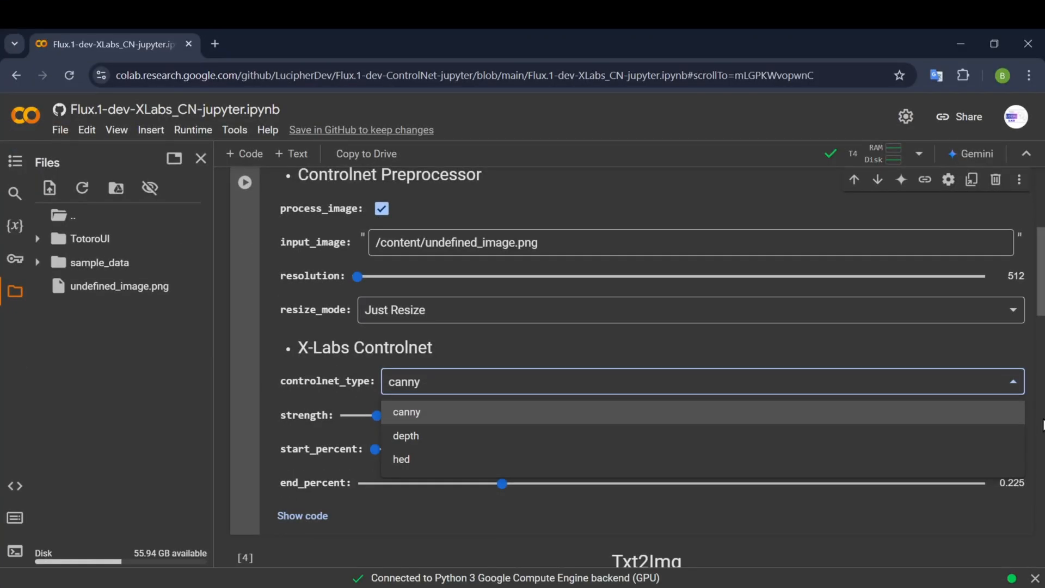
Step: Keep canny as the ControlNet type and enter the Txt2Img prompt 'a training running on a railroad track'
{"action": "left_click", "coordinate": [406, 411]}
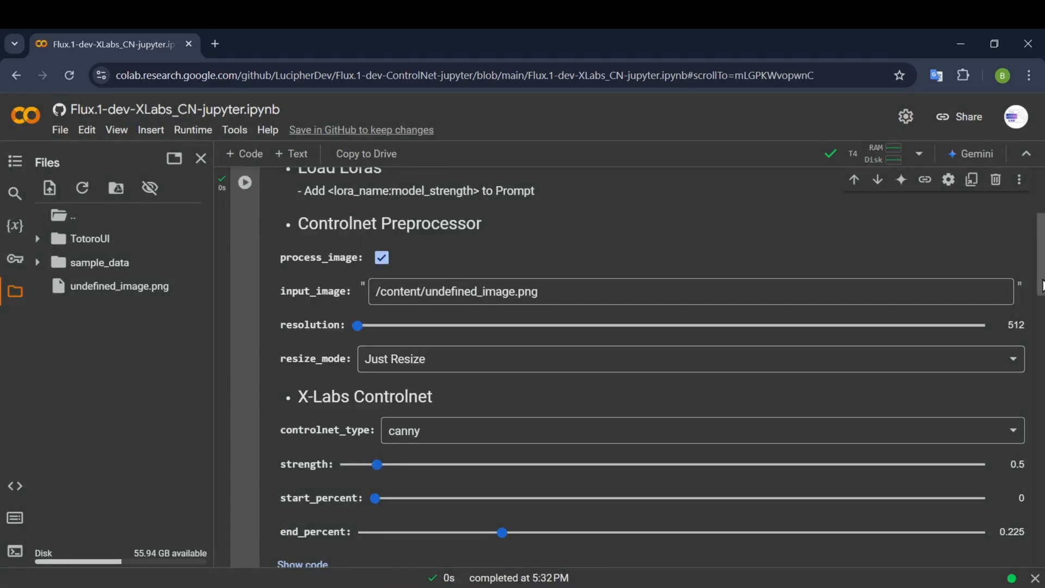
{"action": "scroll", "scroll_direction": "down", "scroll_amount": 3}
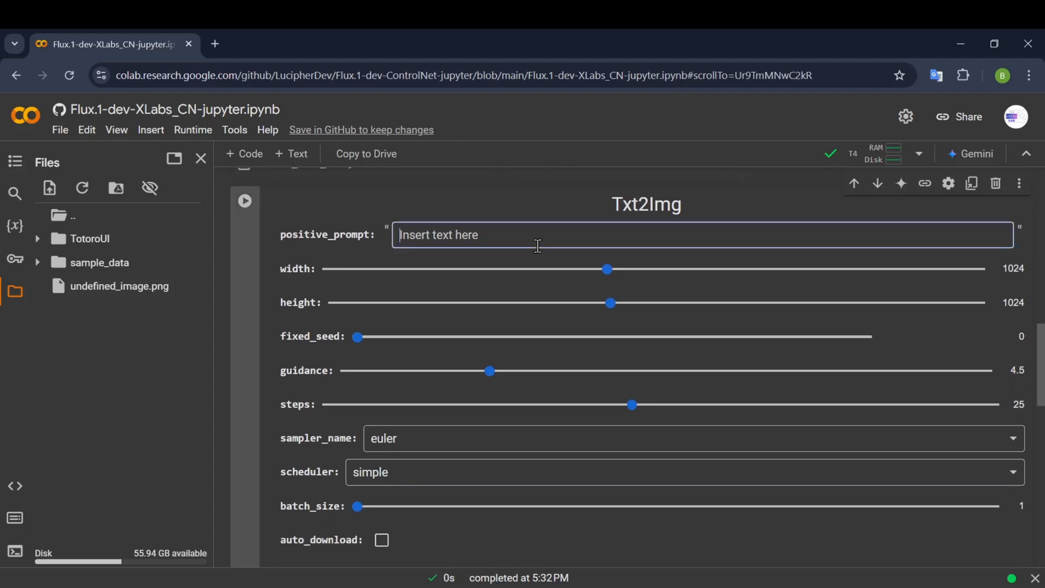
{"action": "type", "text": "a training running on"}
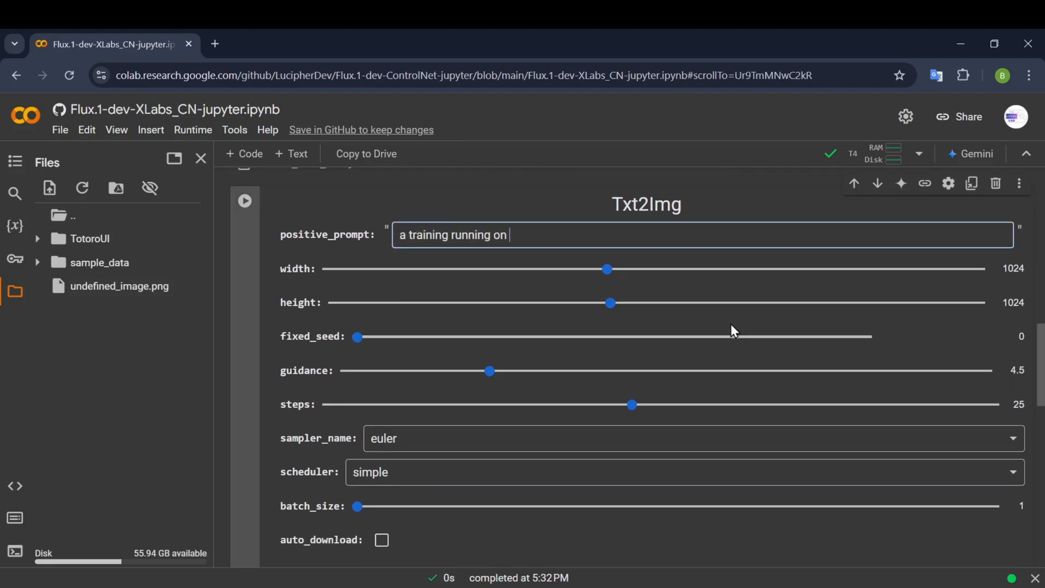
{"action": "type", "text": "a railroad track"}
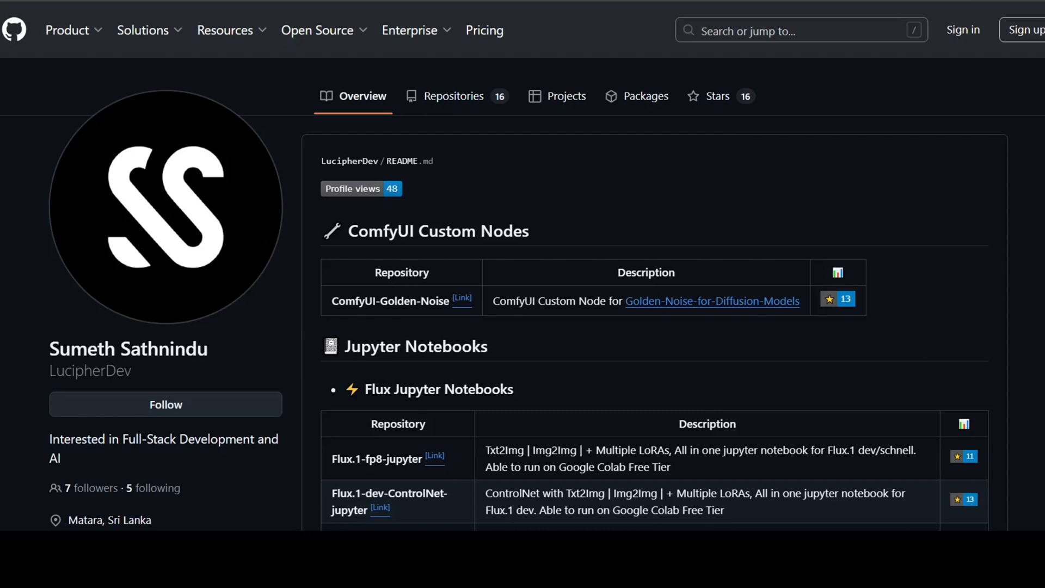
{"action": "scroll", "scroll_direction": "down", "scroll_amount": 3}
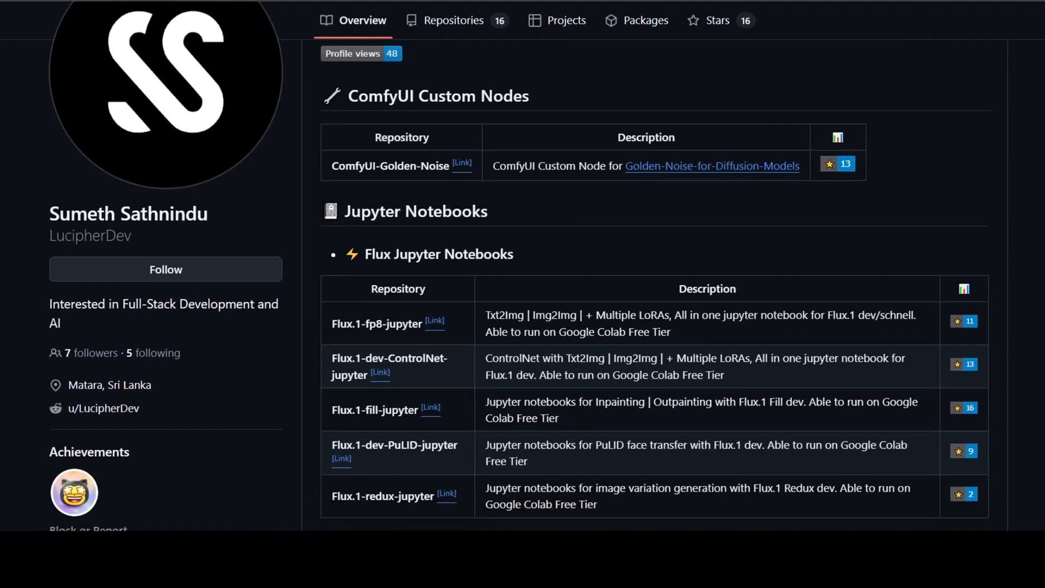
{"action": "scroll", "scroll_direction": "down", "scroll_amount": 3}
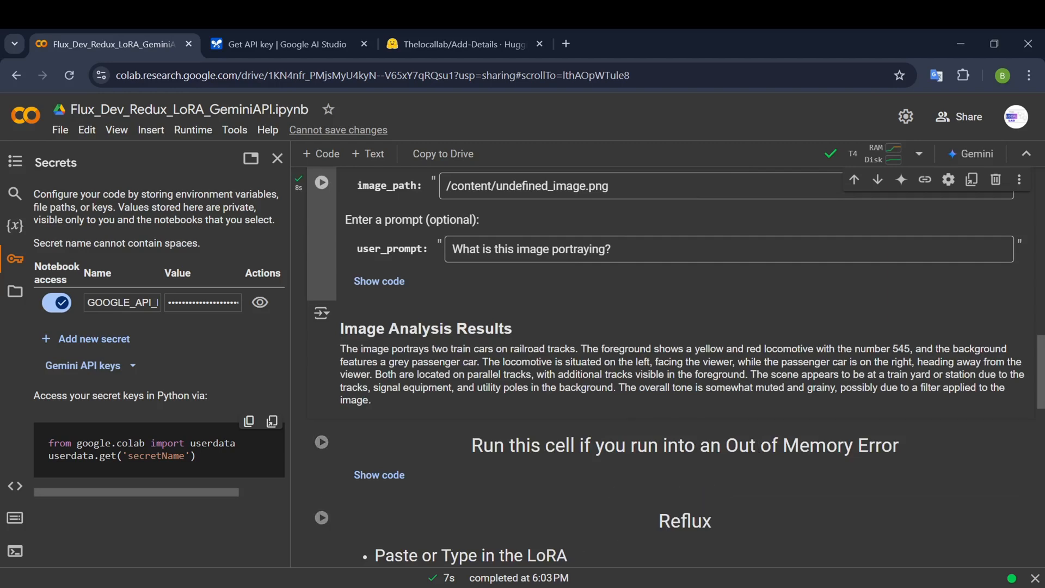
Step: Download the Thelocallab/Add-Details LoRA, mount Google Drive at /content/drive, and expand the drive folder
{"action": "left_click", "coordinate": [460, 44]}
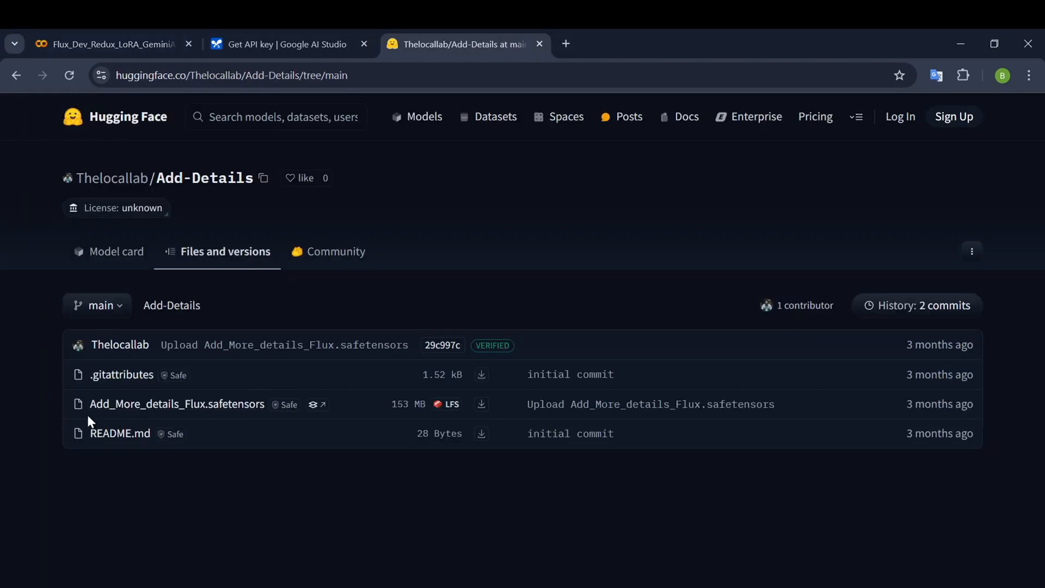
{"action": "mouse_move", "coordinate": [172, 416]}
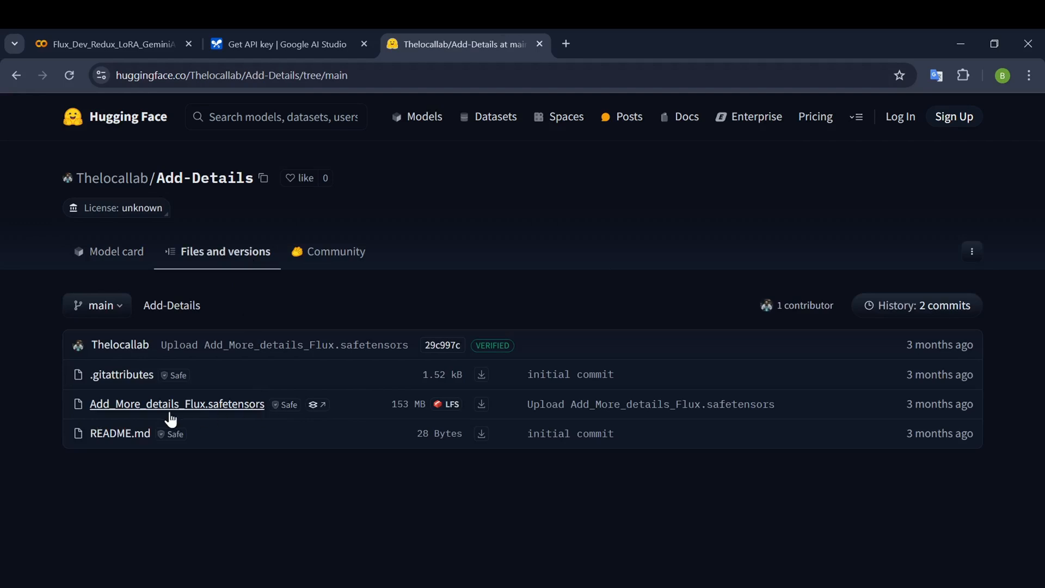
{"action": "left_click", "coordinate": [110, 44]}
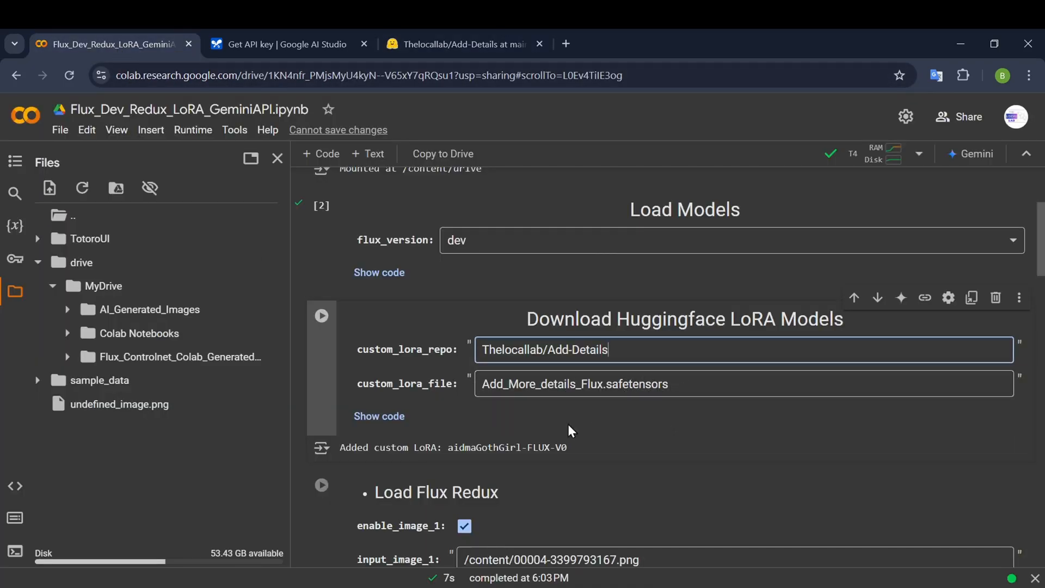
{"action": "left_click", "coordinate": [321, 315]}
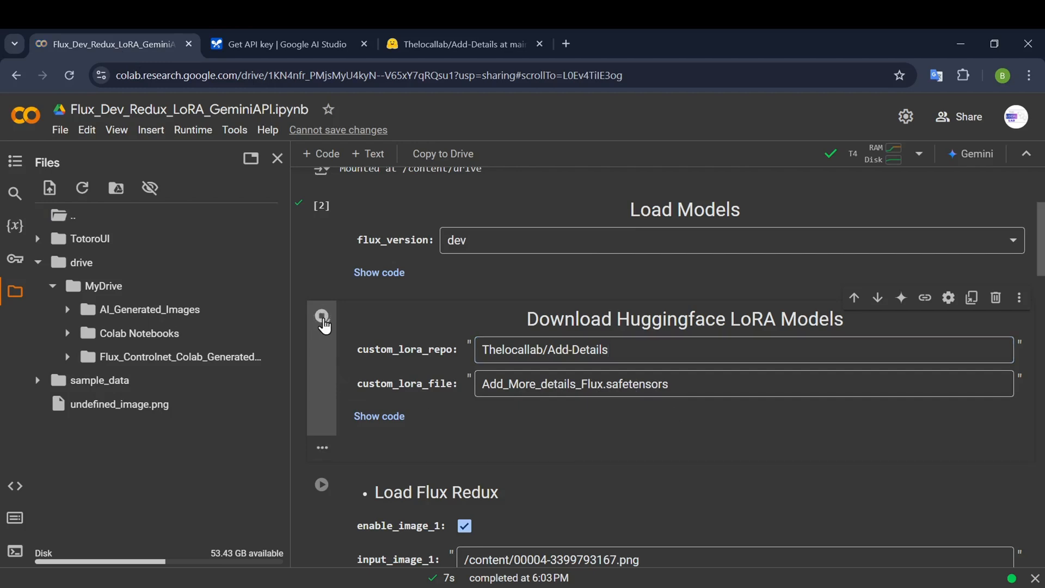
{"action": "left_click", "coordinate": [322, 315]}
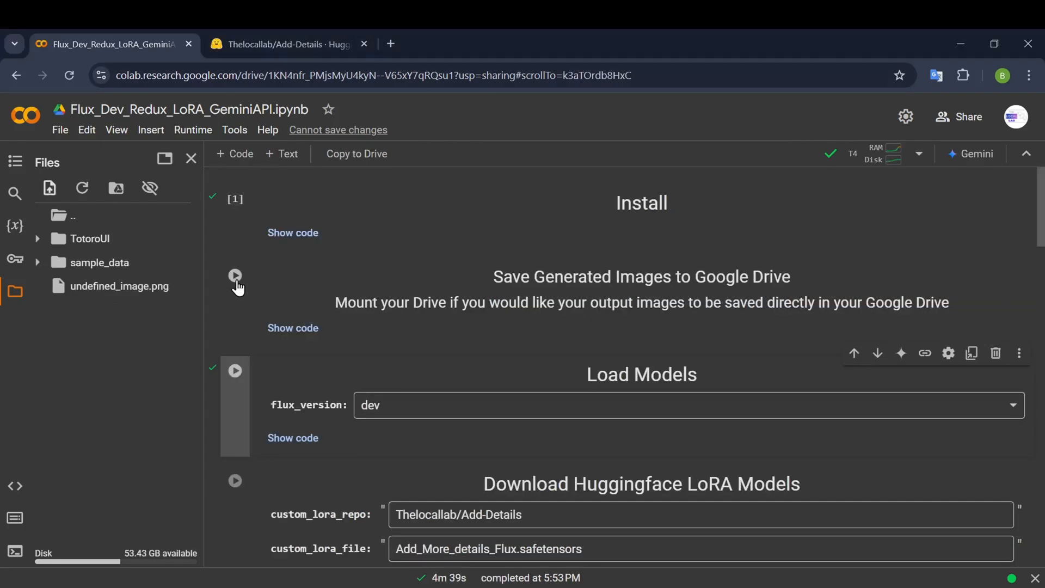
{"action": "left_click", "coordinate": [234, 275]}
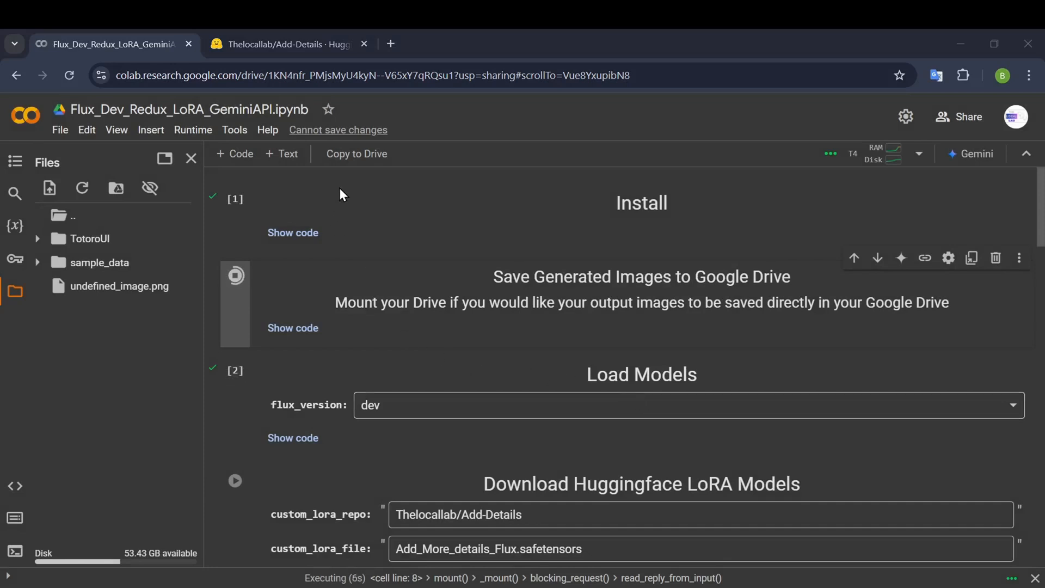
{"action": "mouse_move", "coordinate": [397, 385]}
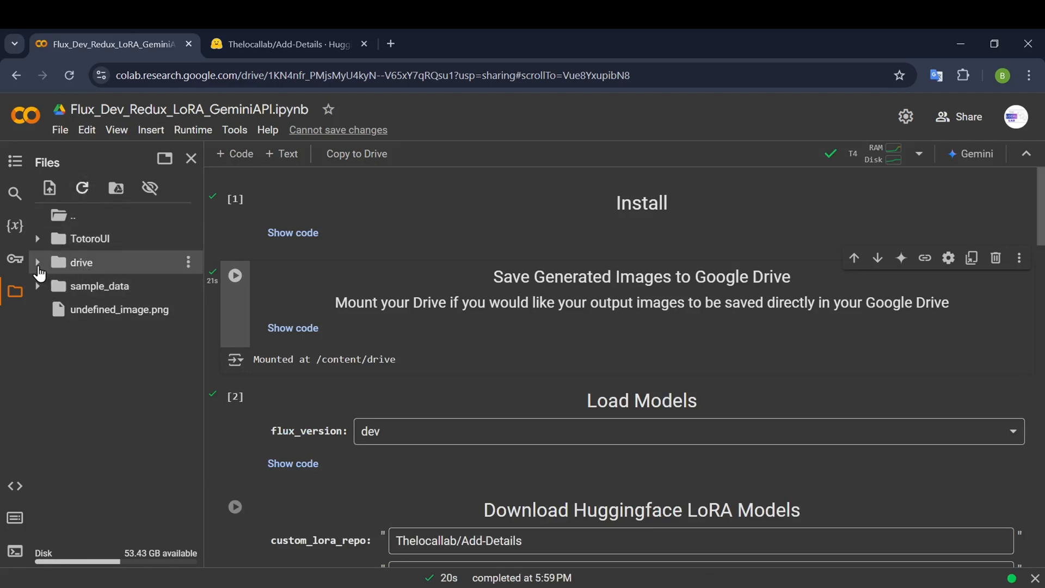
{"action": "left_click", "coordinate": [39, 262]}
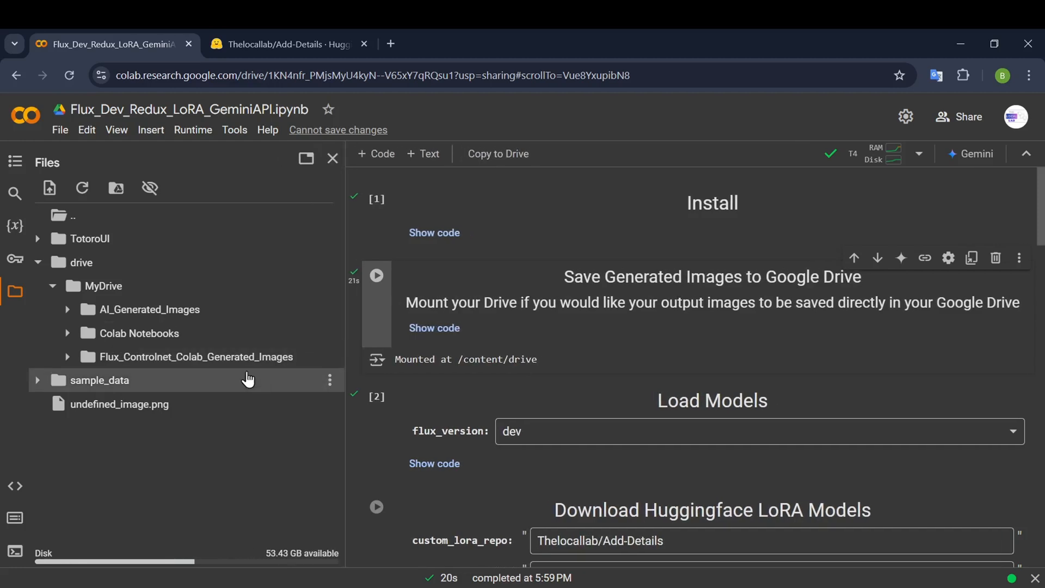
{"action": "mouse_move", "coordinate": [241, 371]}
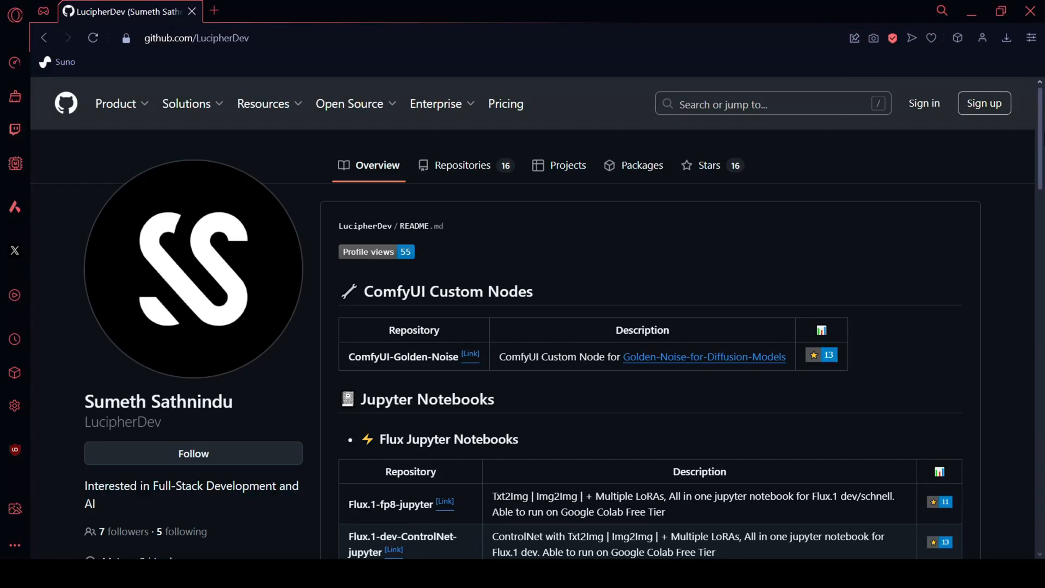
Step: Go from the GitHub profile to the Flux.1-redux-jupyter repository and launch its Colab notebook
{"action": "scroll", "scroll_direction": "down", "scroll_amount": 3}
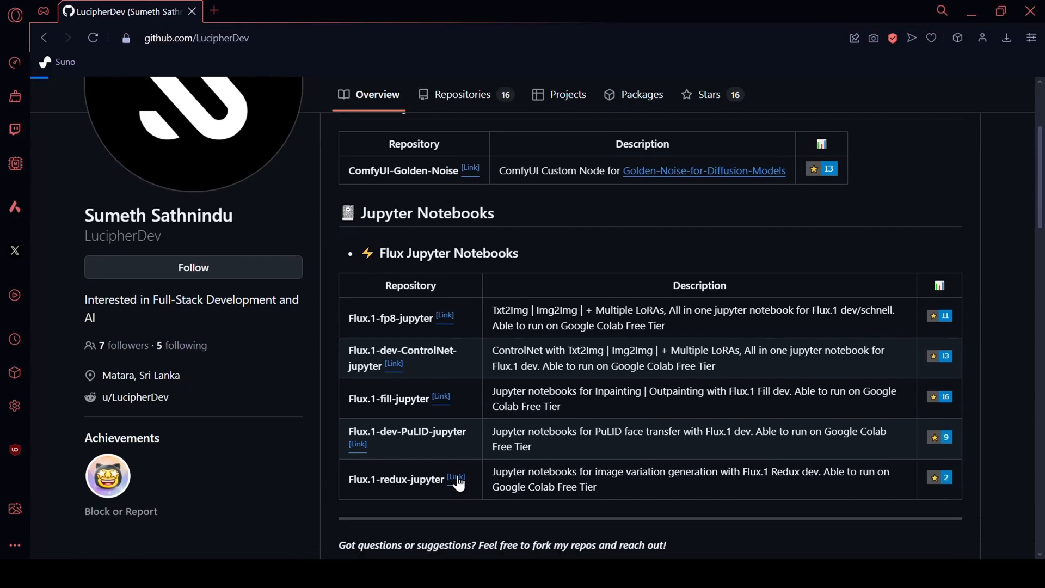
{"action": "left_click", "coordinate": [396, 479]}
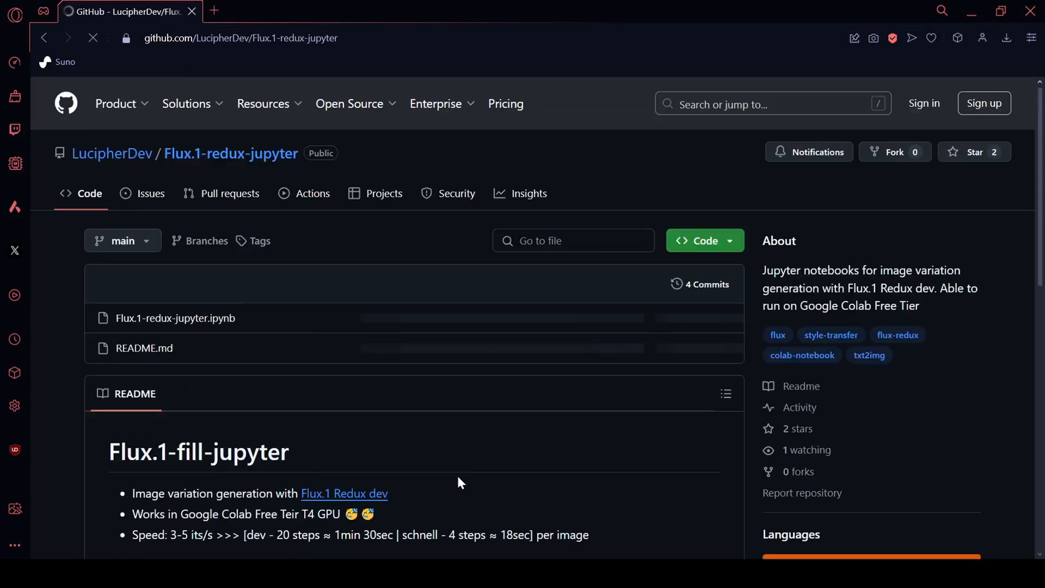
{"action": "scroll", "scroll_direction": "down", "scroll_amount": 3}
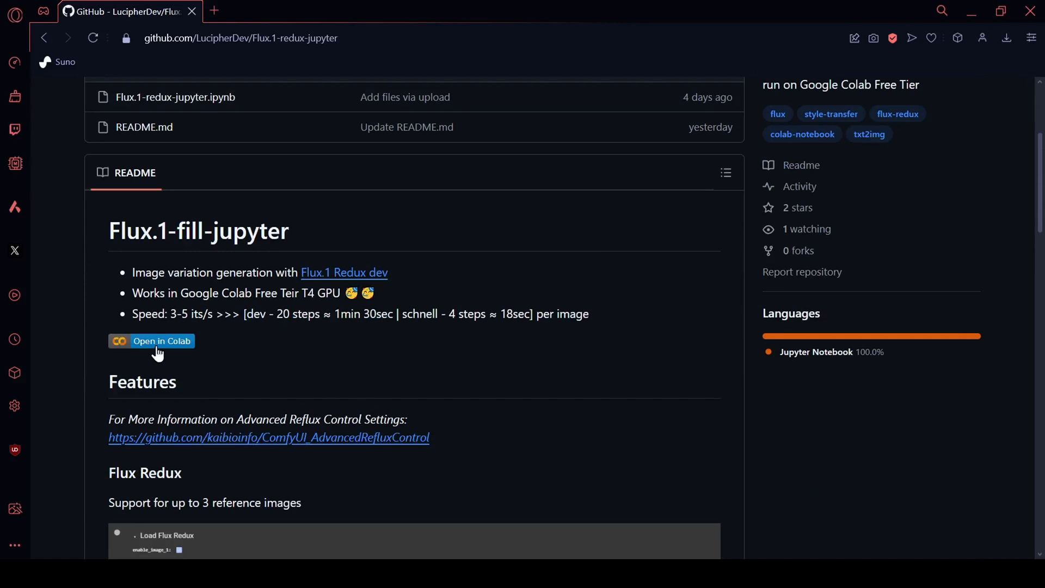
{"action": "left_click", "coordinate": [151, 340]}
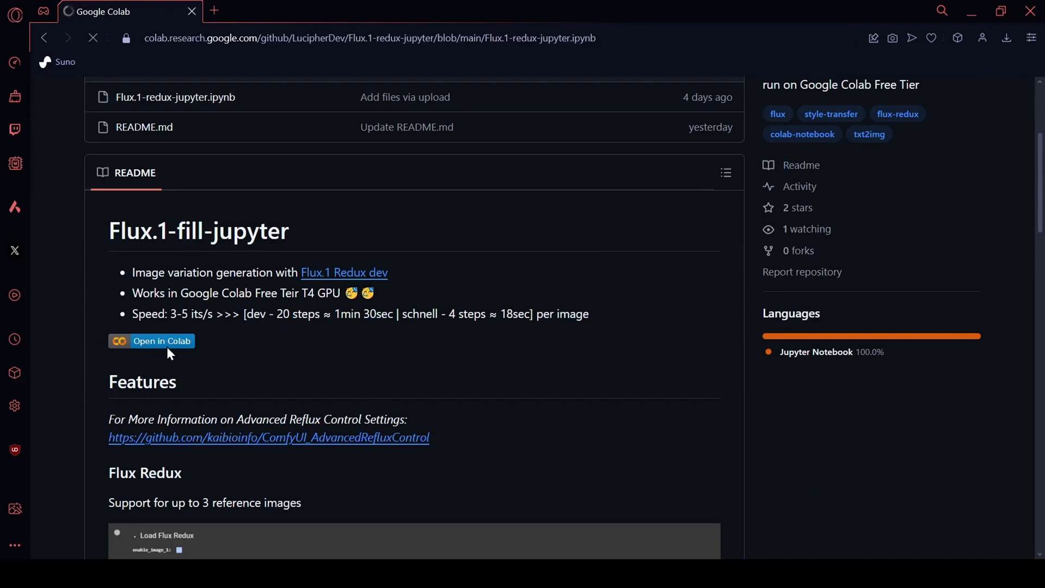
{"action": "left_click", "coordinate": [150, 340]}
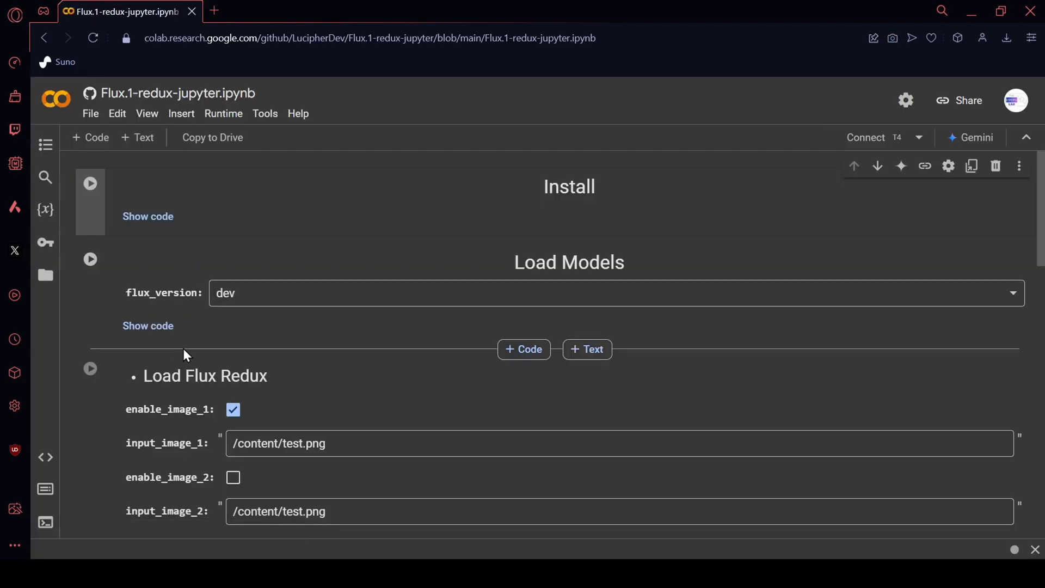
{"action": "mouse_move", "coordinate": [193, 354]}
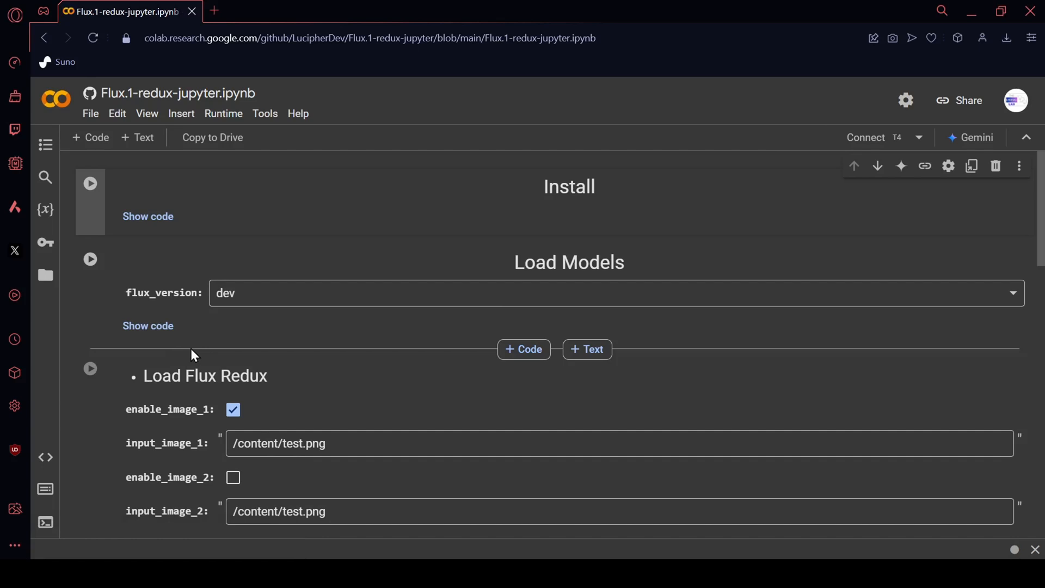
{"action": "mouse_move", "coordinate": [915, 136]}
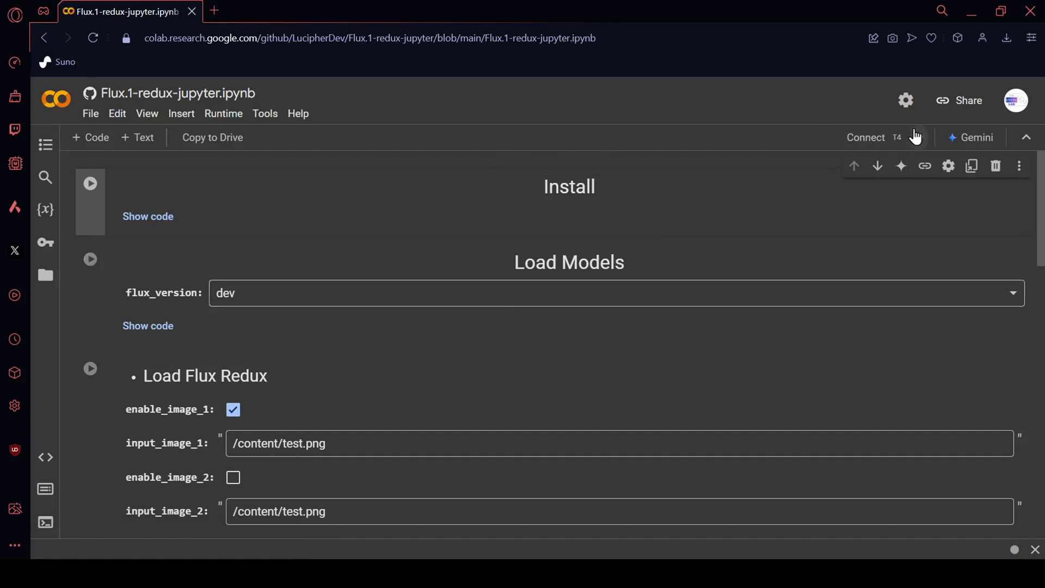
{"action": "mouse_move", "coordinate": [918, 137]}
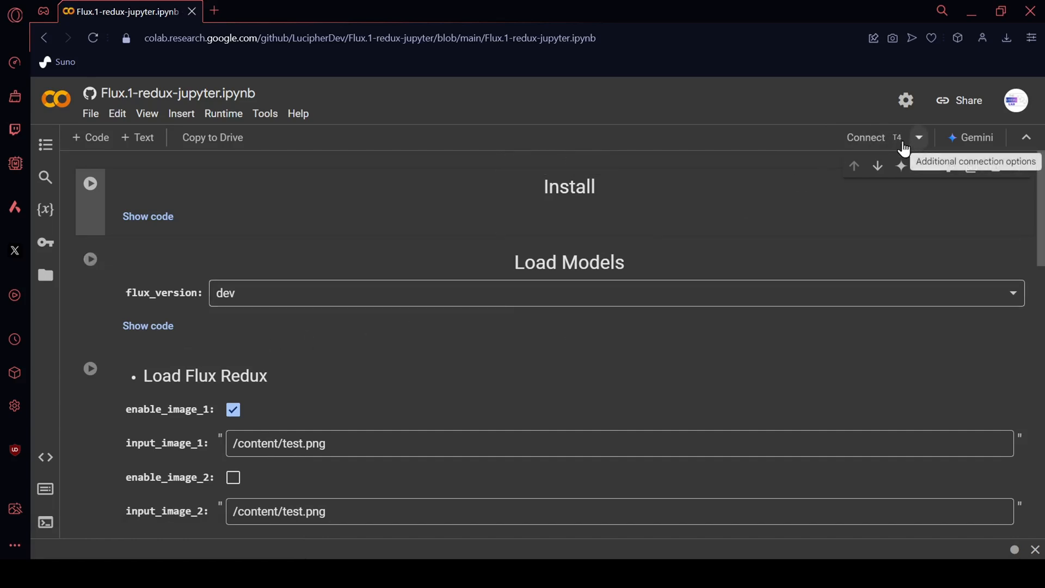
Step: Change the runtime type to a T4 GPU
{"action": "left_click", "coordinate": [918, 138]}
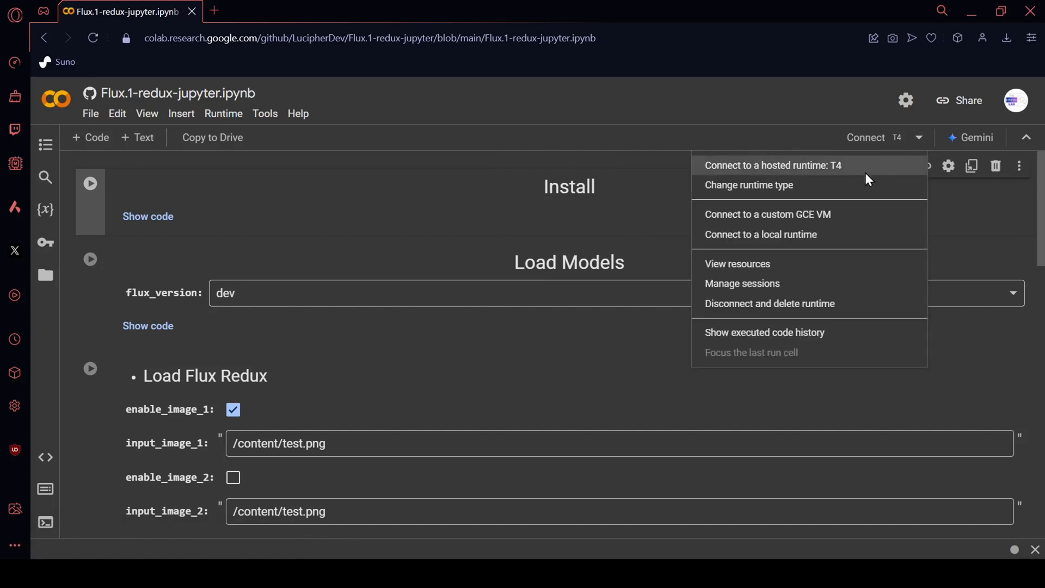
{"action": "left_click", "coordinate": [749, 185]}
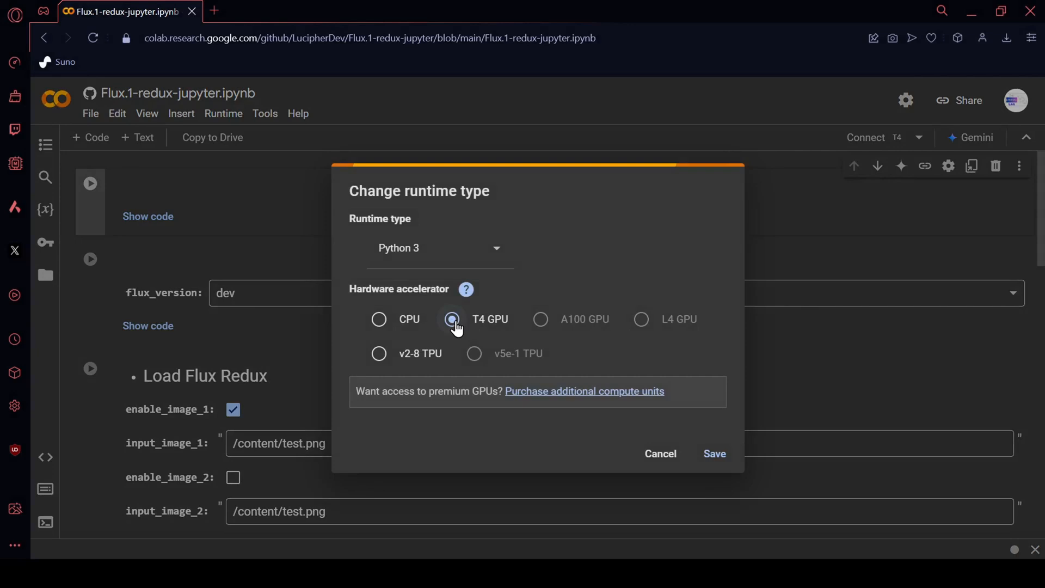
{"action": "left_click", "coordinate": [713, 454]}
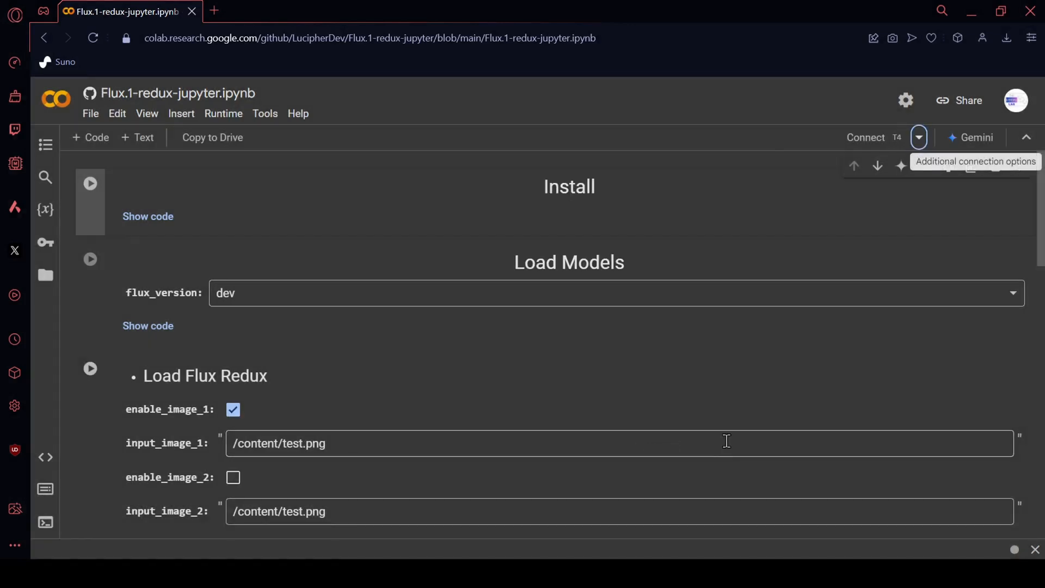
{"action": "mouse_move", "coordinate": [127, 212]}
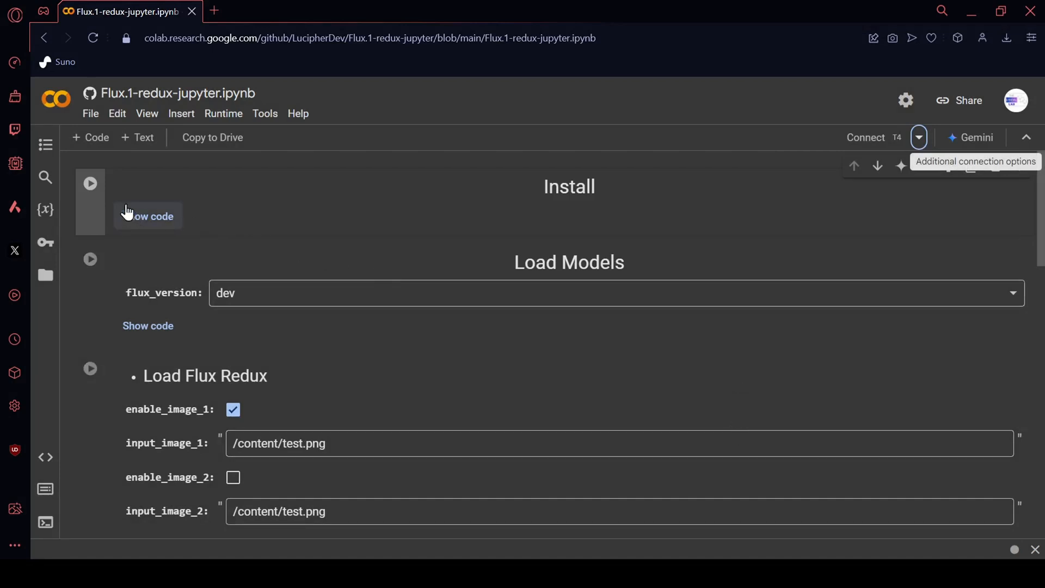
Step: Run the Install cell, allowing the GitHub notebook to run anyway
{"action": "left_click", "coordinate": [89, 183]}
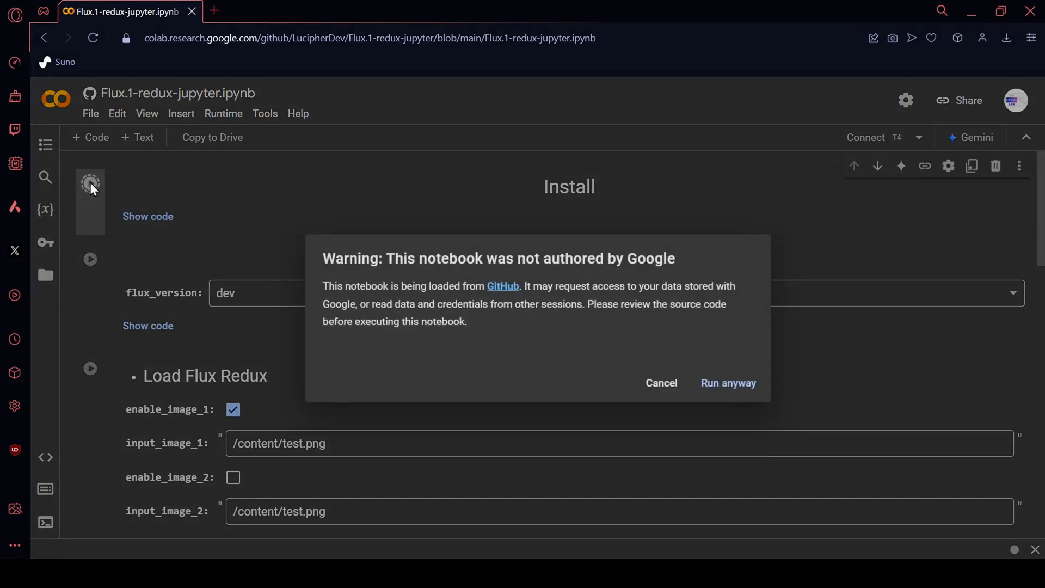
{"action": "left_click", "coordinate": [728, 382]}
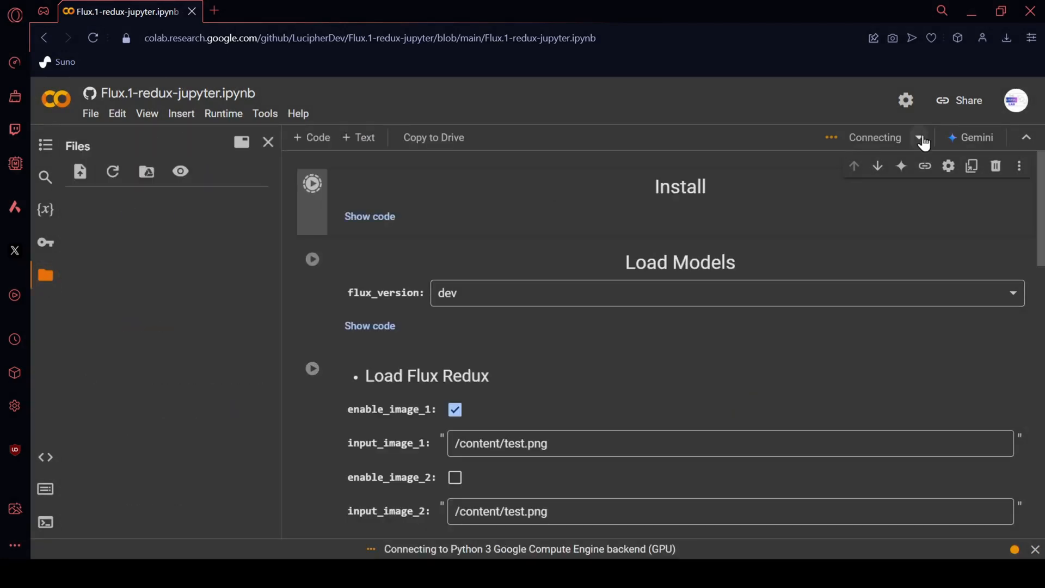
{"action": "left_click", "coordinate": [312, 183]}
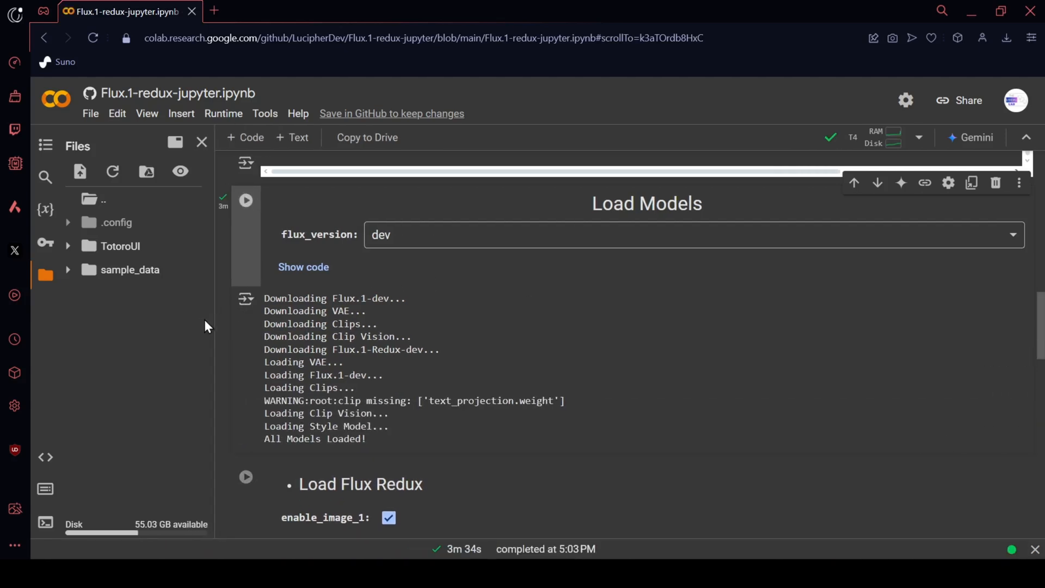
Step: Upload the portrait and set input_image_1 to /content/00004-3399793167.png
{"action": "scroll", "scroll_direction": "down", "scroll_amount": 3}
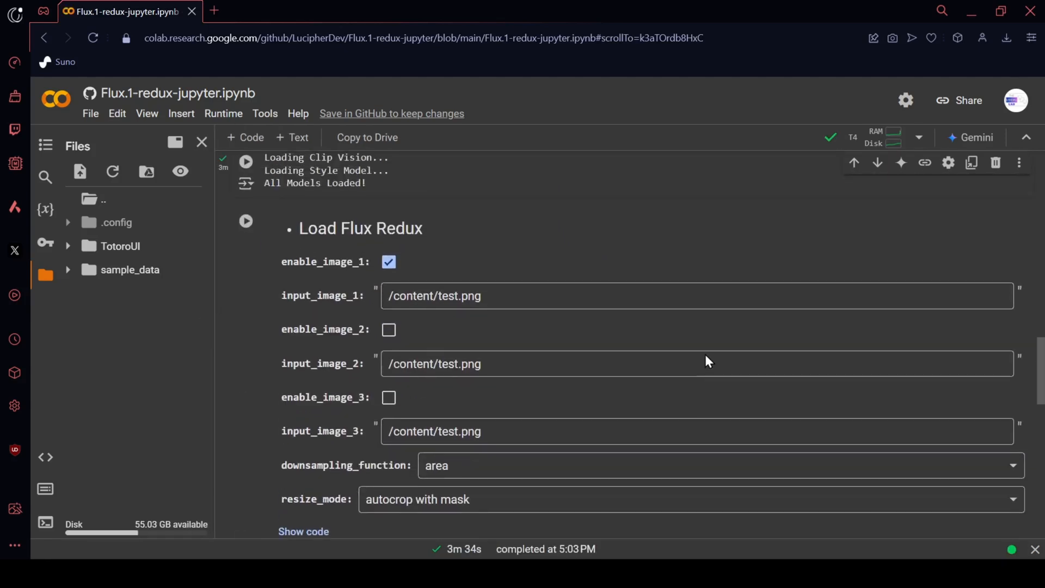
{"action": "scroll", "scroll_direction": "down", "scroll_amount": 3}
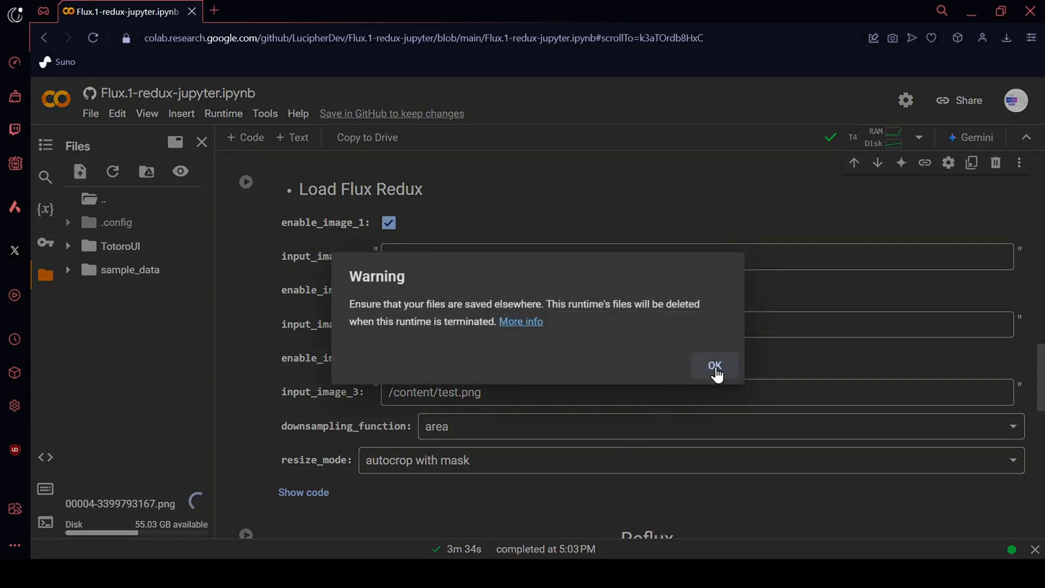
{"action": "left_click", "coordinate": [715, 365]}
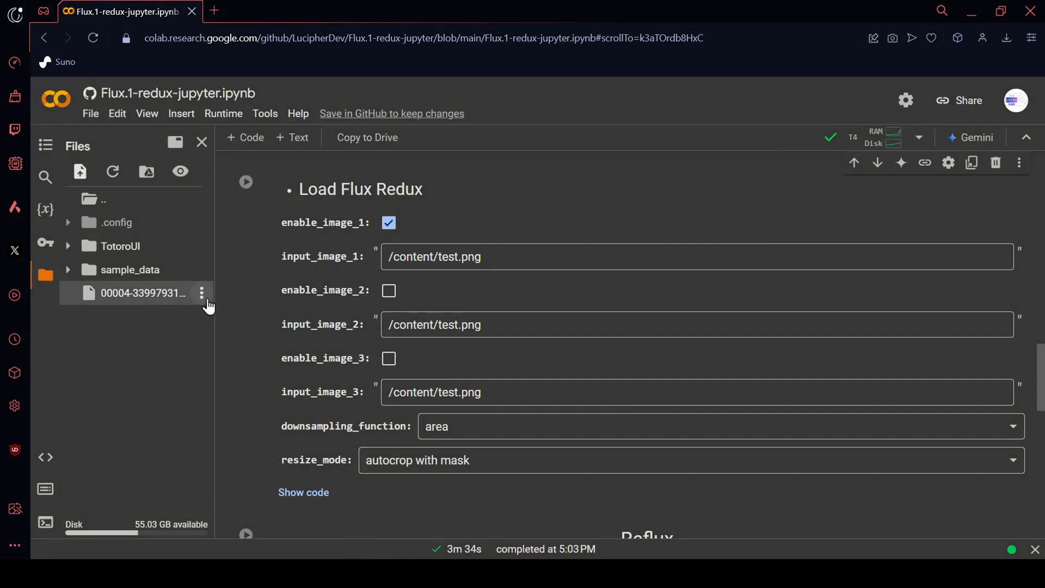
{"action": "left_click", "coordinate": [202, 293]}
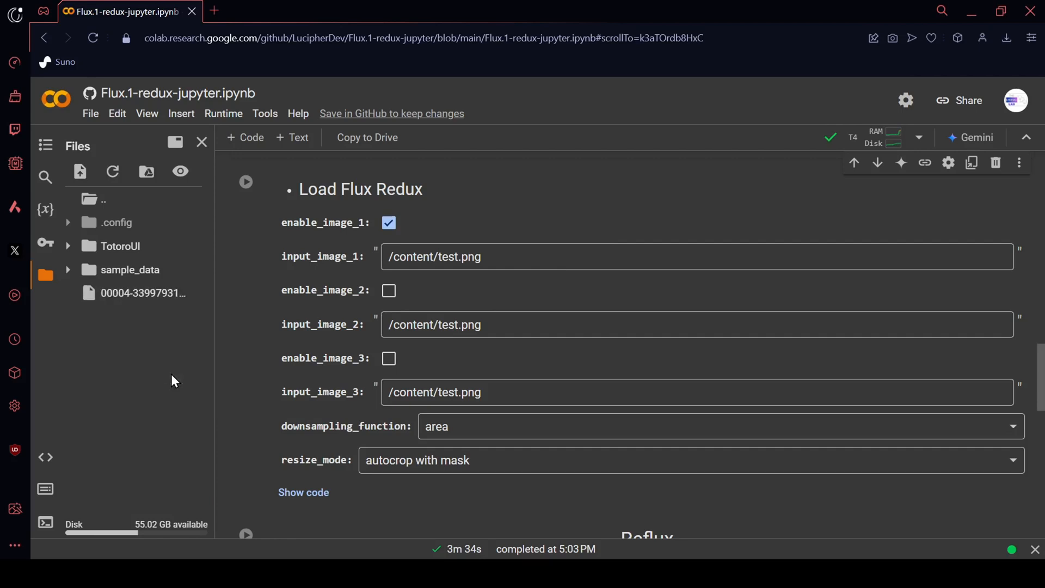
{"action": "double_click", "coordinate": [433, 256]}
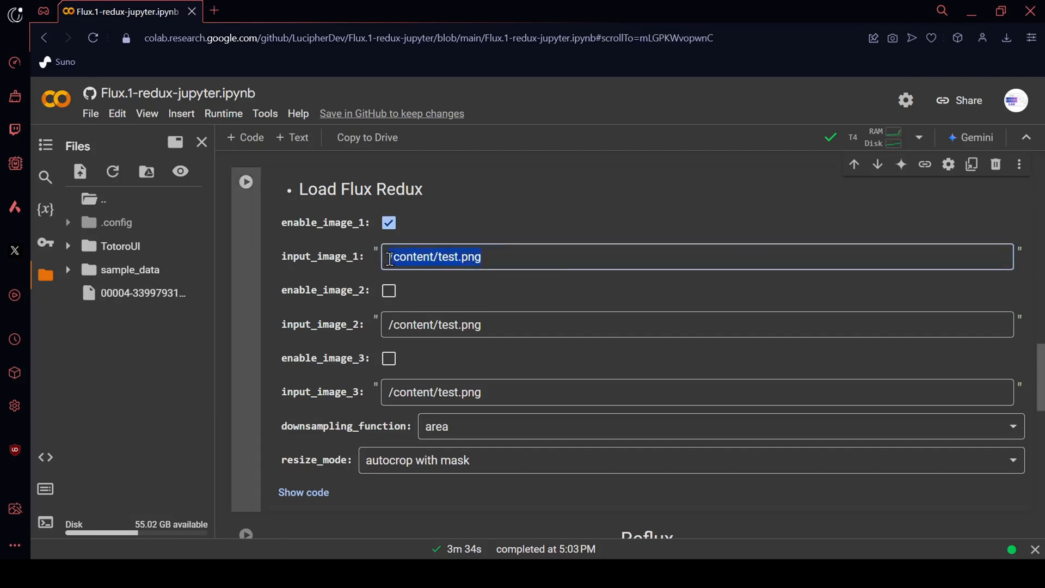
{"action": "type", "text": "/content/00004-3399793167.png"}
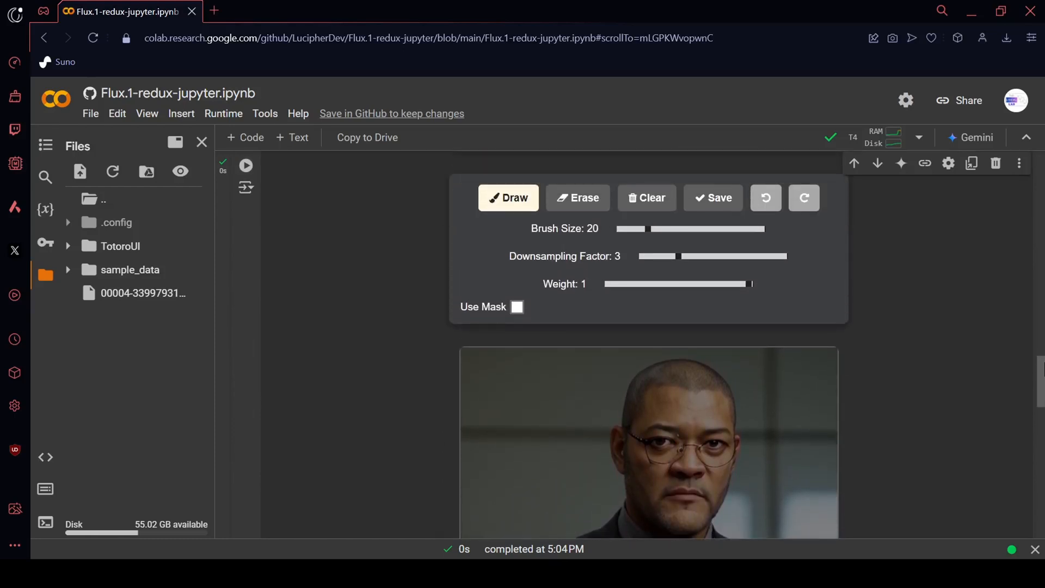
Step: Set the brush size to 50 and paint the mask over the man's head and body
{"action": "left_click_drag", "start_coordinate": [628, 229], "coordinate": [651, 241]}
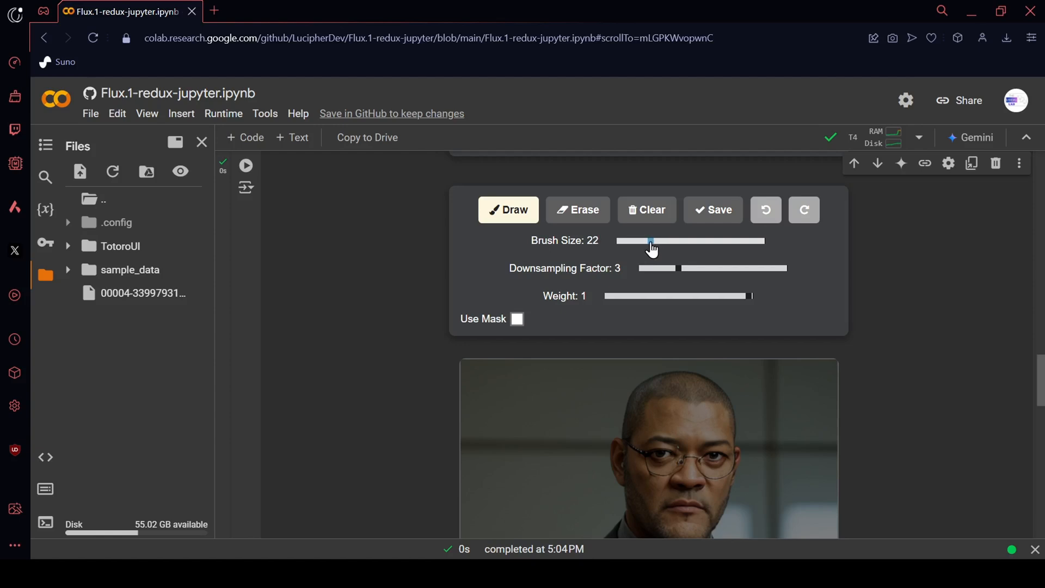
{"action": "left_click_drag", "start_coordinate": [652, 241], "coordinate": [689, 241]}
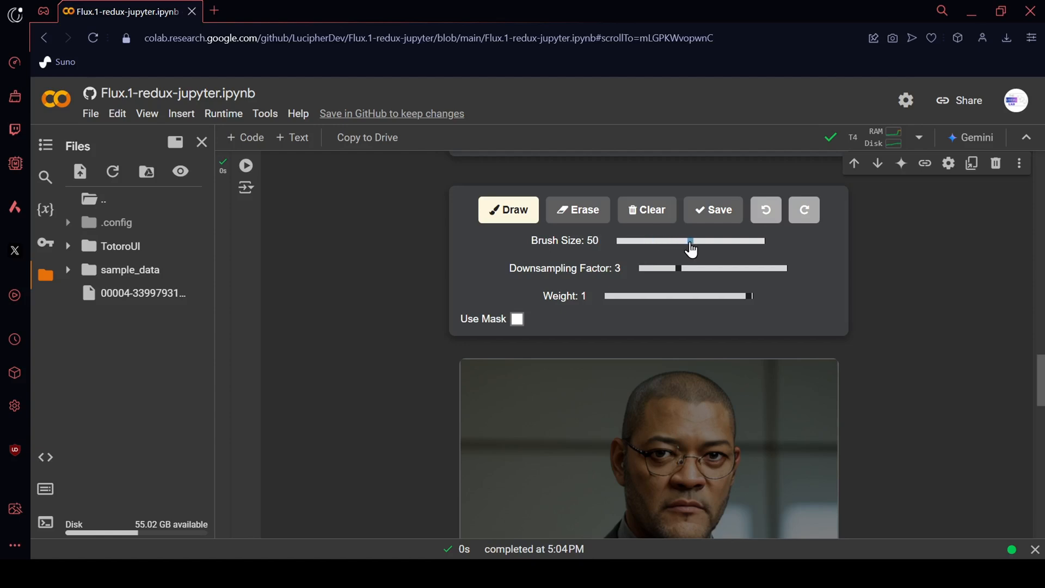
{"action": "scroll", "scroll_direction": "down", "scroll_amount": 3}
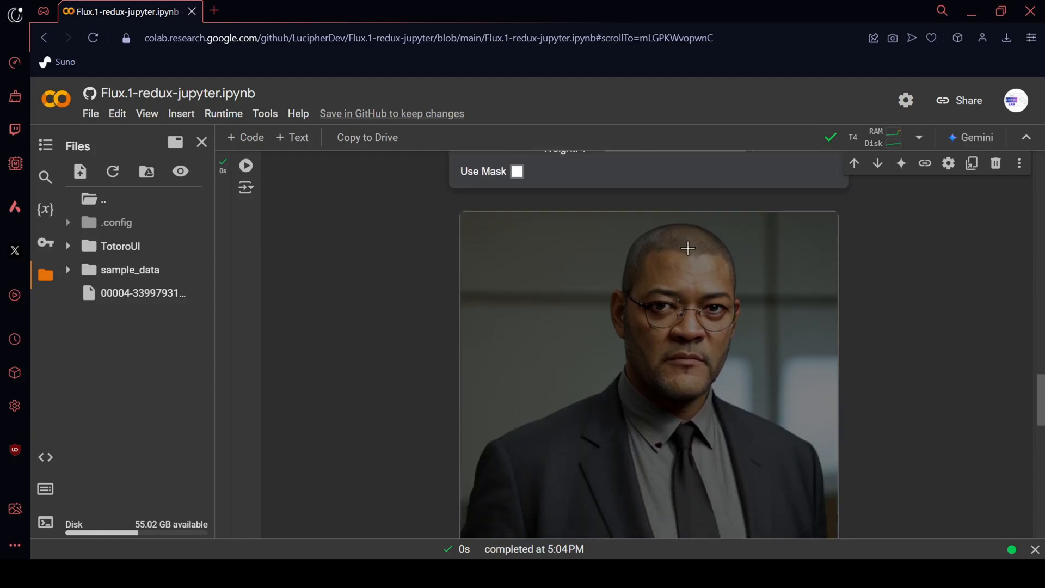
{"action": "left_click_drag", "start_coordinate": [688, 249], "coordinate": [705, 244]}
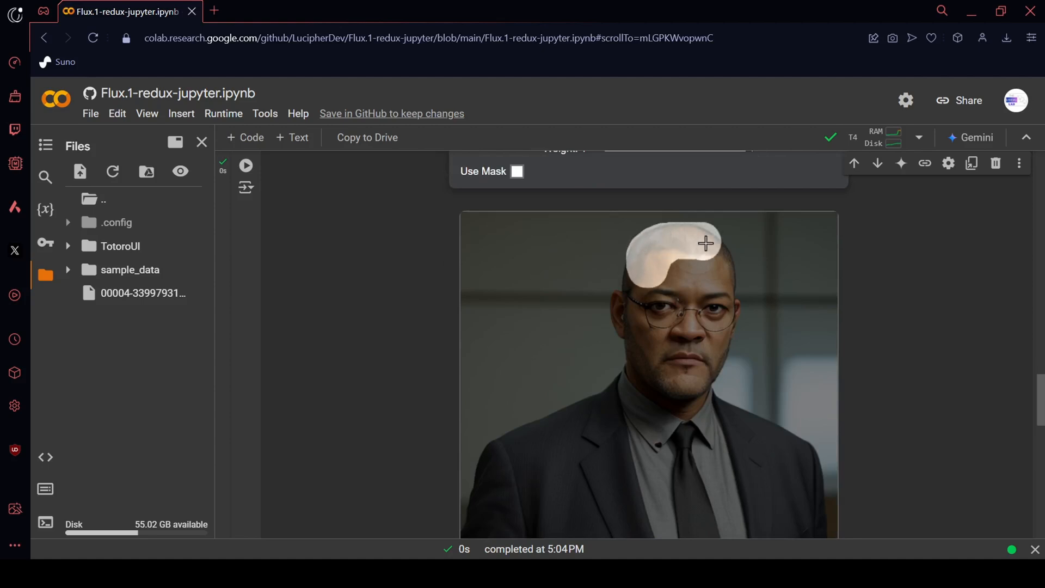
{"action": "left_click_drag", "start_coordinate": [705, 243], "coordinate": [634, 344]}
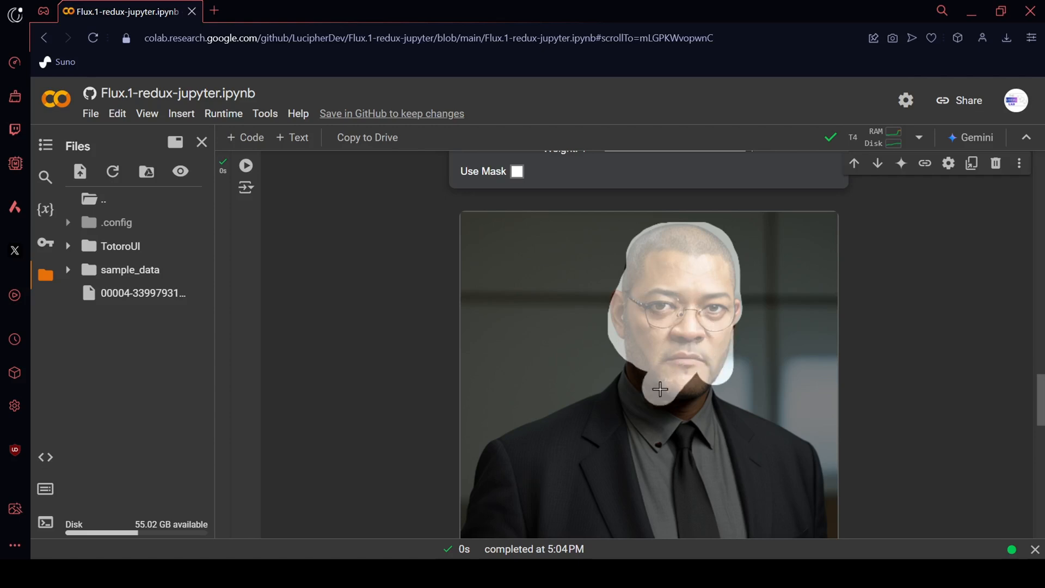
{"action": "left_click_drag", "start_coordinate": [659, 390], "coordinate": [490, 472]}
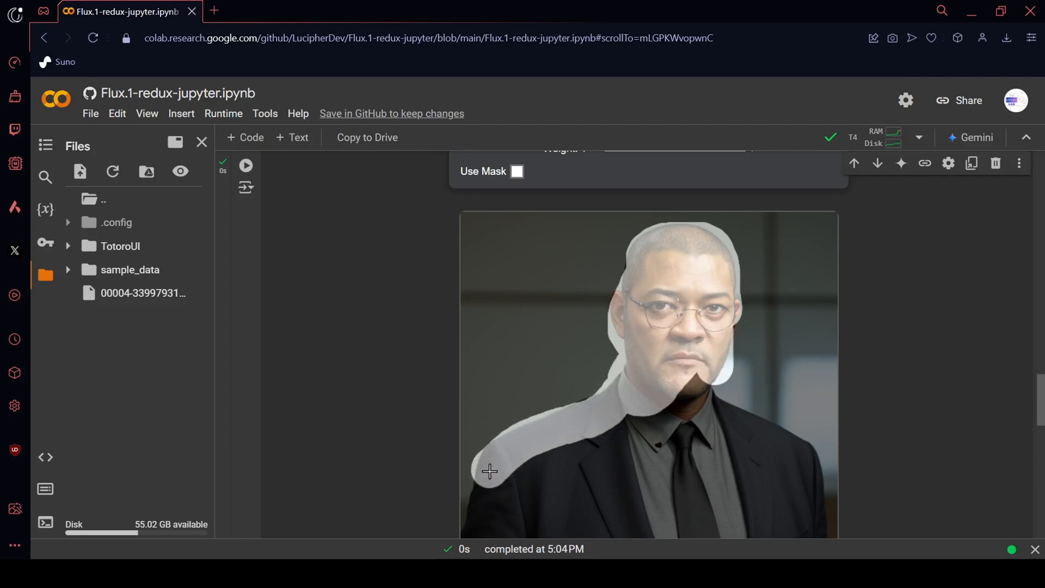
{"action": "left_click_drag", "start_coordinate": [490, 472], "coordinate": [718, 532]}
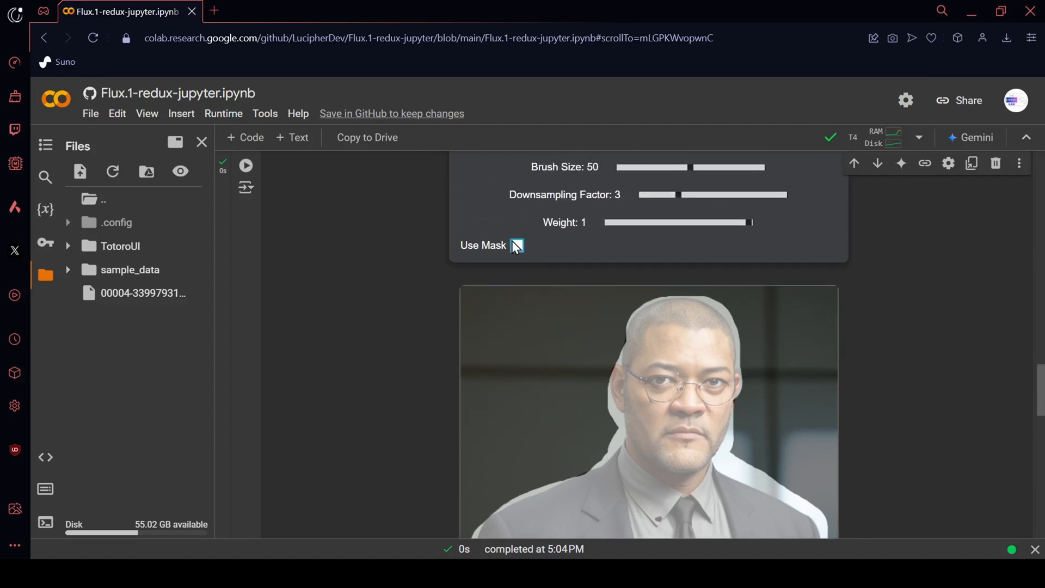
Step: Enable Use Mask for the first image and scroll to the 'anime style' Reflux cell
{"action": "left_click", "coordinate": [516, 246]}
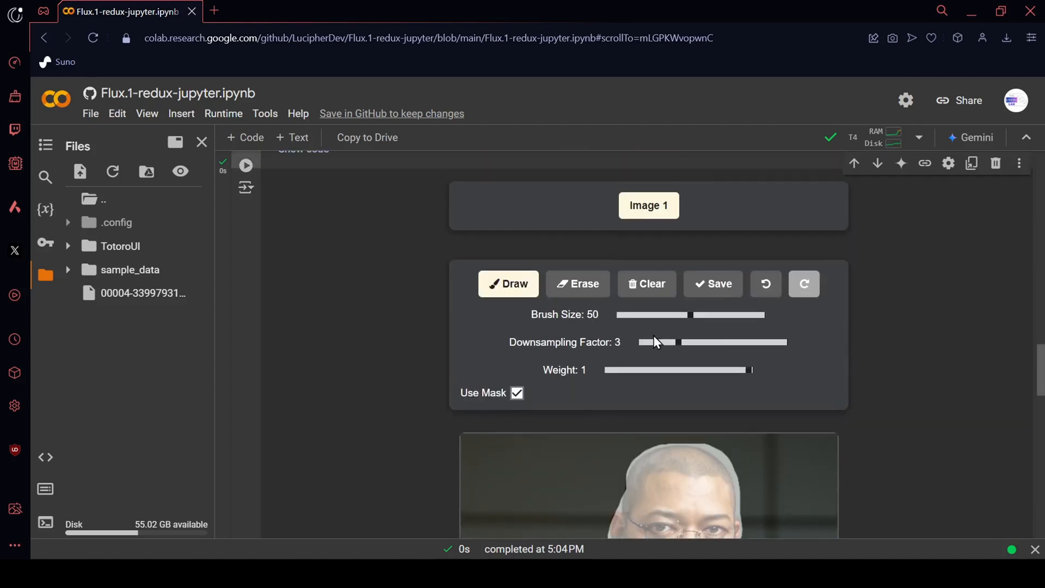
{"action": "scroll", "scroll_direction": "down", "scroll_amount": 3}
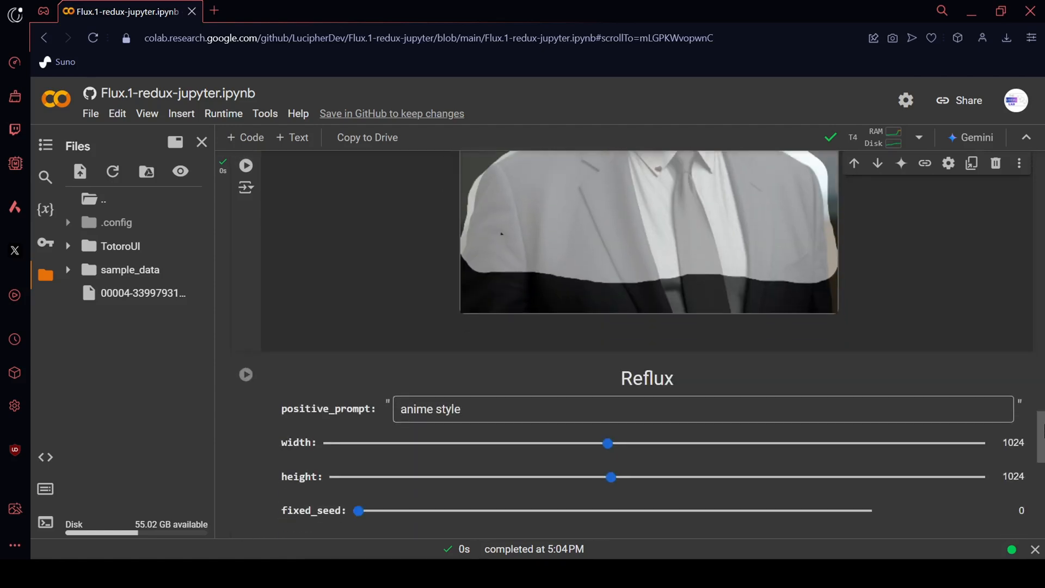
{"action": "scroll", "scroll_direction": "down", "scroll_amount": 3}
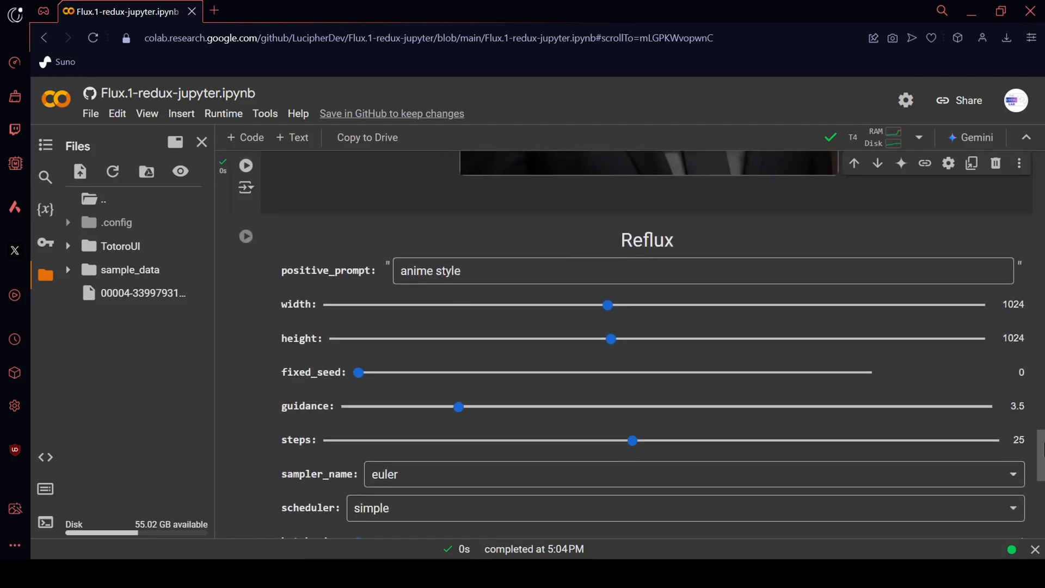
{"action": "scroll", "scroll_direction": "down", "scroll_amount": 3}
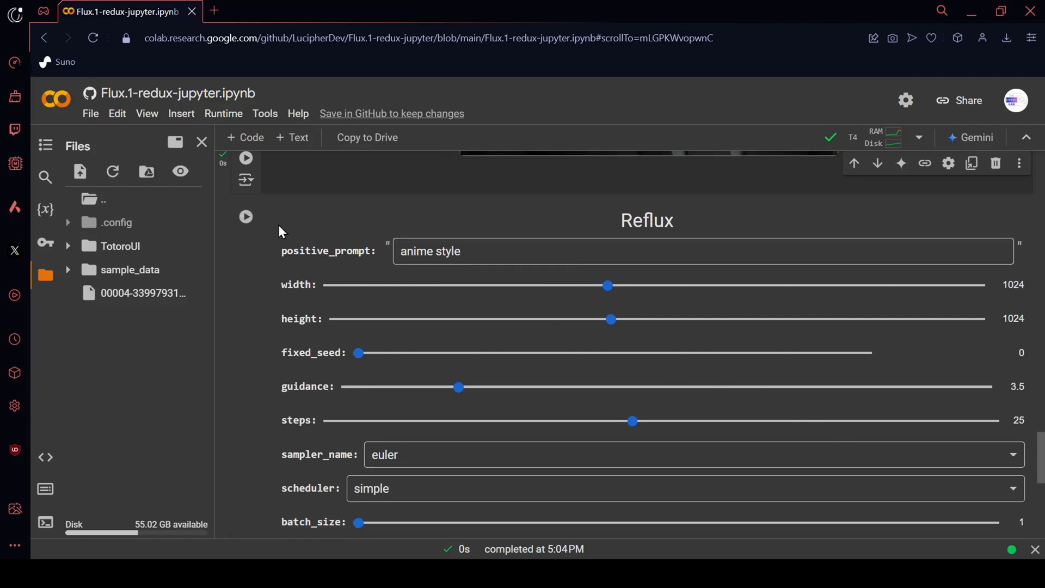
{"action": "scroll", "scroll_direction": "down", "scroll_amount": 3}
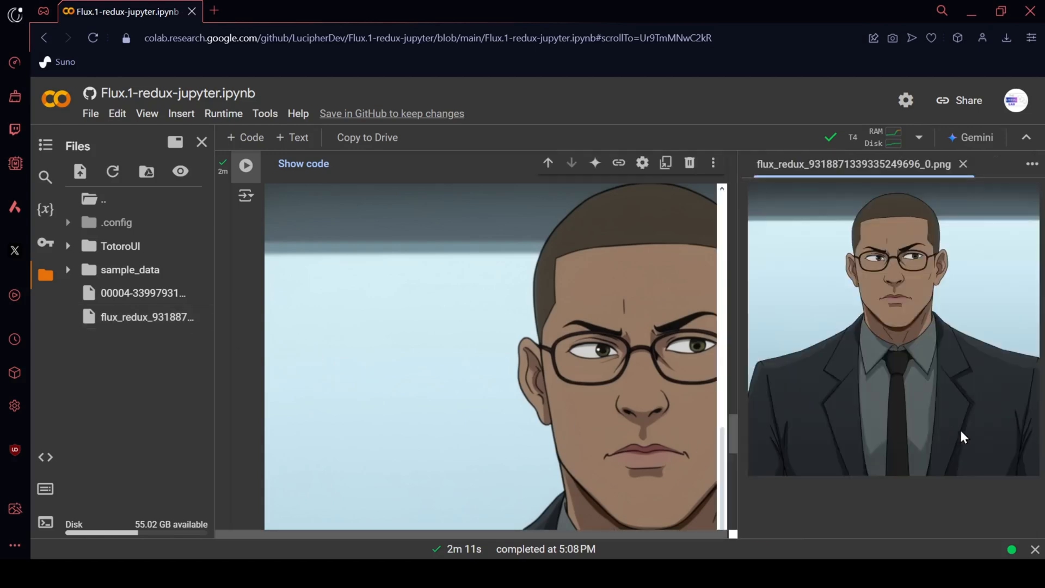
{"action": "mouse_move", "coordinate": [862, 535]}
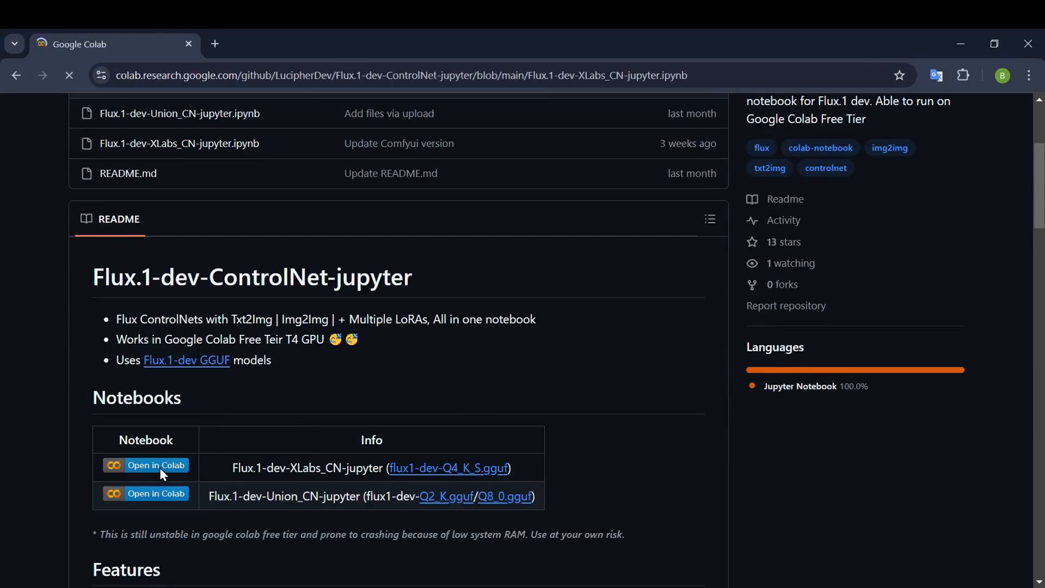
Step: Open the XLabs ControlNet notebook in Colab and run its Install cell despite the GitHub warning
{"action": "left_click", "coordinate": [146, 464]}
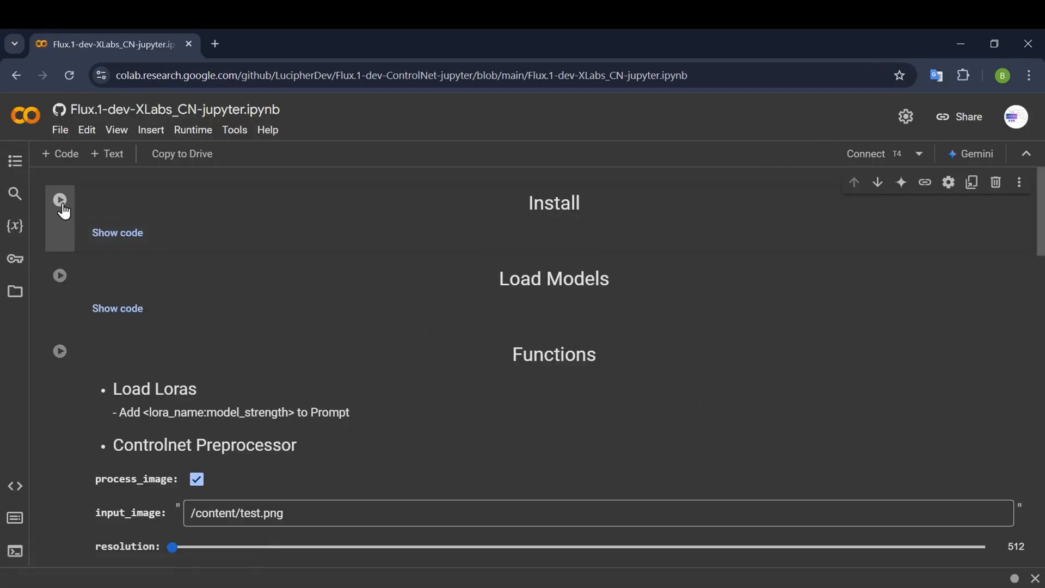
{"action": "left_click", "coordinate": [59, 200]}
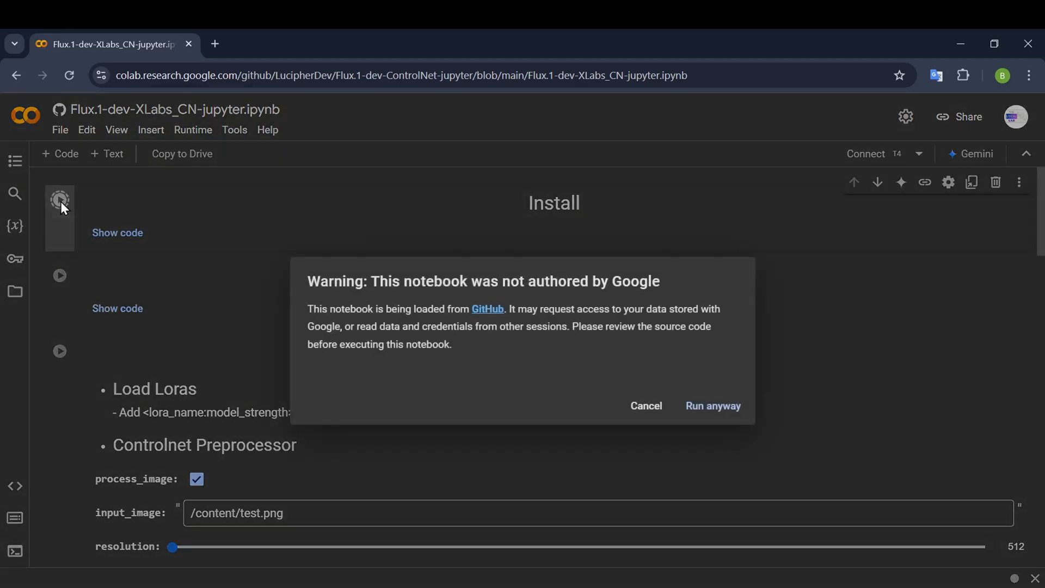
{"action": "left_click", "coordinate": [712, 405]}
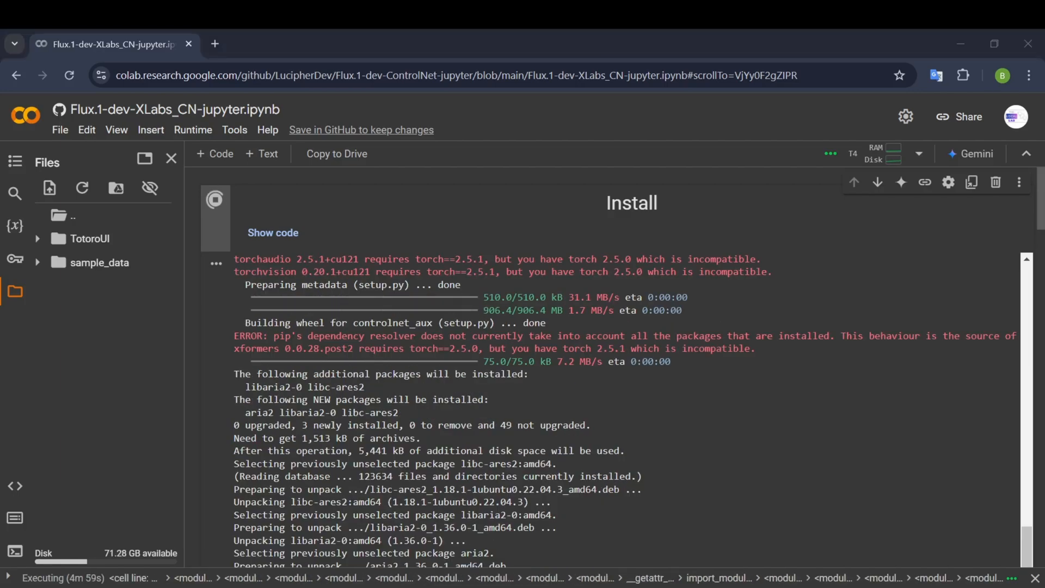
{"action": "scroll", "scroll_direction": "down", "scroll_amount": 3}
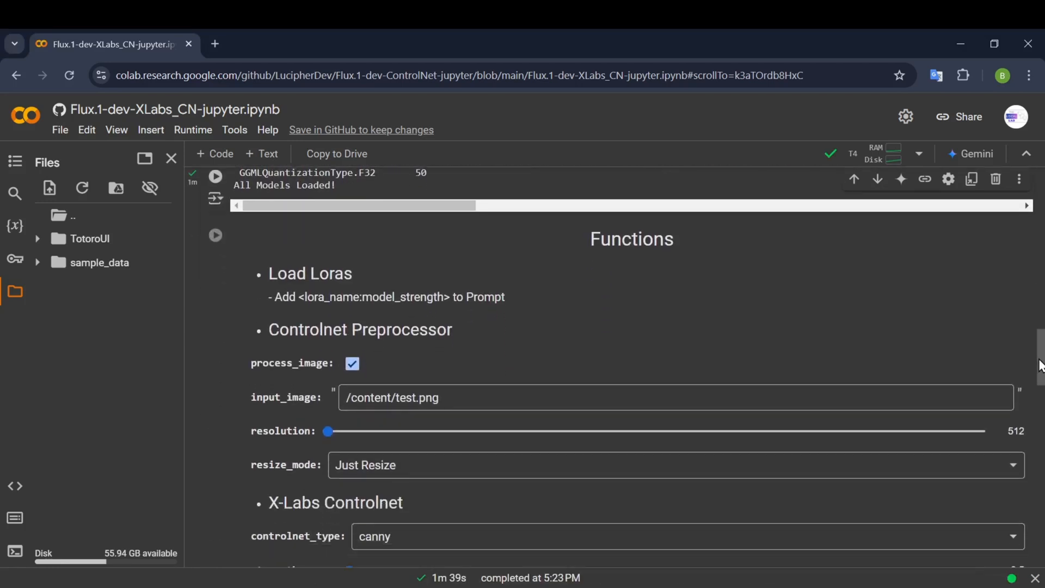
Step: Set the ControlNet Preprocessor input_image path to /content/undefined_image.png
{"action": "scroll", "scroll_direction": "down", "scroll_amount": 3}
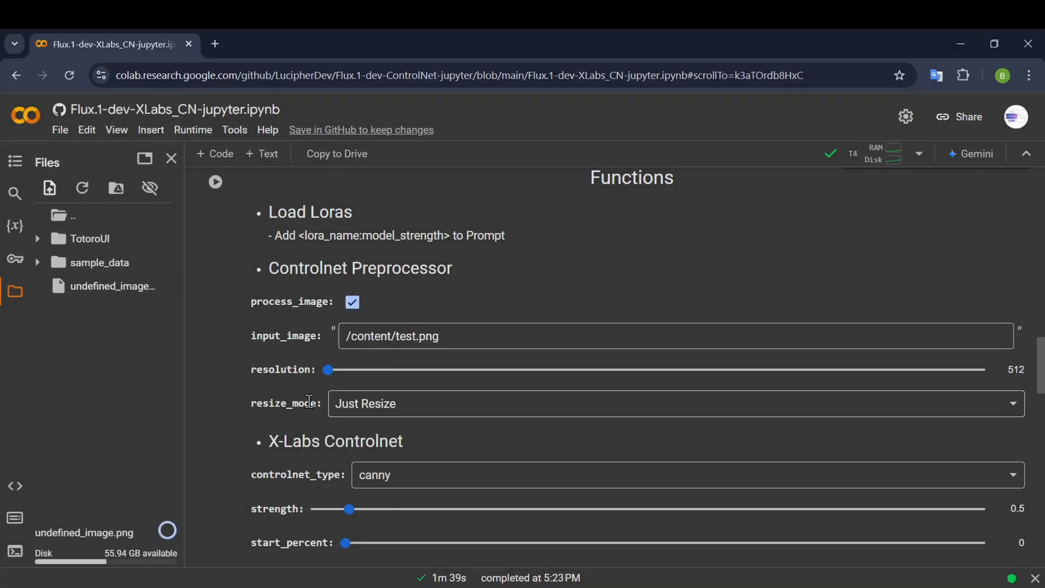
{"action": "mouse_move", "coordinate": [113, 285]}
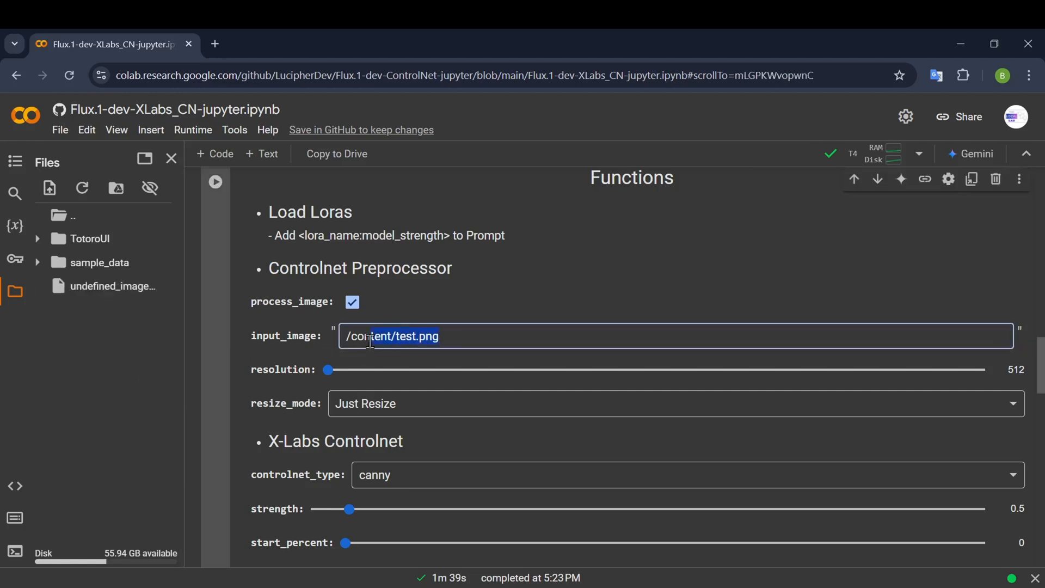
{"action": "type", "text": "/content/undefined_image.png"}
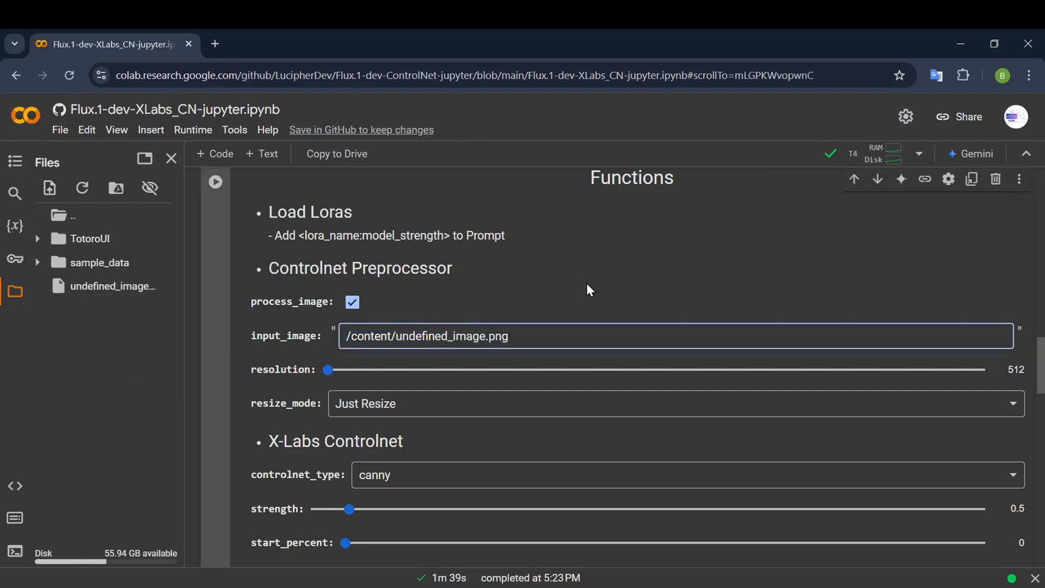
{"action": "left_click", "coordinate": [460, 335]}
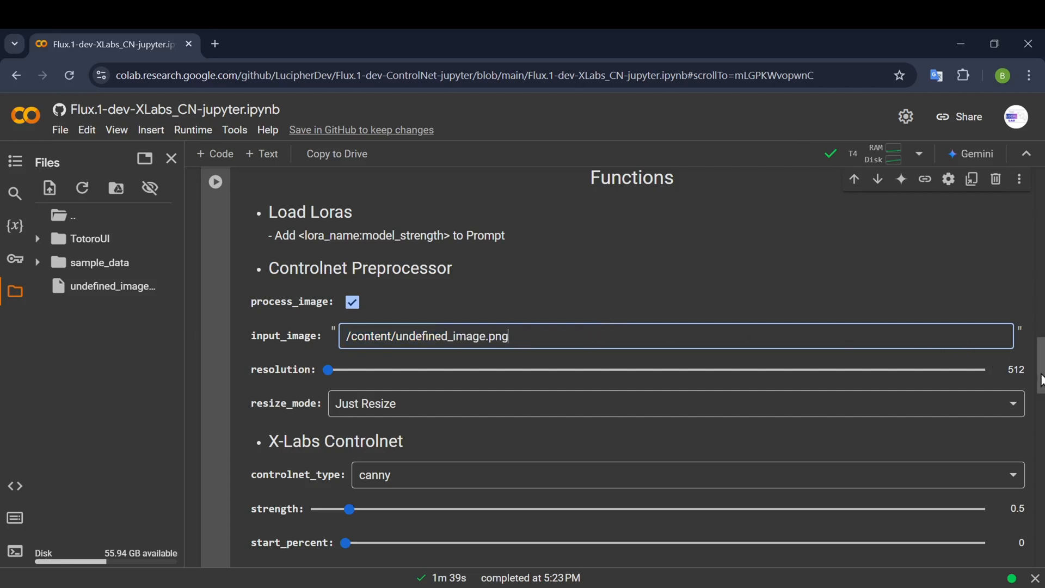
{"action": "scroll", "scroll_direction": "down", "scroll_amount": 3}
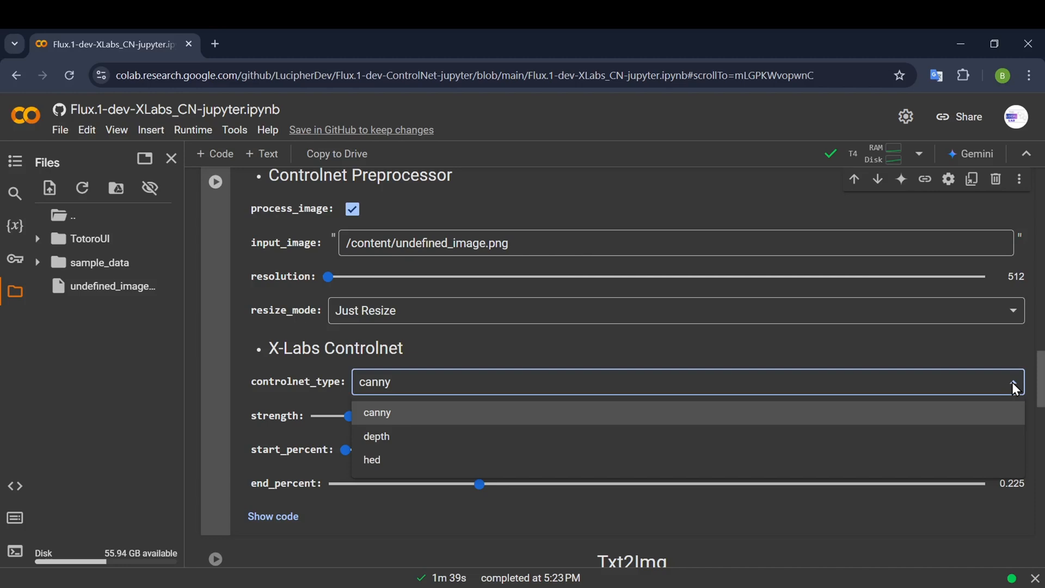
Step: Keep canny as the ControlNet type with strength adjusted to 0.5
{"action": "left_click", "coordinate": [377, 412]}
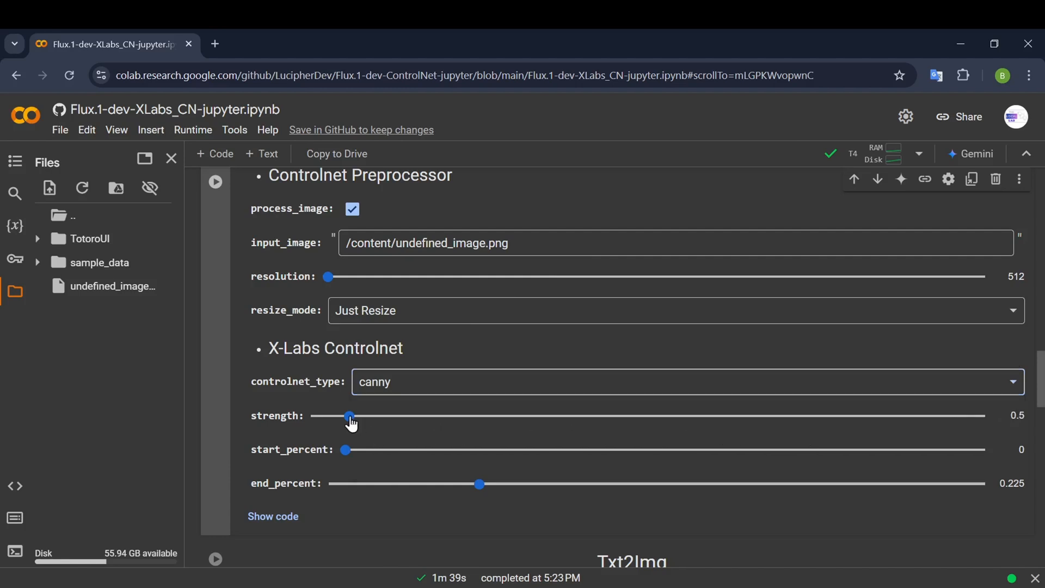
{"action": "left_click_drag", "start_coordinate": [347, 415], "coordinate": [354, 416]}
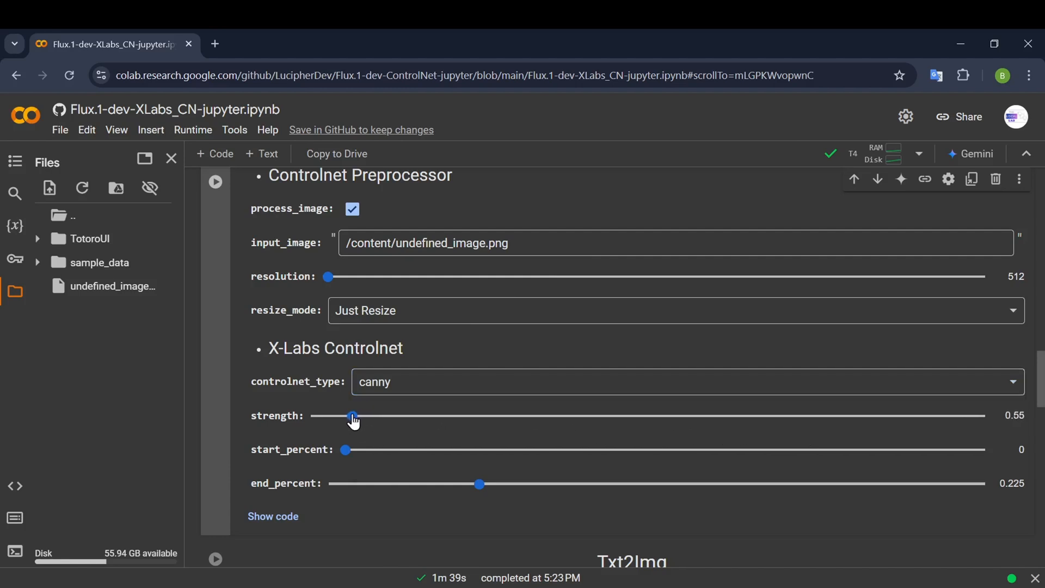
{"action": "left_click_drag", "start_coordinate": [352, 415], "coordinate": [349, 415]}
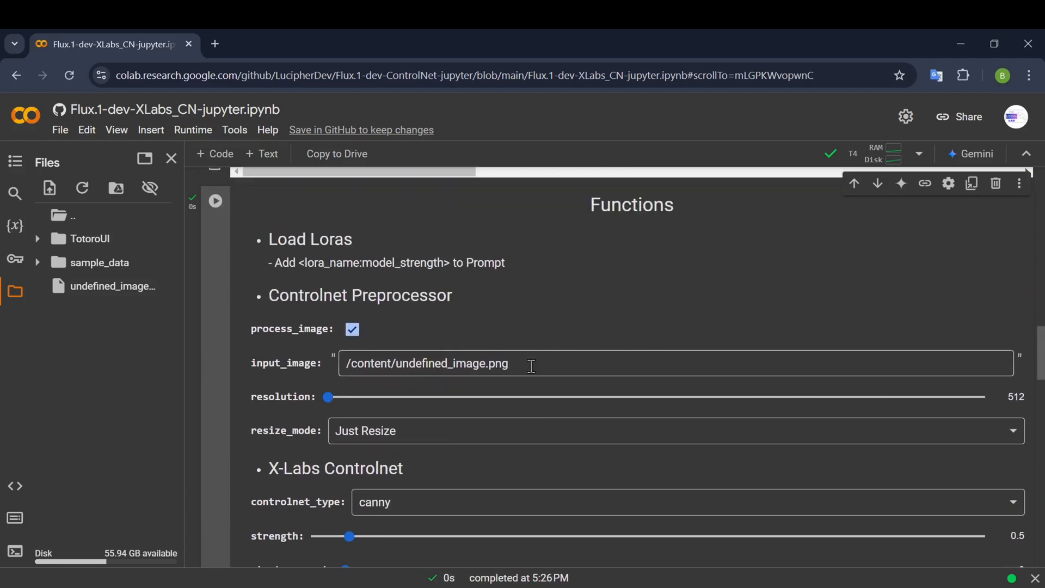
Step: Scroll past the Functions cell's LoRA list down to the Txt2Img form
{"action": "scroll", "scroll_direction": "down", "scroll_amount": 3}
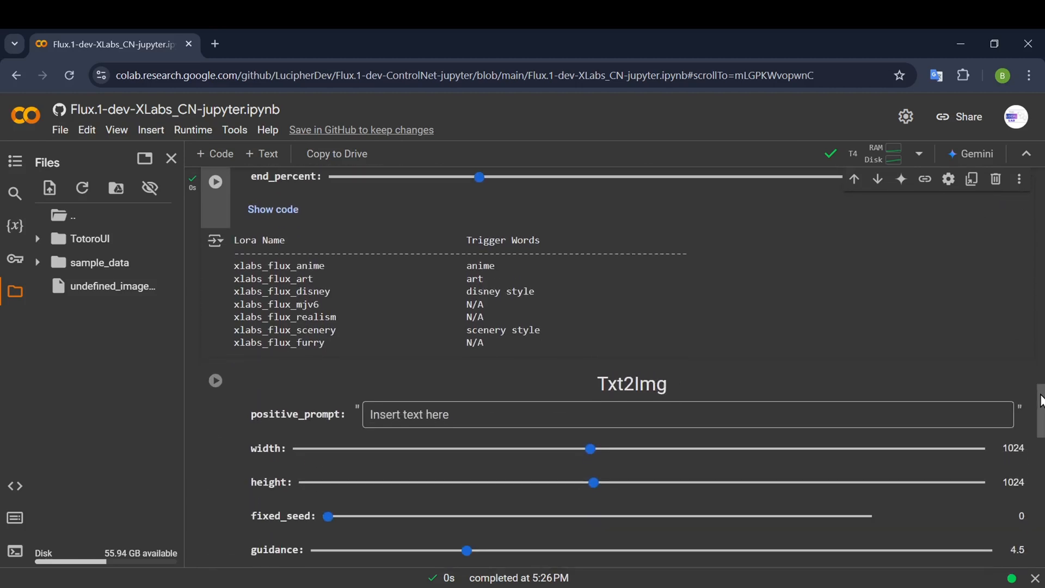
{"action": "scroll", "scroll_direction": "down", "scroll_amount": 3}
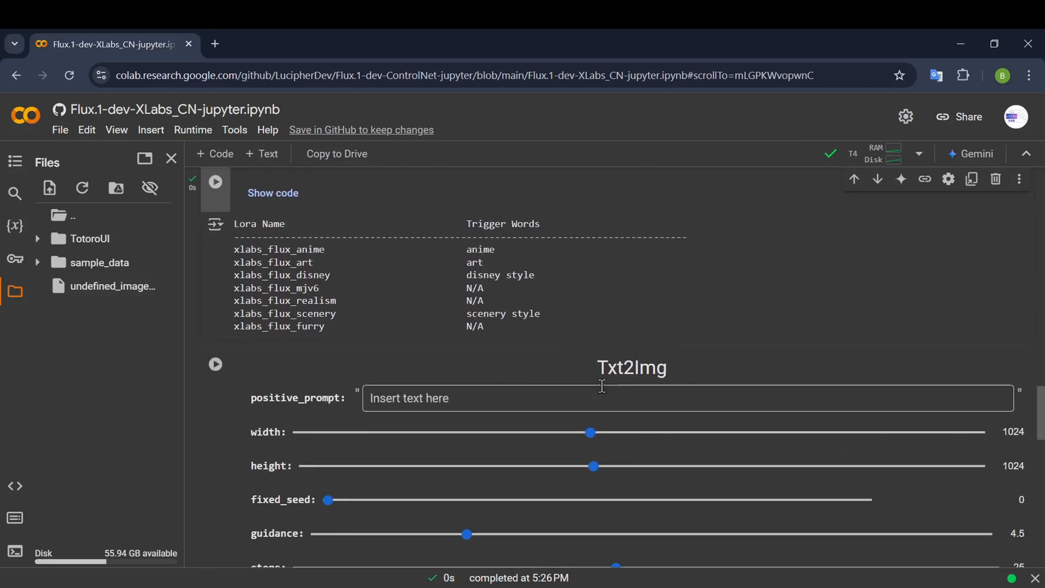
{"action": "scroll", "scroll_direction": "down", "scroll_amount": 3}
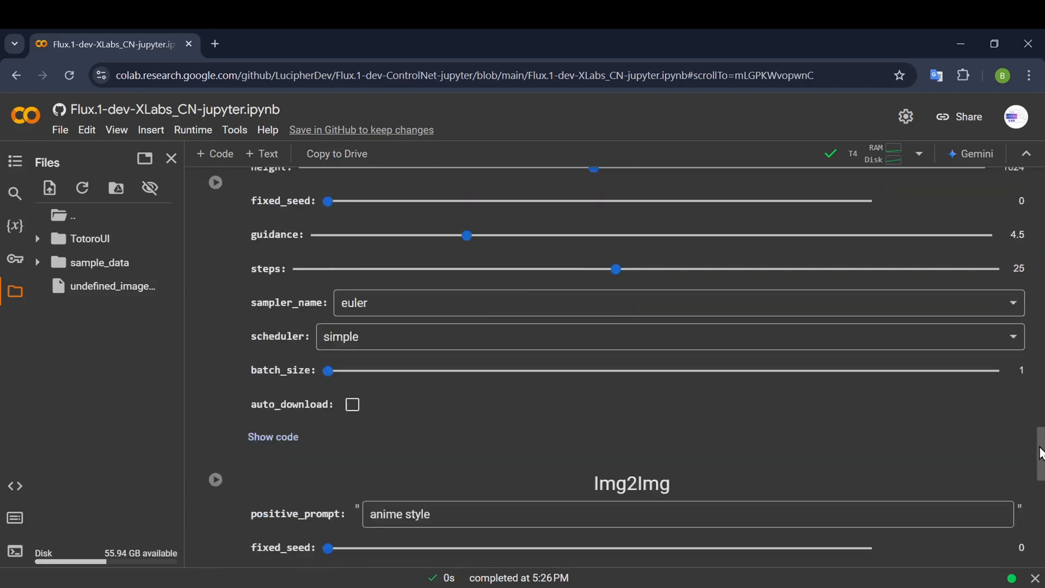
{"action": "scroll", "scroll_direction": "down", "scroll_amount": 3}
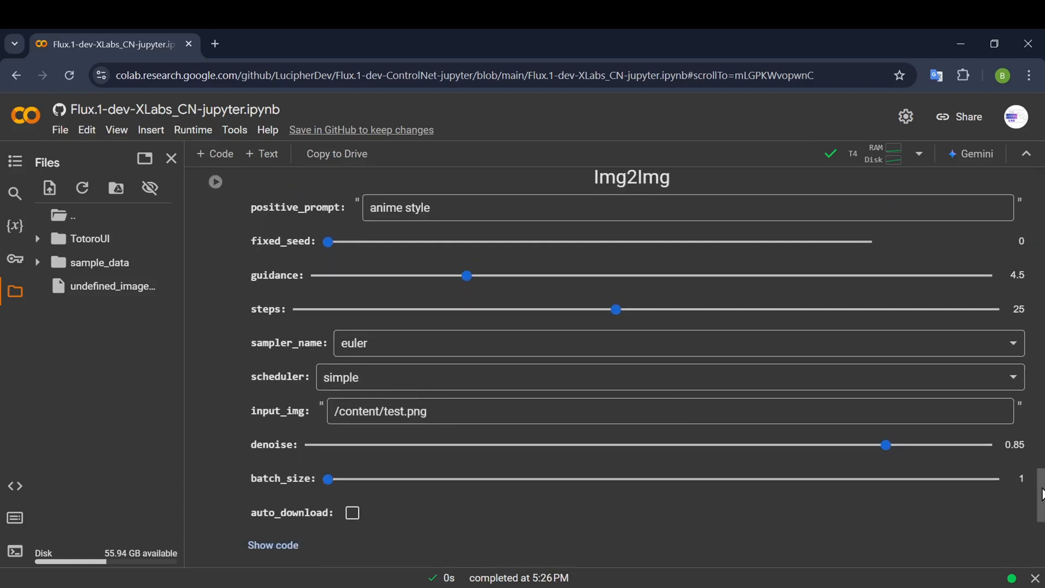
{"action": "scroll", "scroll_direction": "down", "scroll_amount": 3}
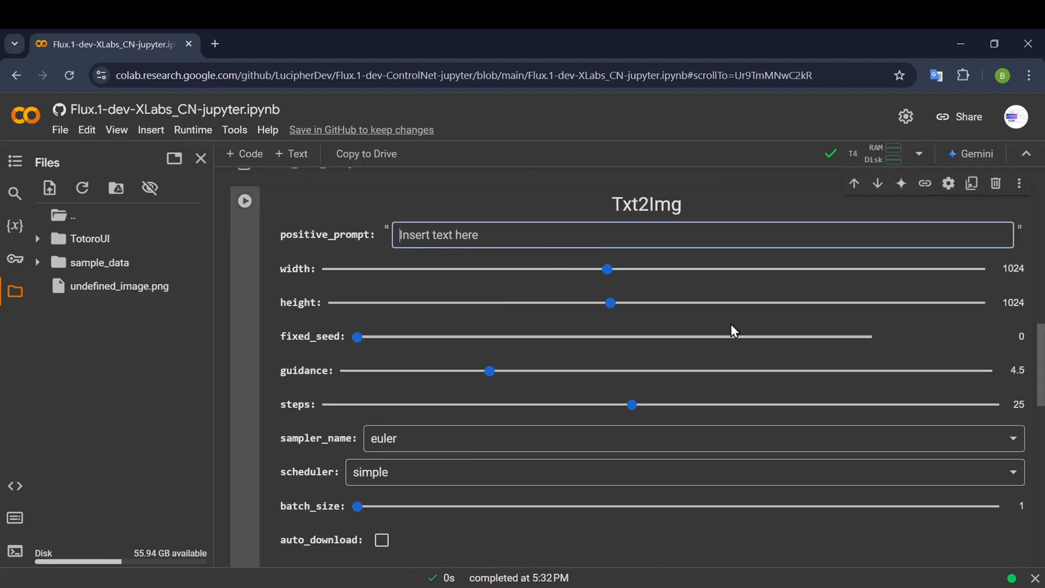
Step: Enter the Txt2Img positive prompt 'a training running on a railroad track'
{"action": "type", "text": "a tr"}
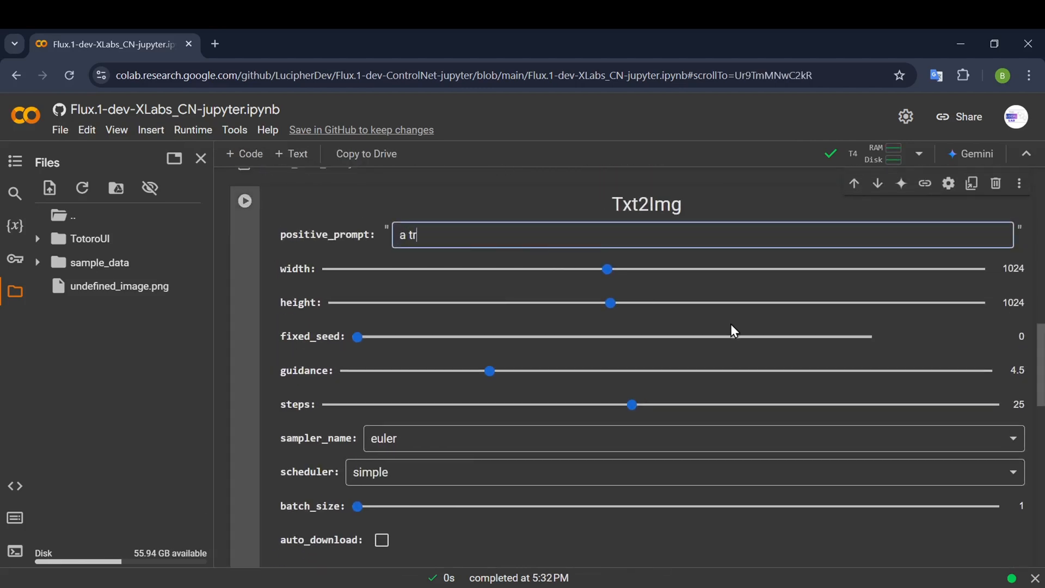
{"action": "type", "text": "ain"}
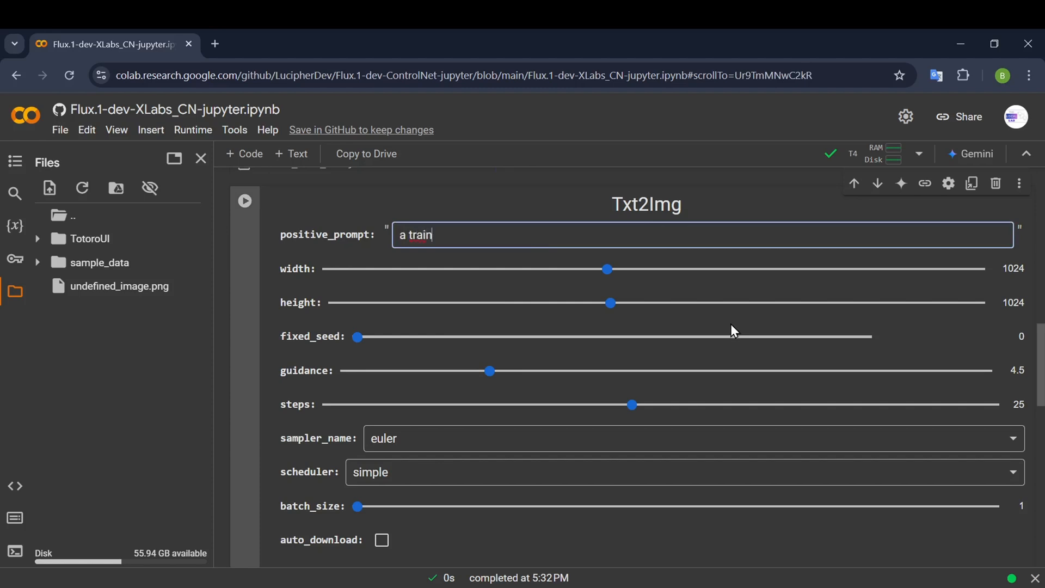
{"action": "type", "text": "ing r"}
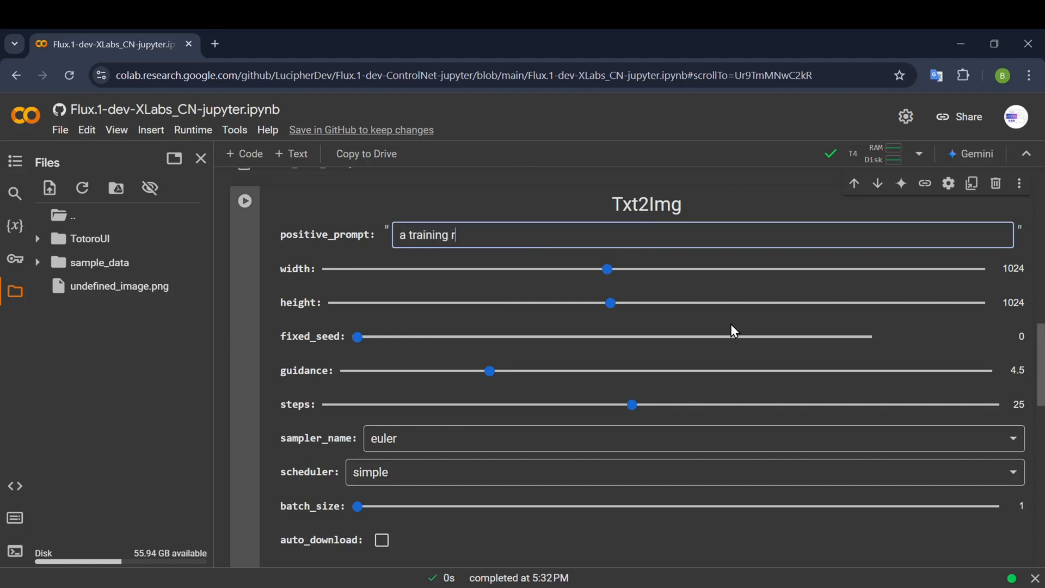
{"action": "type", "text": "unning"}
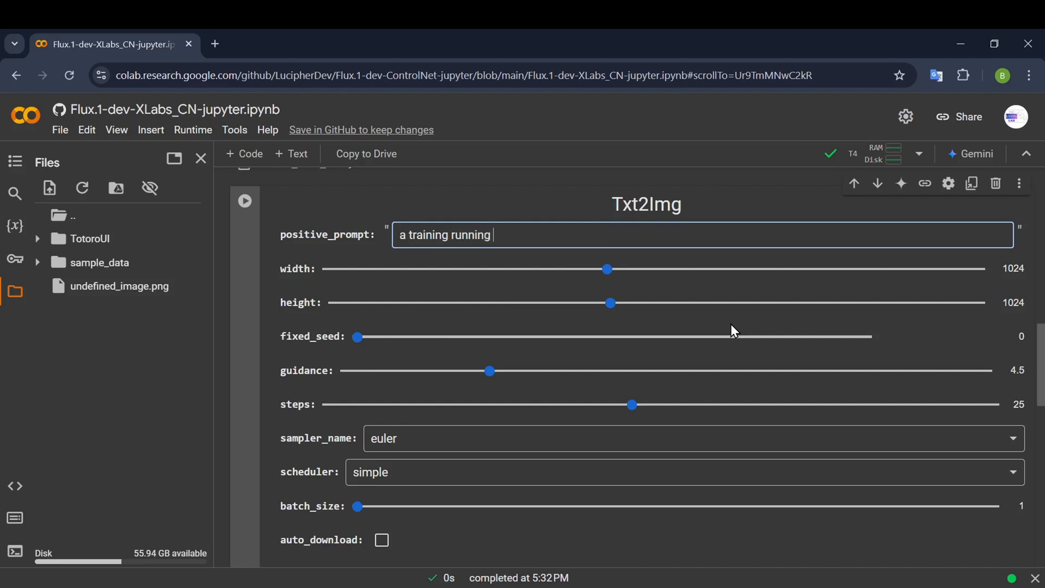
{"action": "type", "text": "on a railr"}
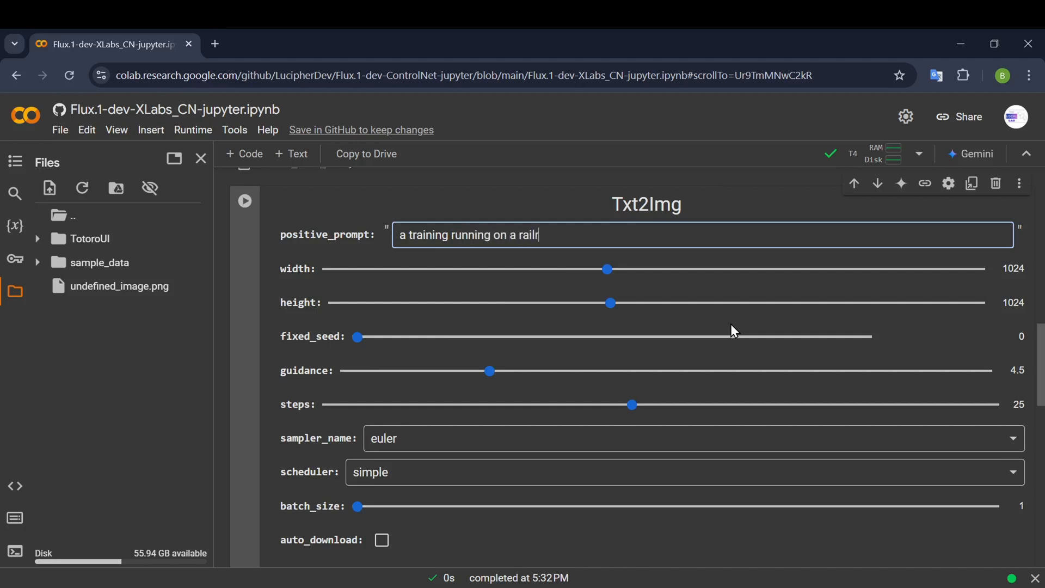
{"action": "type", "text": "oad tr"}
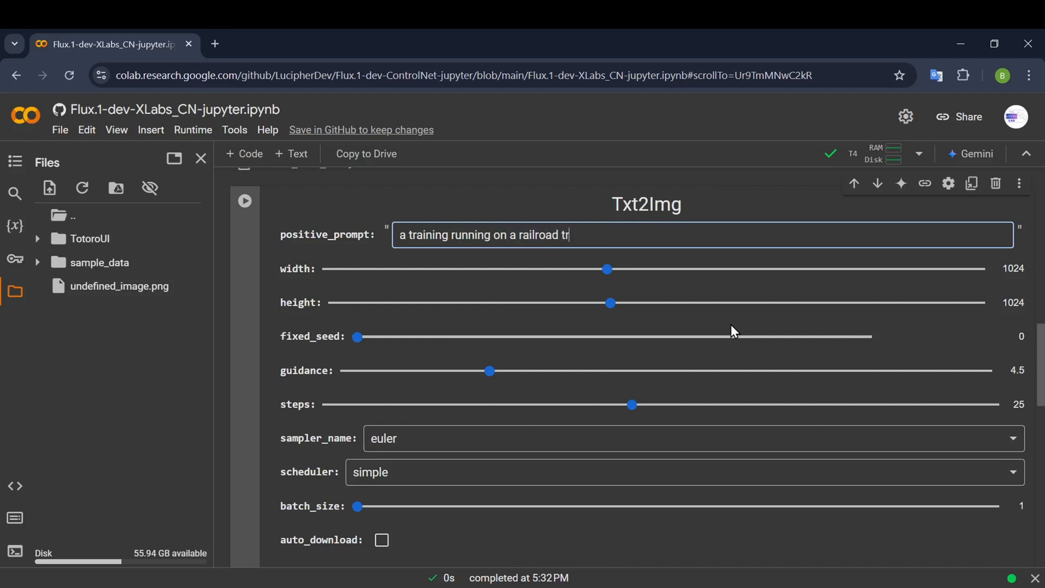
{"action": "type", "text": "ack"}
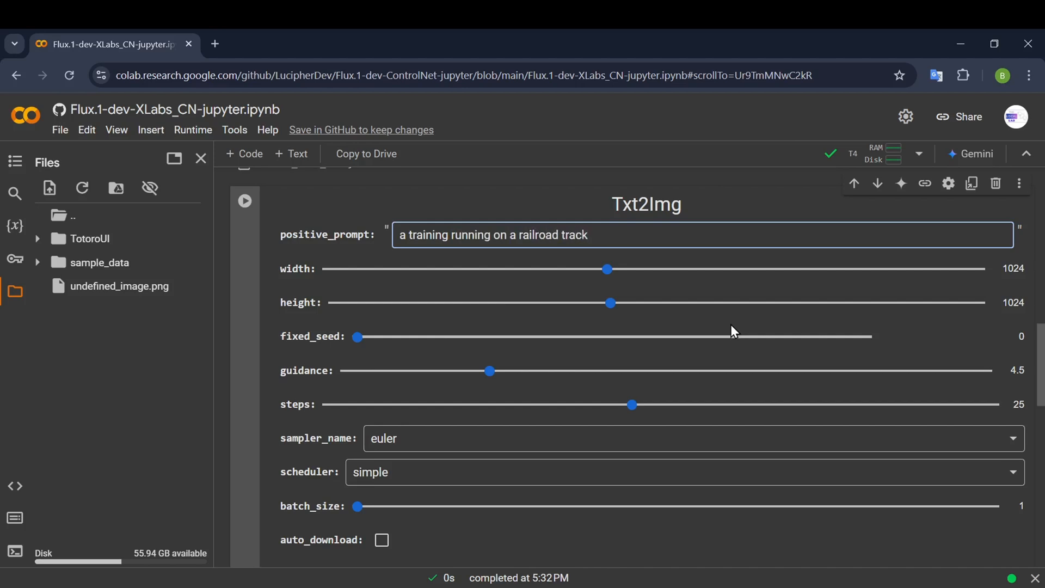
{"action": "mouse_move", "coordinate": [1040, 351]}
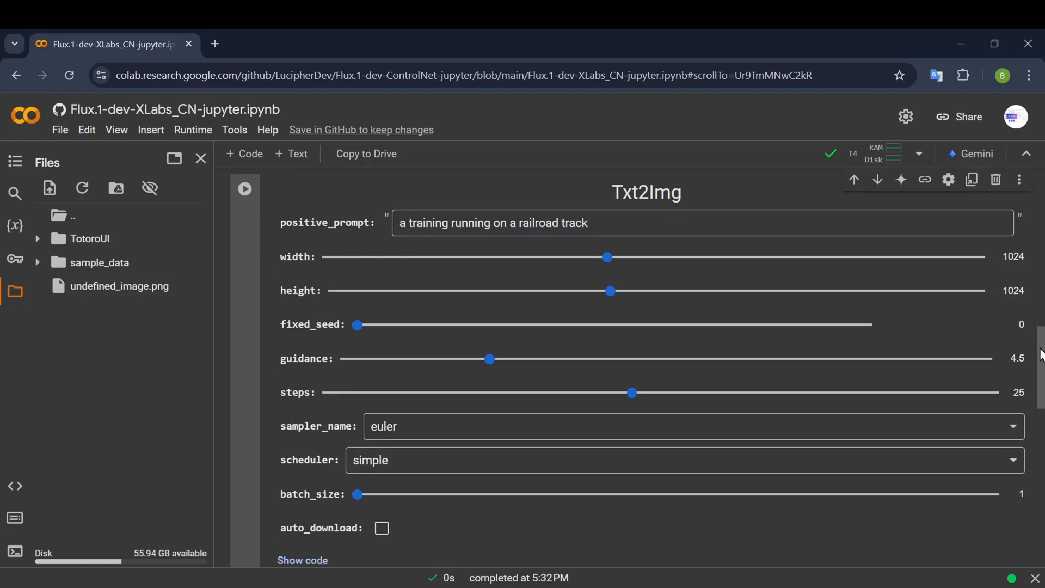
Step: Run the Txt2Img cell, loading ControlNet and showing the canny edge map
{"action": "scroll", "scroll_direction": "down", "scroll_amount": 3}
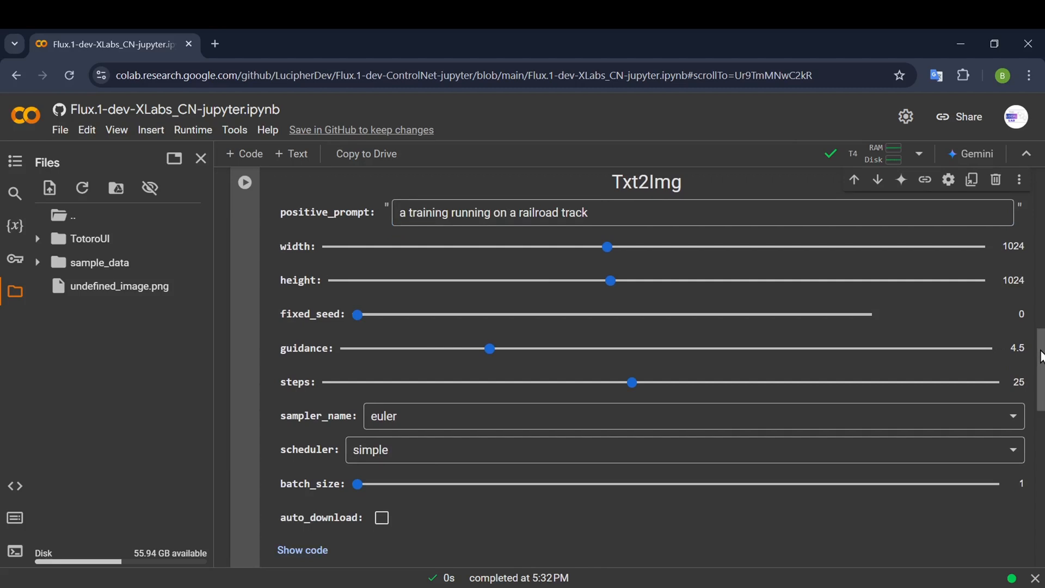
{"action": "scroll", "scroll_direction": "down", "scroll_amount": 3}
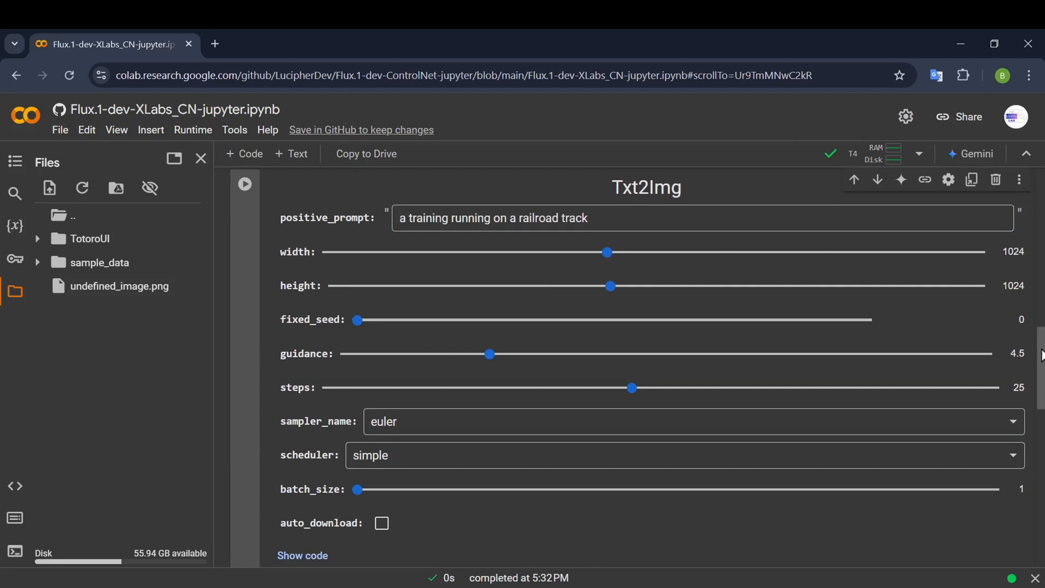
{"action": "scroll", "scroll_direction": "down", "scroll_amount": 3}
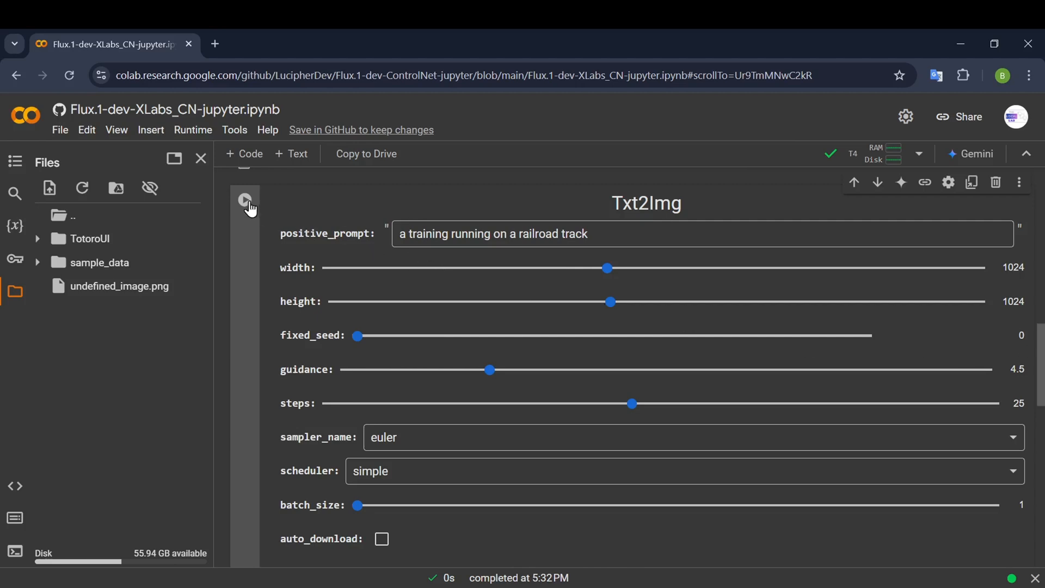
{"action": "left_click", "coordinate": [244, 199]}
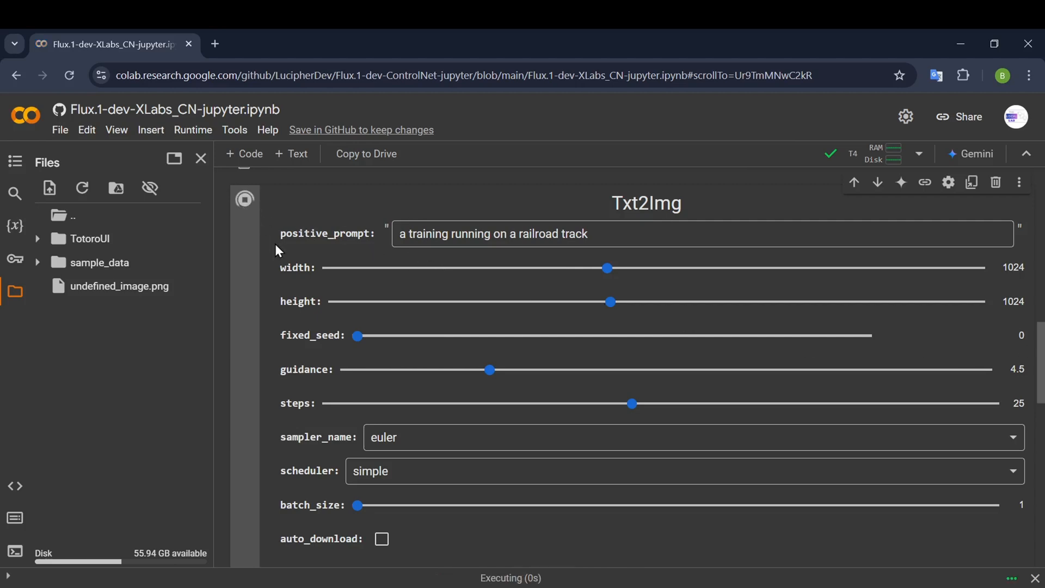
{"action": "scroll", "scroll_direction": "down", "scroll_amount": 3}
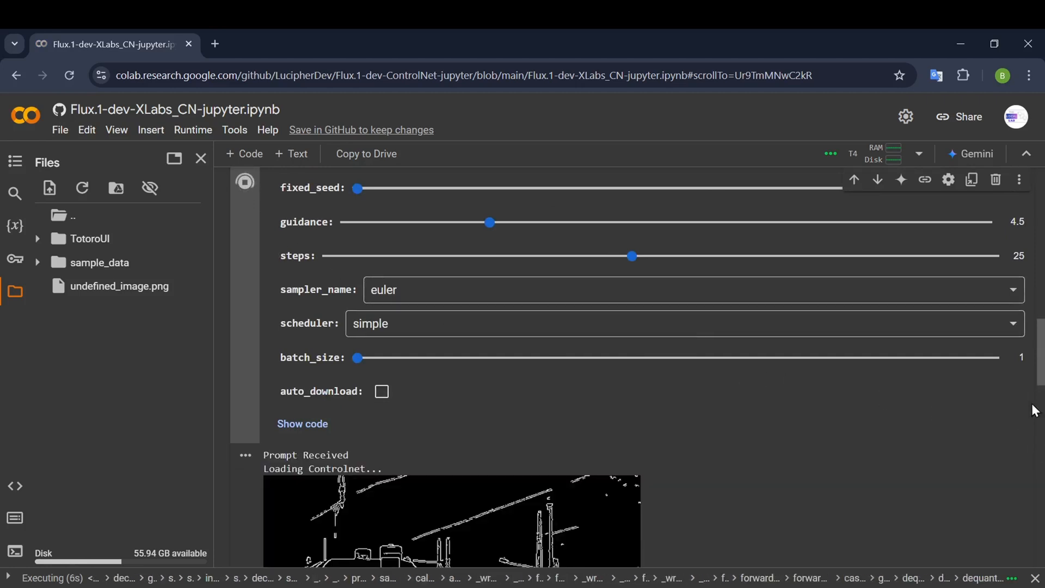
{"action": "scroll", "scroll_direction": "down", "scroll_amount": 3}
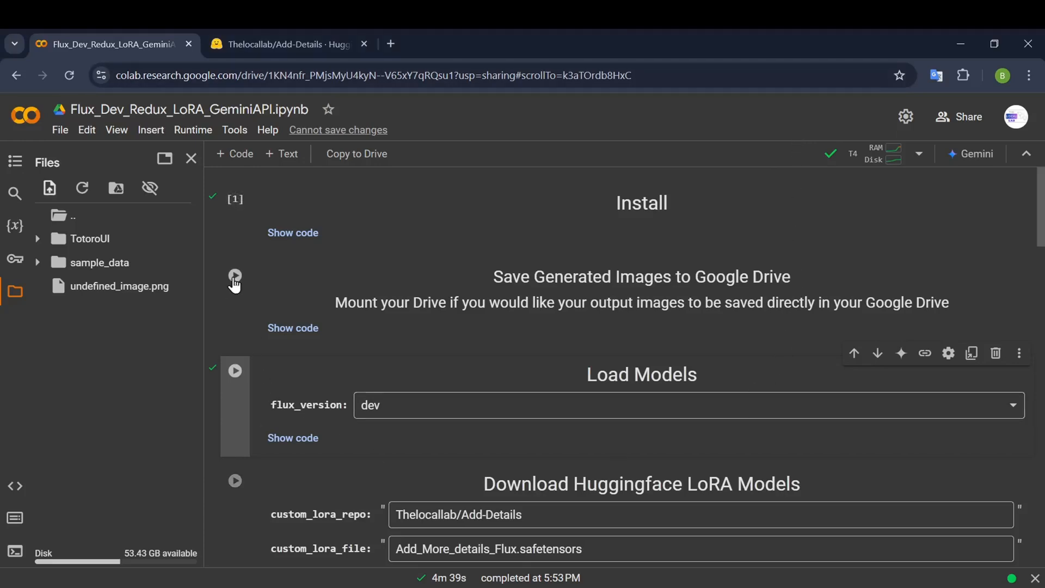
Step: Run the Save Generated Images to Google Drive cell and expand drive to reveal MyDrive folders
{"action": "left_click", "coordinate": [235, 276]}
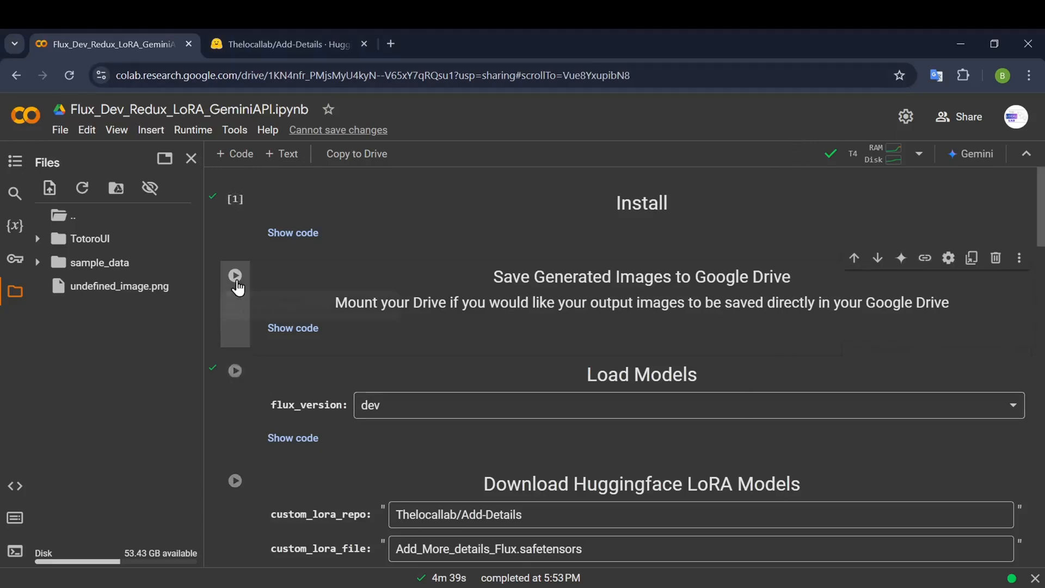
{"action": "left_click", "coordinate": [234, 275]}
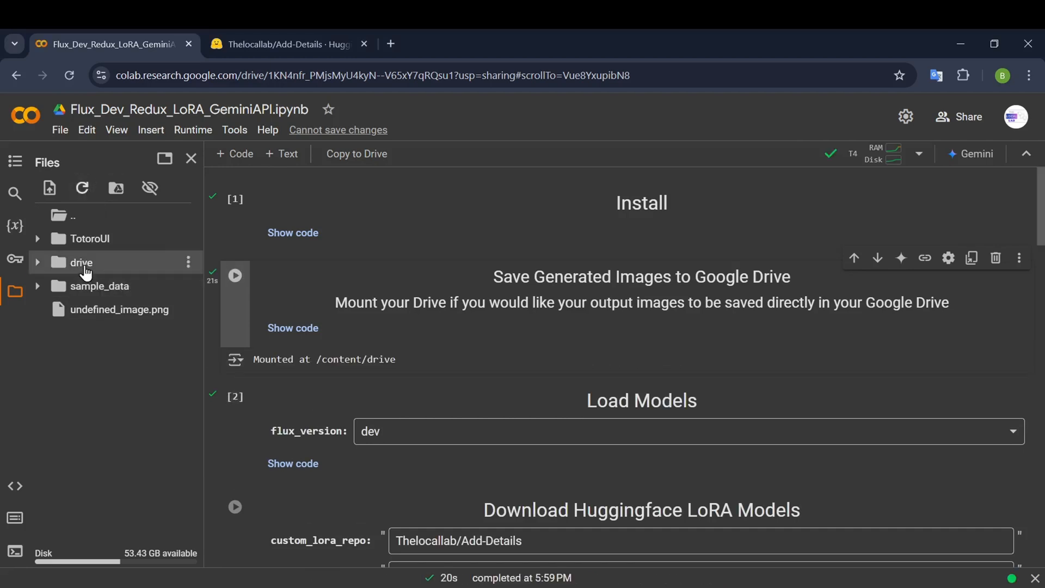
{"action": "left_click", "coordinate": [38, 262]}
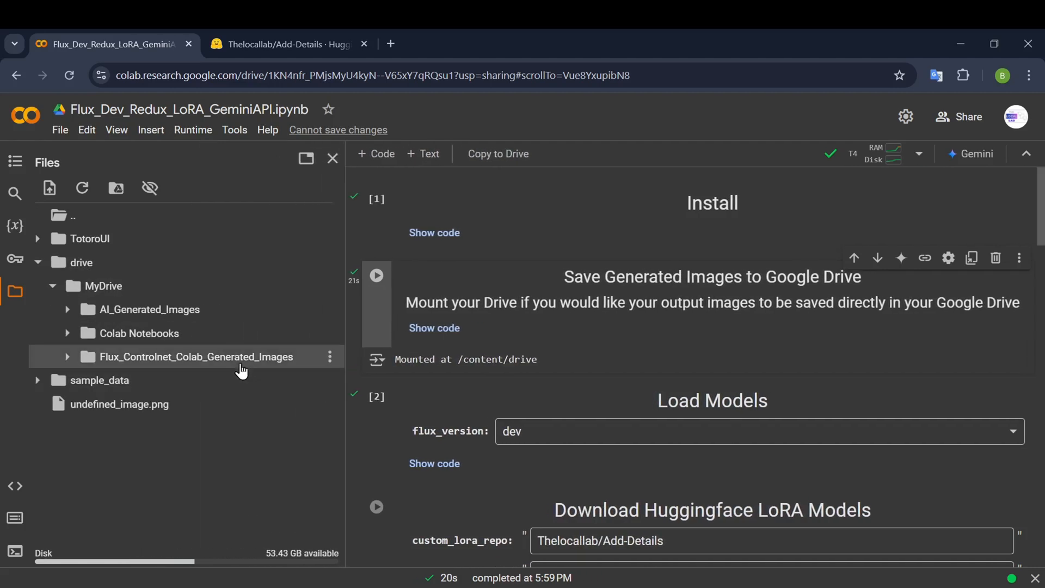
{"action": "scroll", "scroll_direction": "down", "scroll_amount": 3}
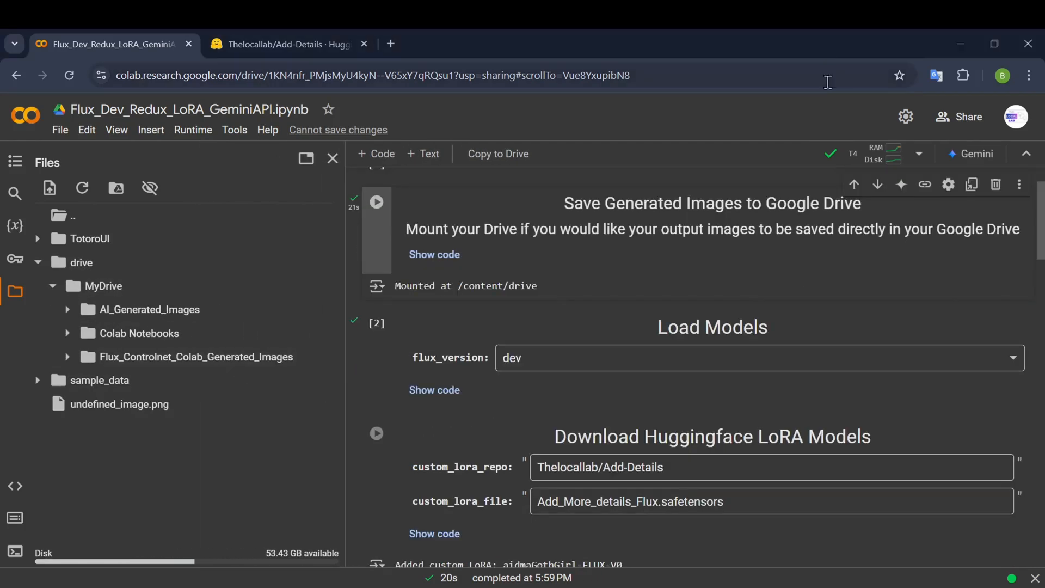
{"action": "scroll", "scroll_direction": "down", "scroll_amount": 3}
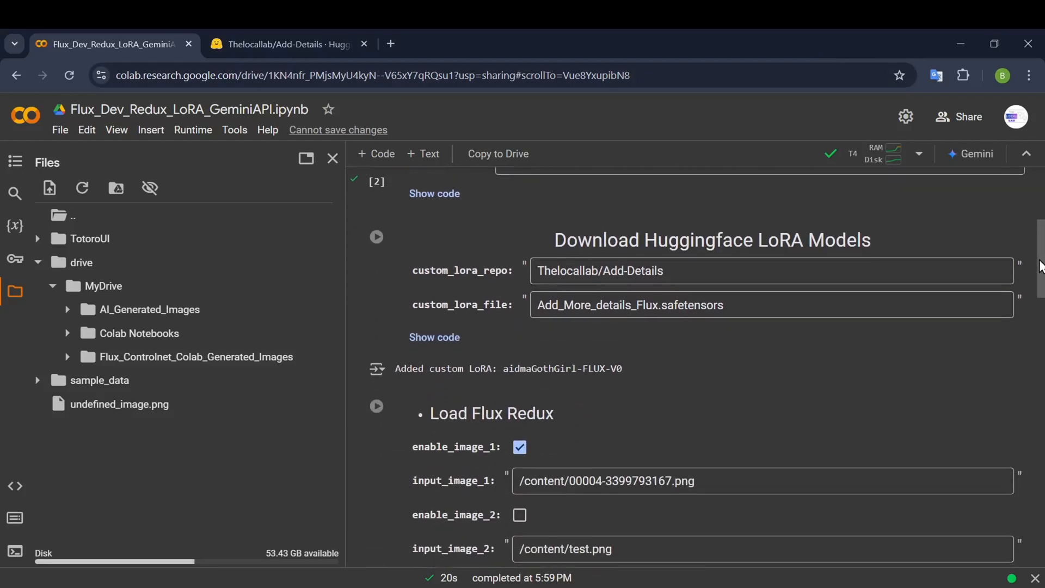
{"action": "scroll", "scroll_direction": "down", "scroll_amount": 3}
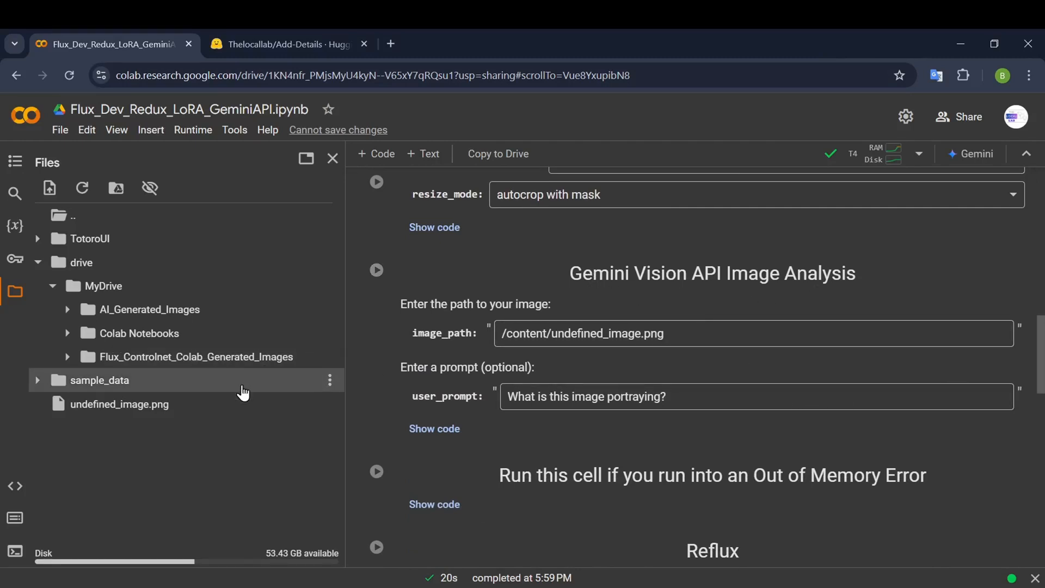
{"action": "mouse_move", "coordinate": [376, 274]}
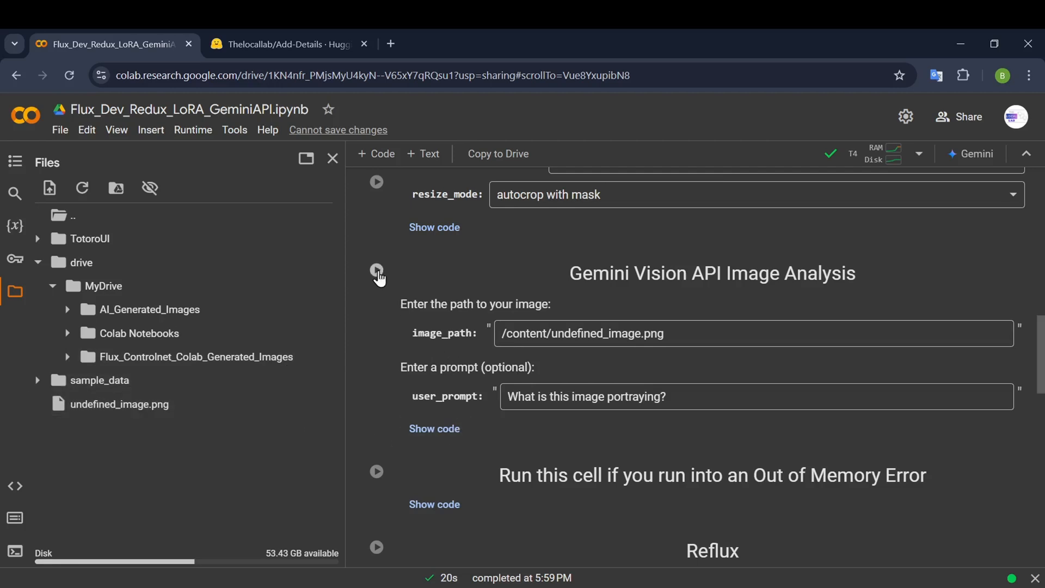
Step: Run the Gemini analysis cell, then try importing a Gemini key from AI Studio via Secrets
{"action": "left_click", "coordinate": [377, 276]}
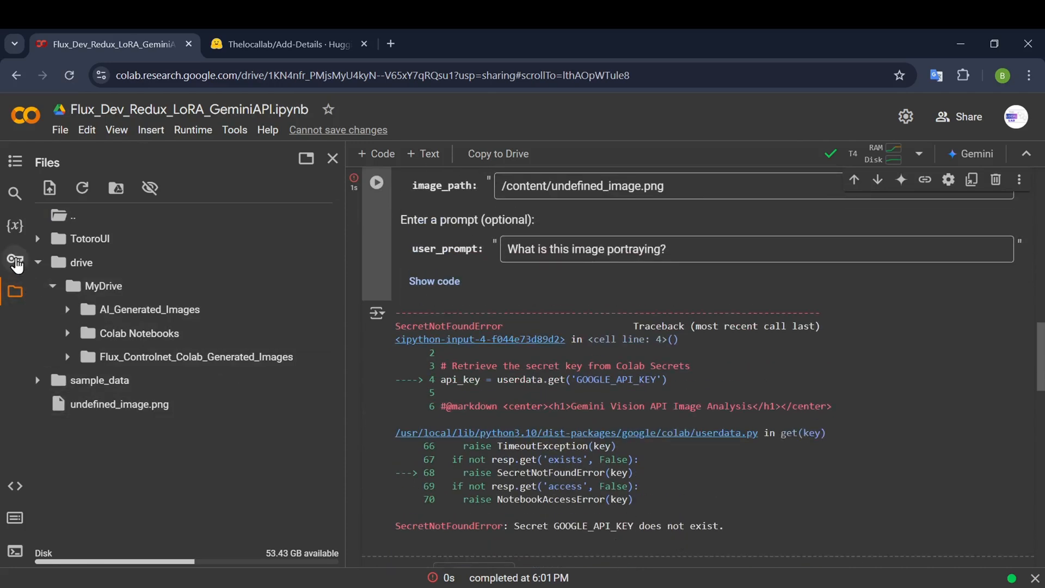
{"action": "left_click", "coordinate": [14, 260]}
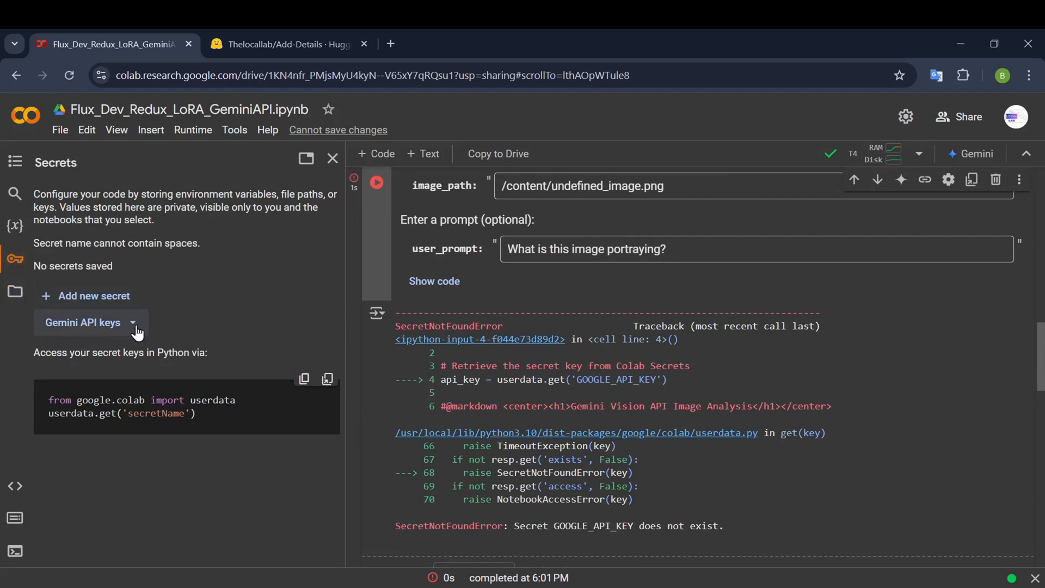
{"action": "left_click", "coordinate": [131, 323]}
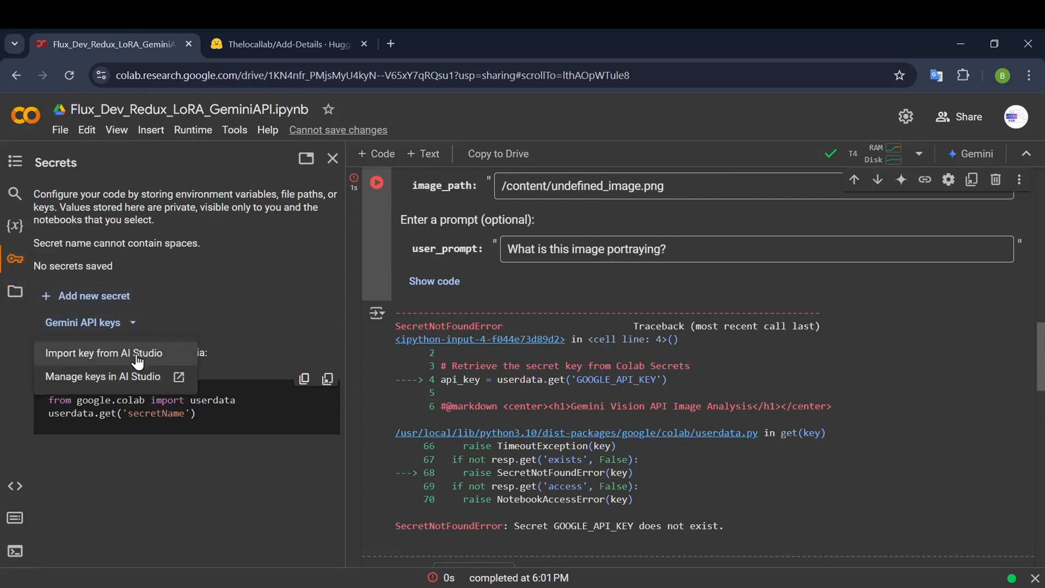
{"action": "left_click", "coordinate": [103, 353]}
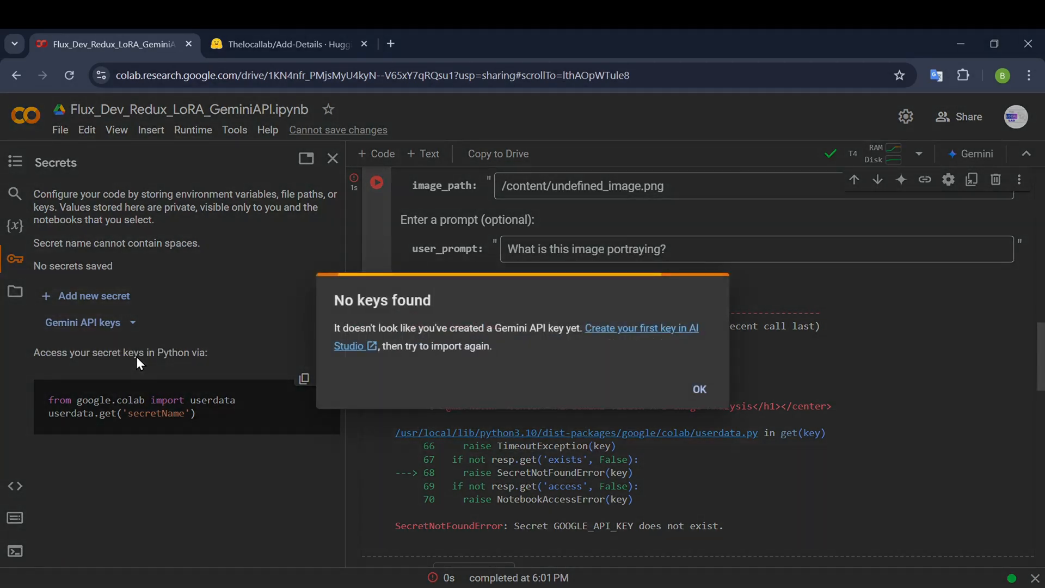
{"action": "mouse_move", "coordinate": [537, 363]}
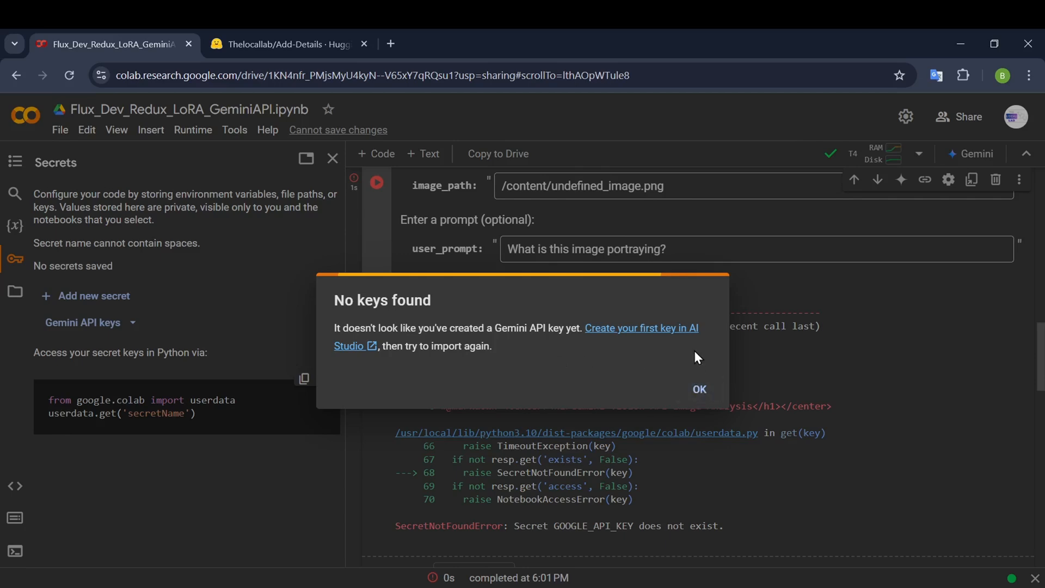
{"action": "left_click", "coordinate": [638, 327]}
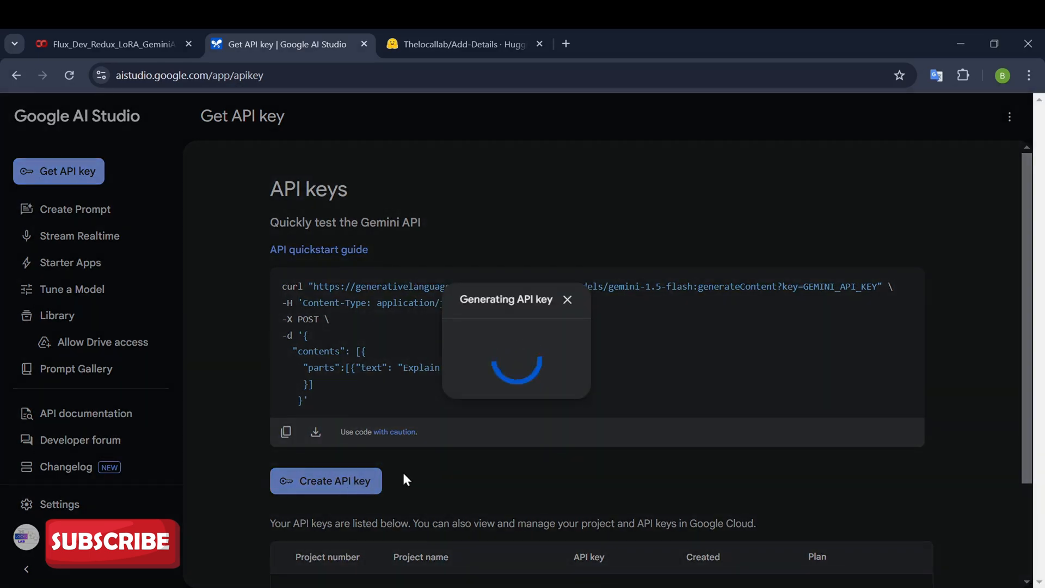
{"action": "mouse_move", "coordinate": [704, 463]}
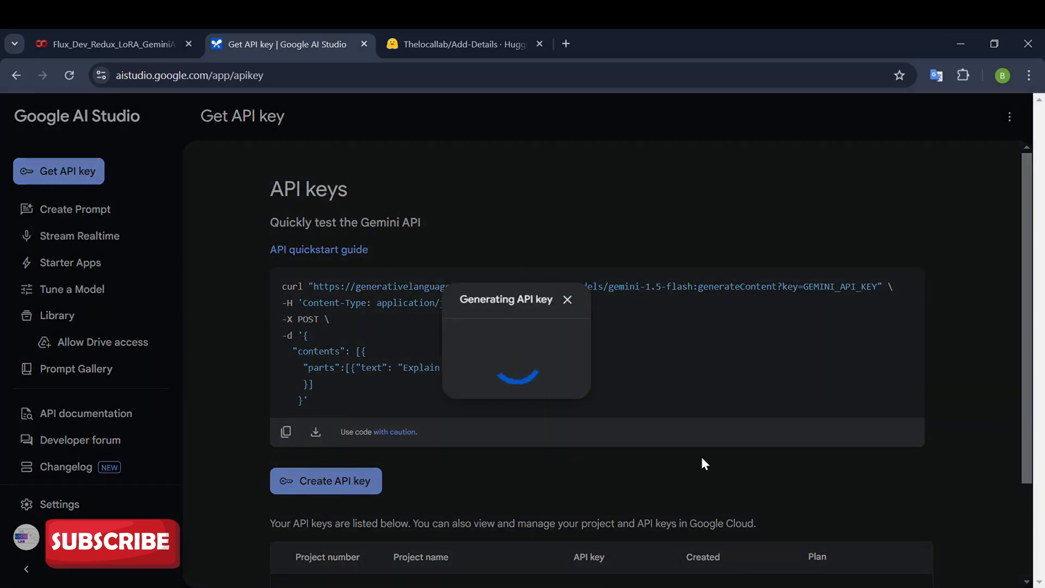
Step: Create a new Gemini API key under the 'Gemini API' project
{"action": "left_click", "coordinate": [110, 45]}
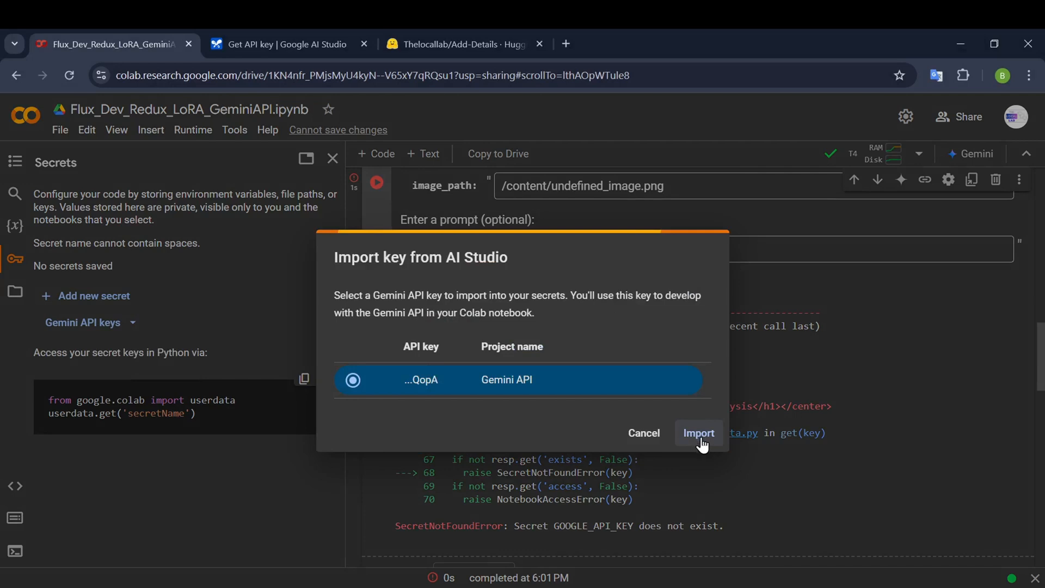
Step: Import the key as GOOGLE_API_KEY, rerun analysis describing two train cars, and show Files
{"action": "left_click", "coordinate": [698, 433]}
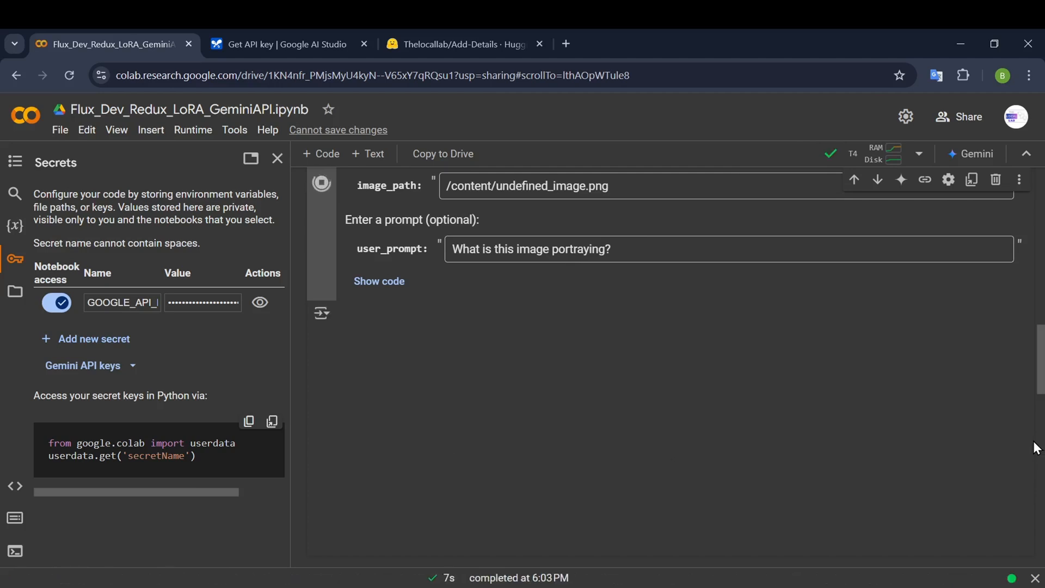
{"action": "left_click", "coordinate": [321, 182]}
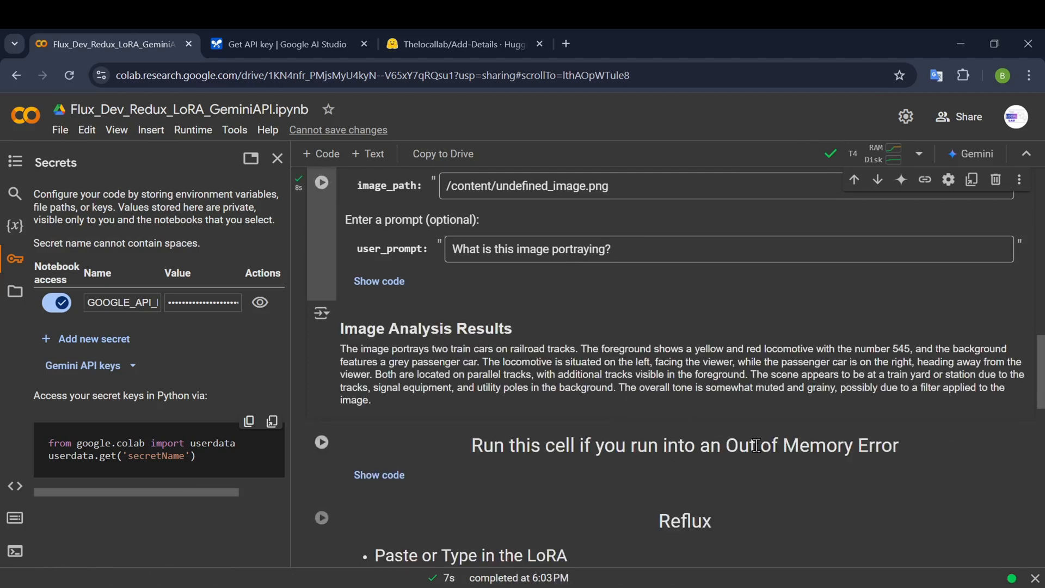
{"action": "left_click", "coordinate": [15, 291]}
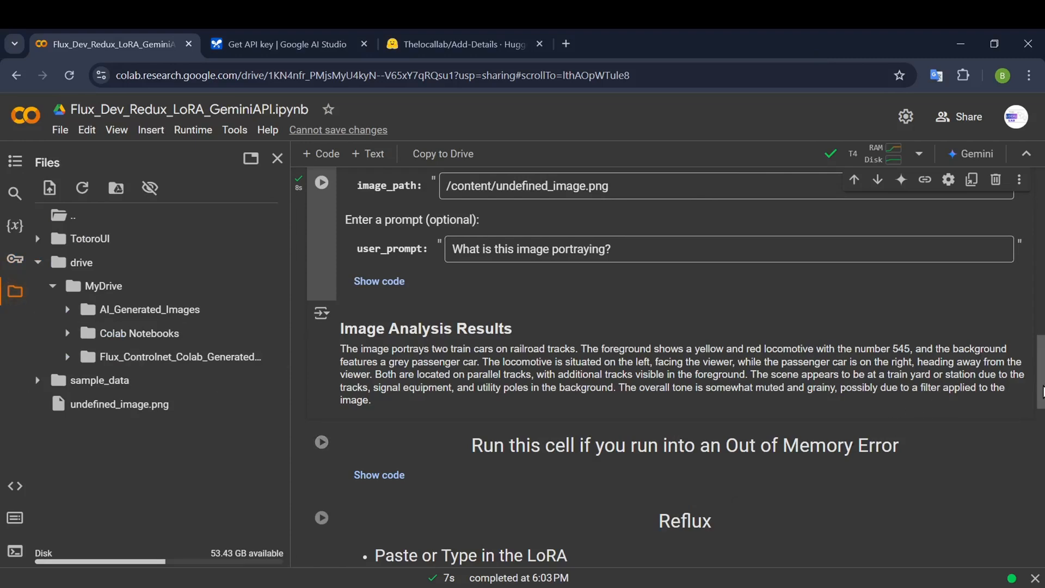
{"action": "scroll", "scroll_direction": "down", "scroll_amount": 3}
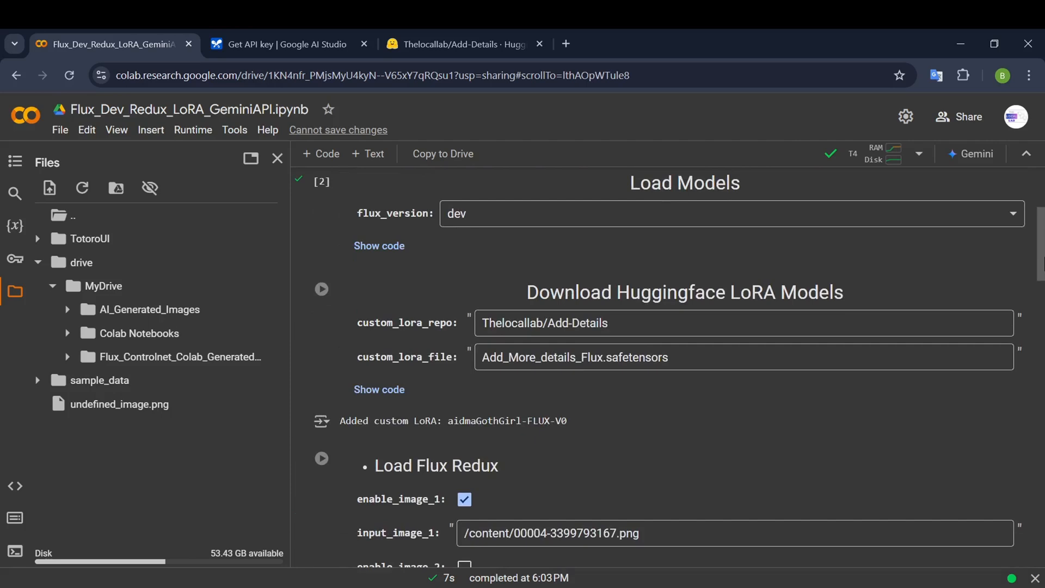
{"action": "scroll", "scroll_direction": "down", "scroll_amount": 3}
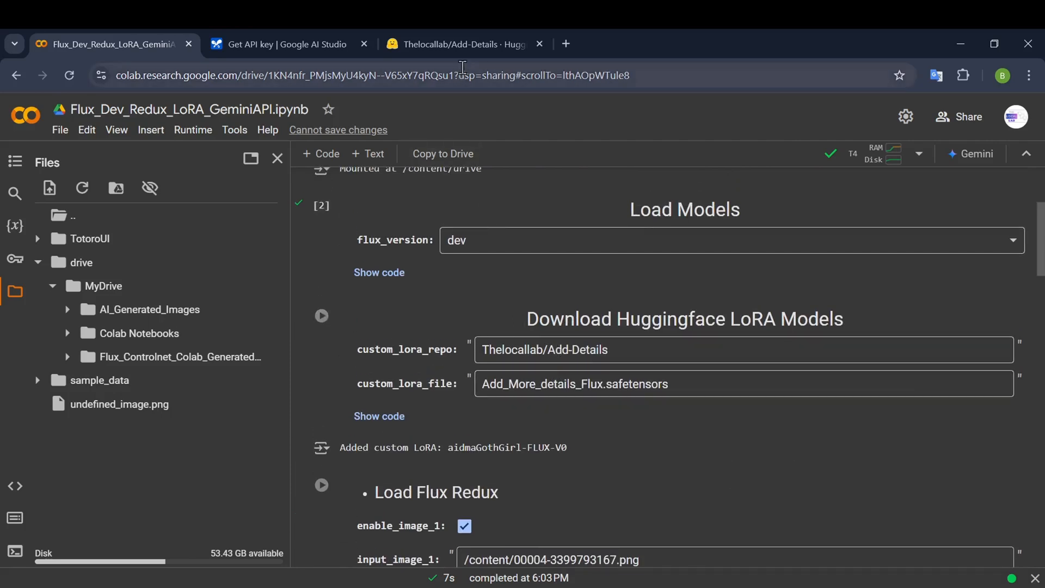
Step: Copy the Thelocallab/Add-Details repo name and check its Add_More_details_Flux.safetensors file
{"action": "left_click", "coordinate": [460, 44]}
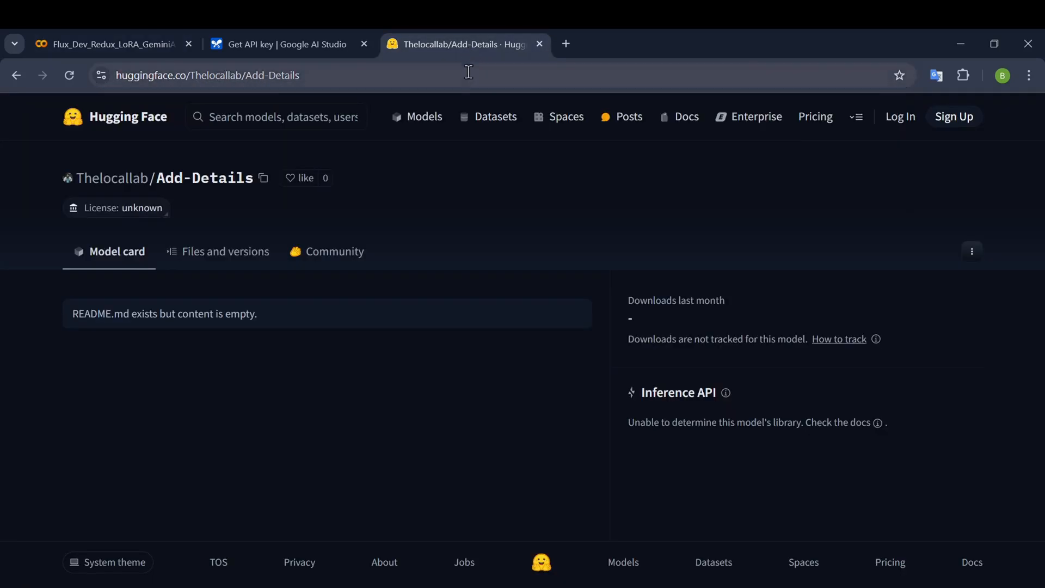
{"action": "left_click", "coordinate": [264, 178]}
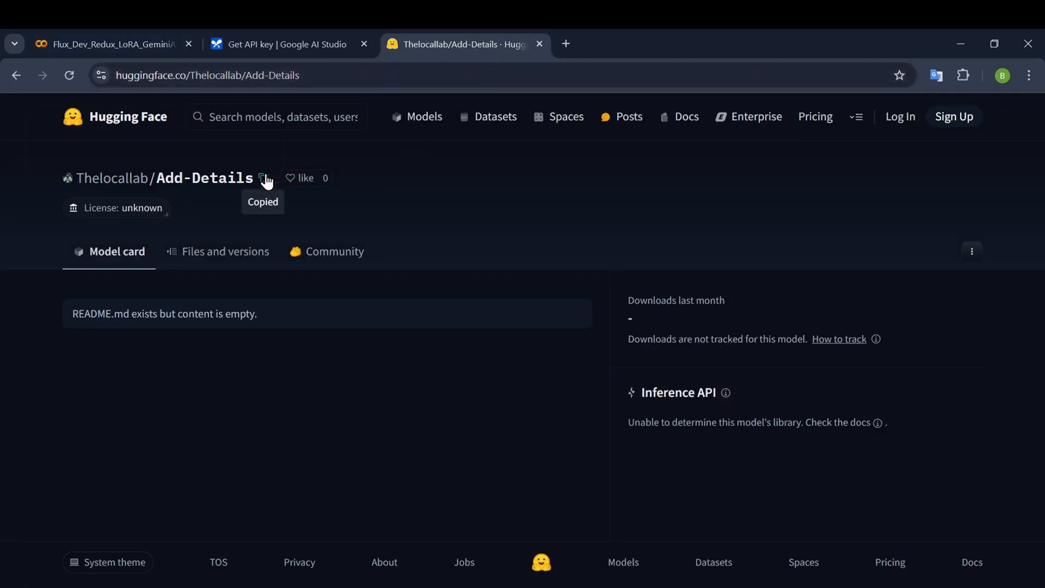
{"action": "left_click", "coordinate": [110, 44]}
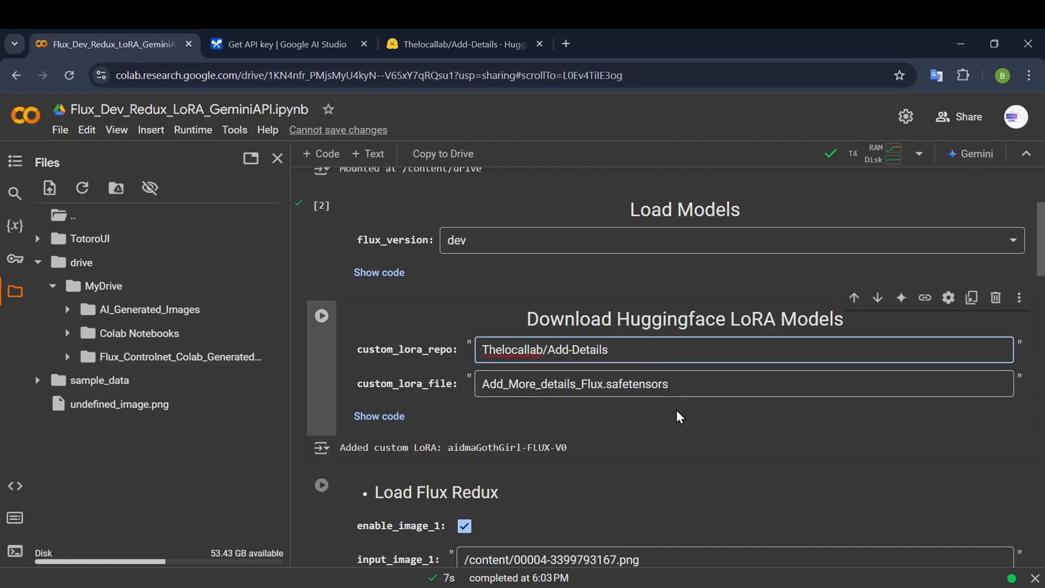
{"action": "left_click", "coordinate": [459, 44]}
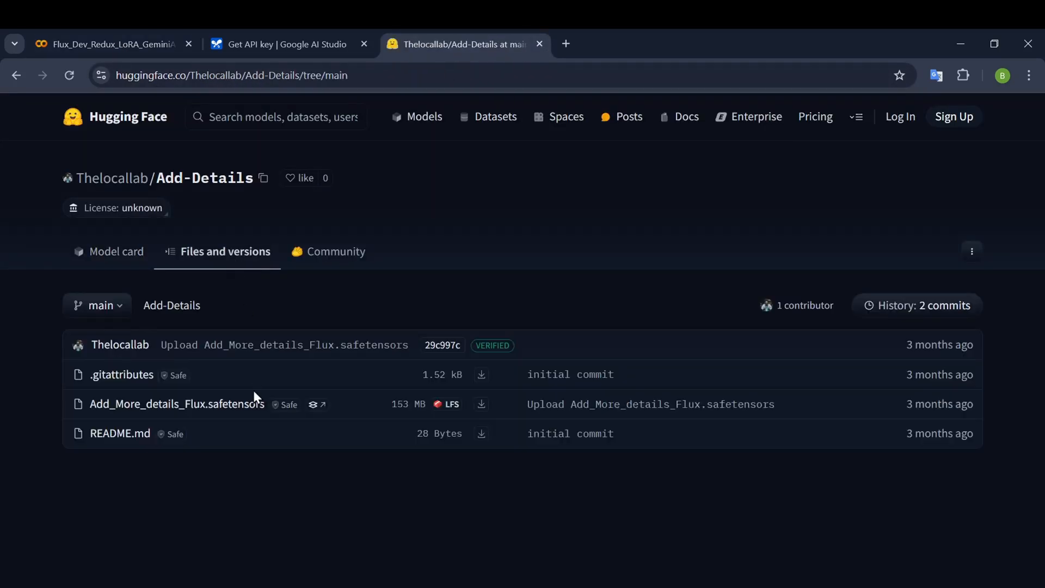
{"action": "mouse_move", "coordinate": [176, 404]}
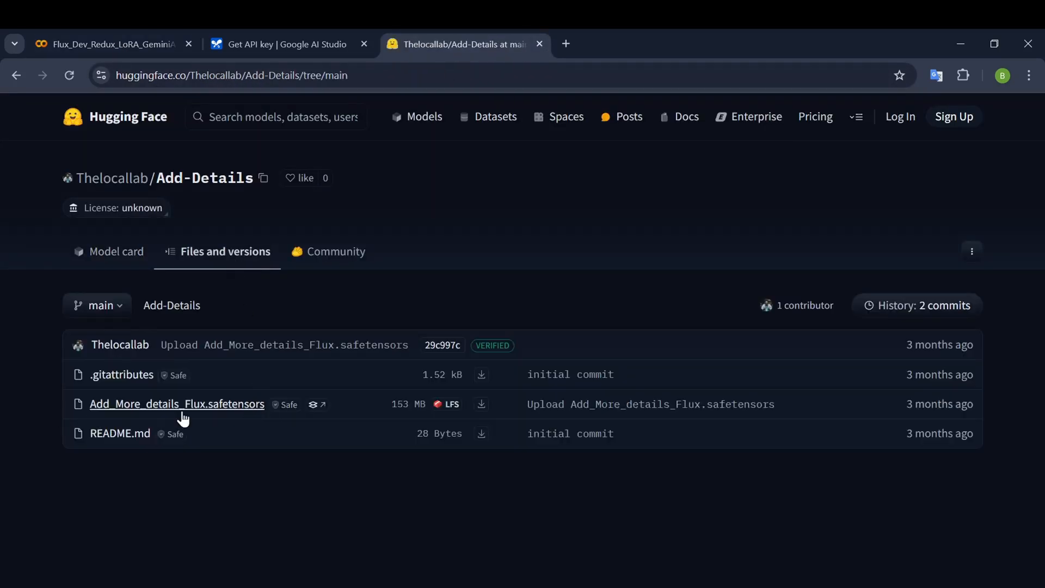
{"action": "left_click", "coordinate": [110, 44]}
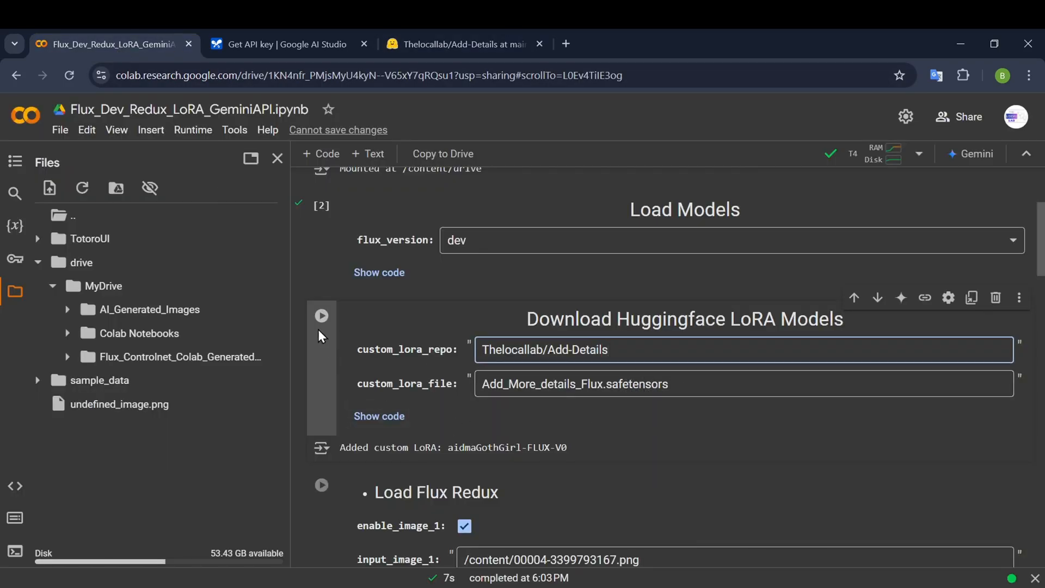
Step: Run the Download Huggingface LoRA Models cell, adding Add_More_details_Flux as custom LoRA
{"action": "left_click", "coordinate": [321, 315]}
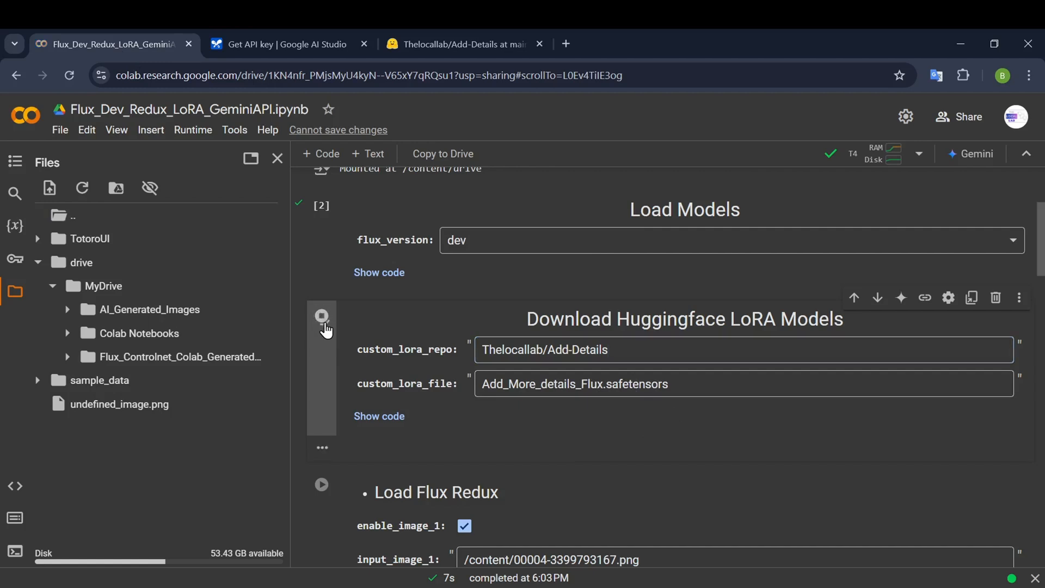
{"action": "left_click", "coordinate": [322, 315]}
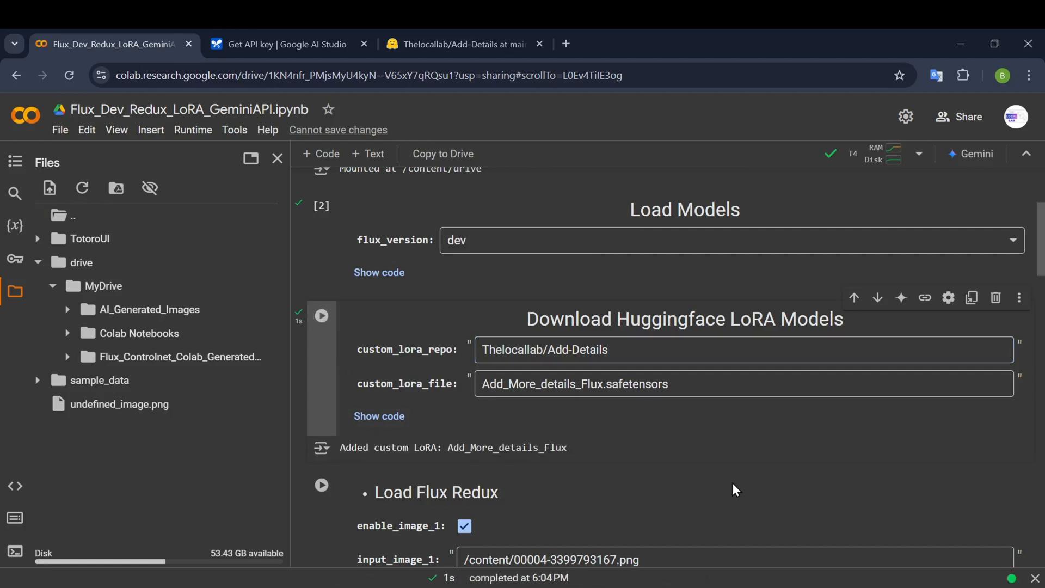
{"action": "mouse_move", "coordinate": [658, 492]}
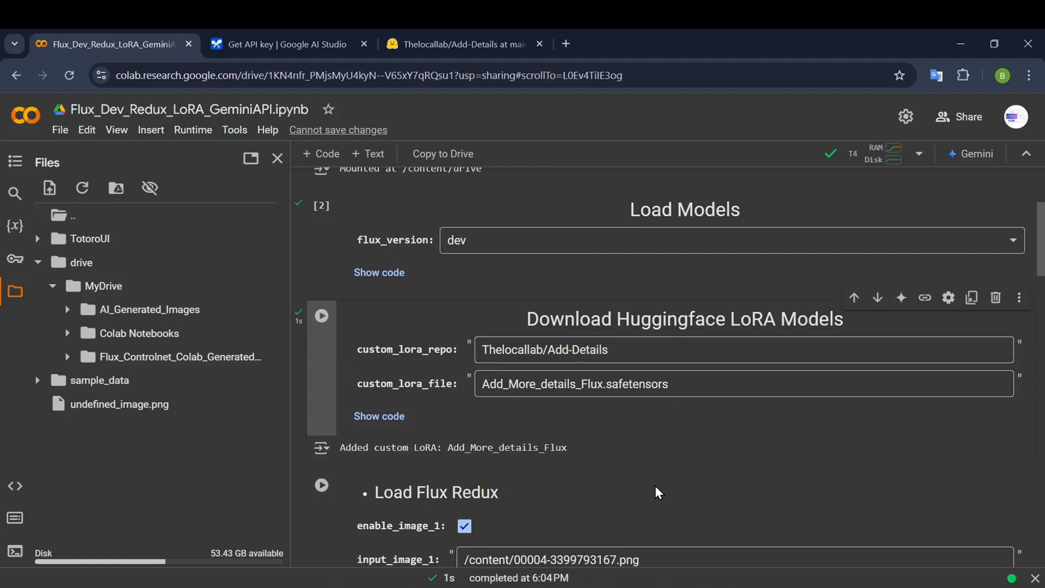
{"action": "mouse_move", "coordinate": [571, 452]}
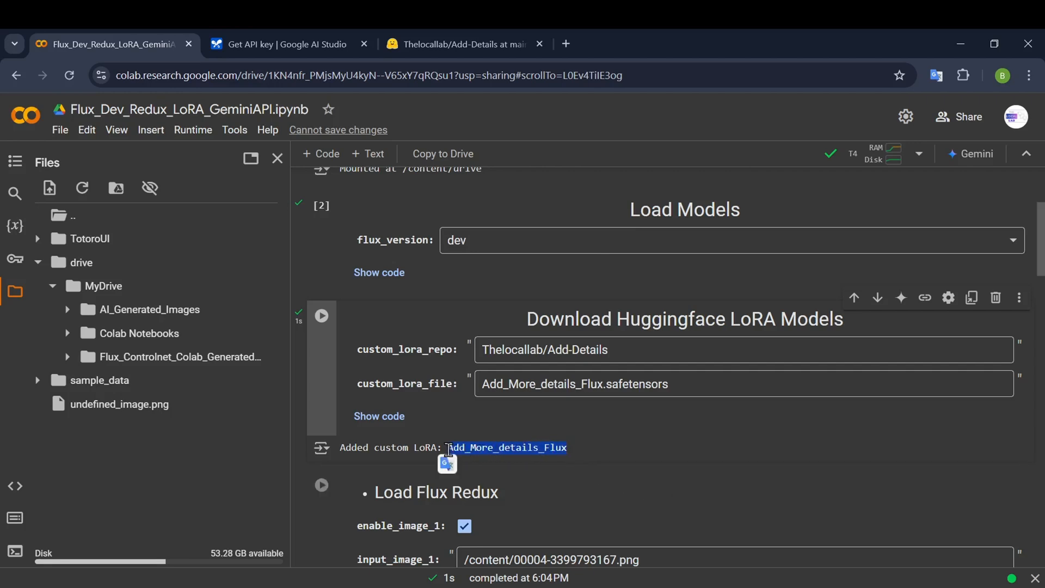
{"action": "scroll", "scroll_direction": "down", "scroll_amount": 3}
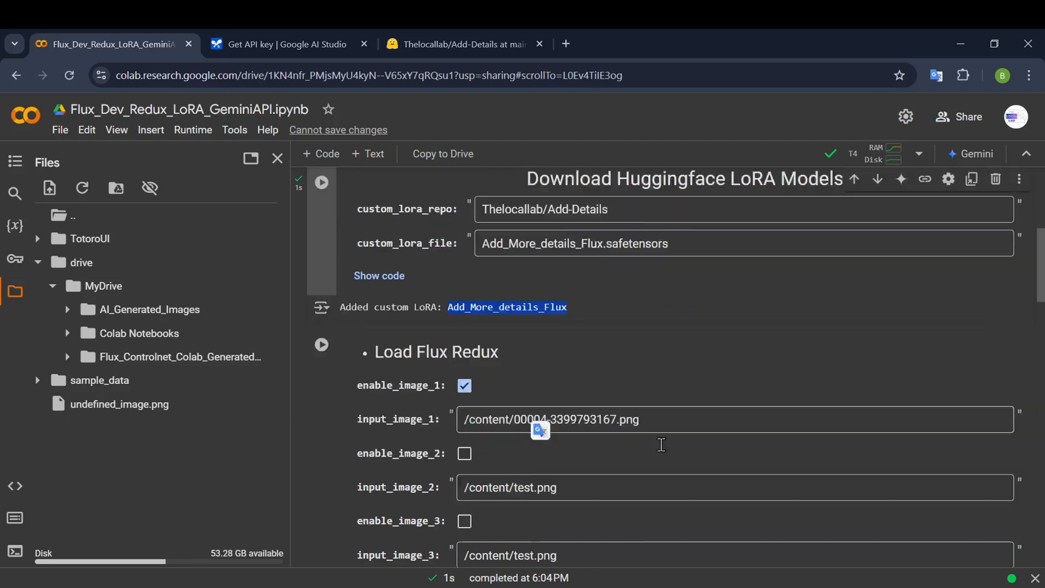
{"action": "scroll", "scroll_direction": "down", "scroll_amount": 3}
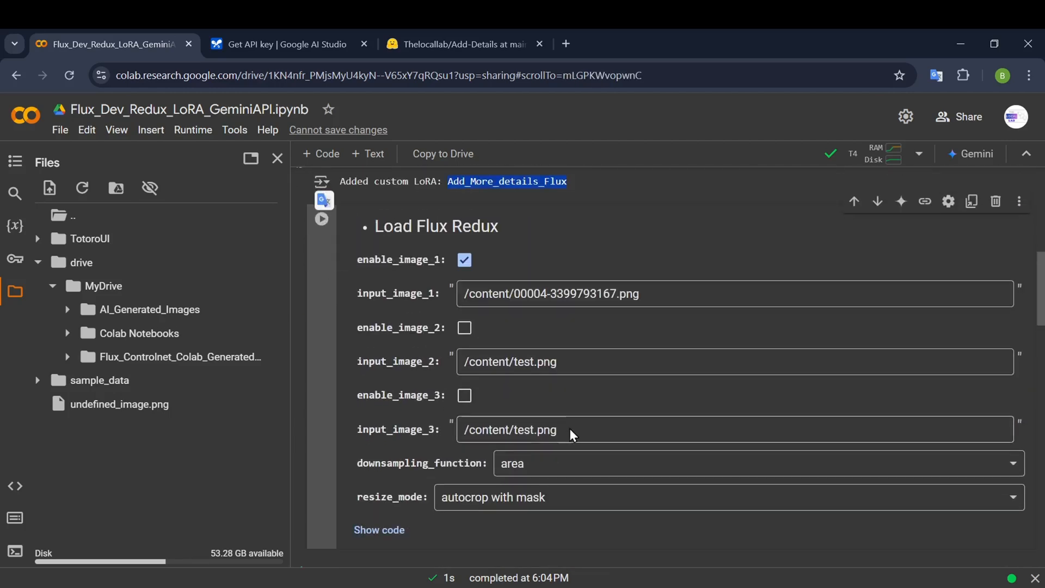
{"action": "scroll", "scroll_direction": "down", "scroll_amount": 3}
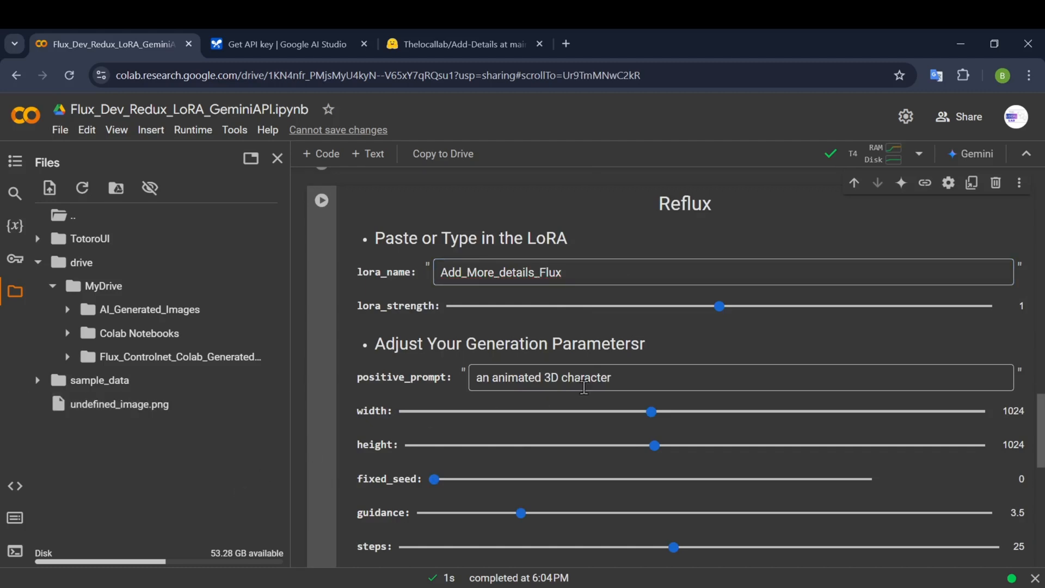
Step: Scroll to the Reflux cell and begin typing the prompt 'a train running on a r'
{"action": "scroll", "scroll_direction": "down", "scroll_amount": 3}
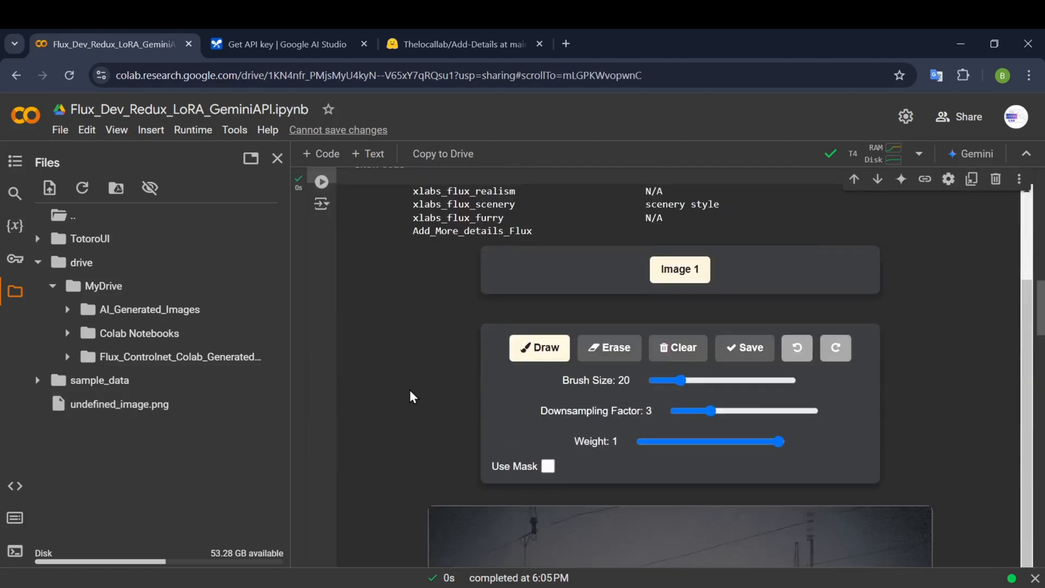
{"action": "scroll", "scroll_direction": "down", "scroll_amount": 3}
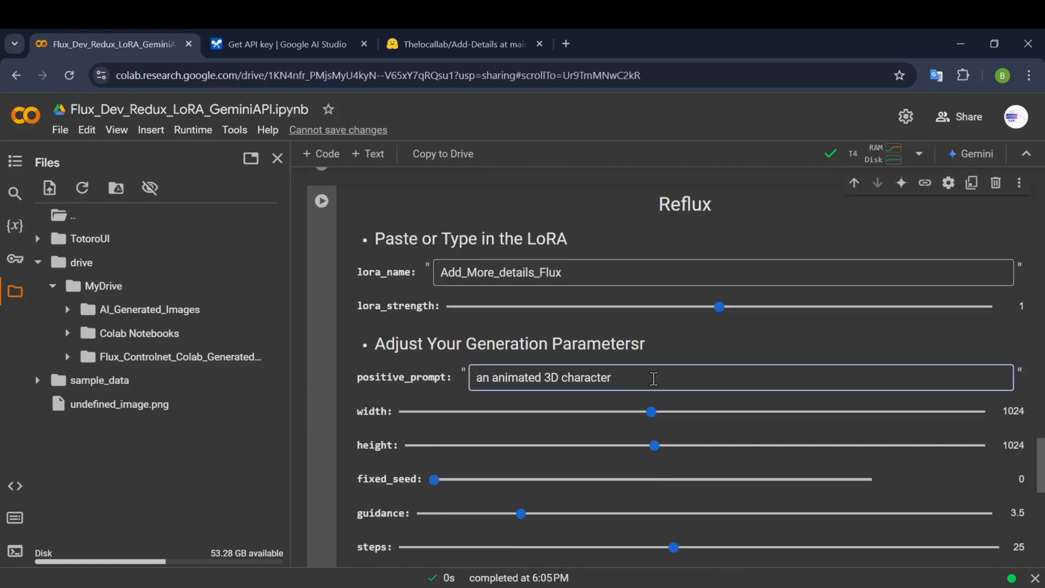
{"action": "type", "text": "a train running on a r"}
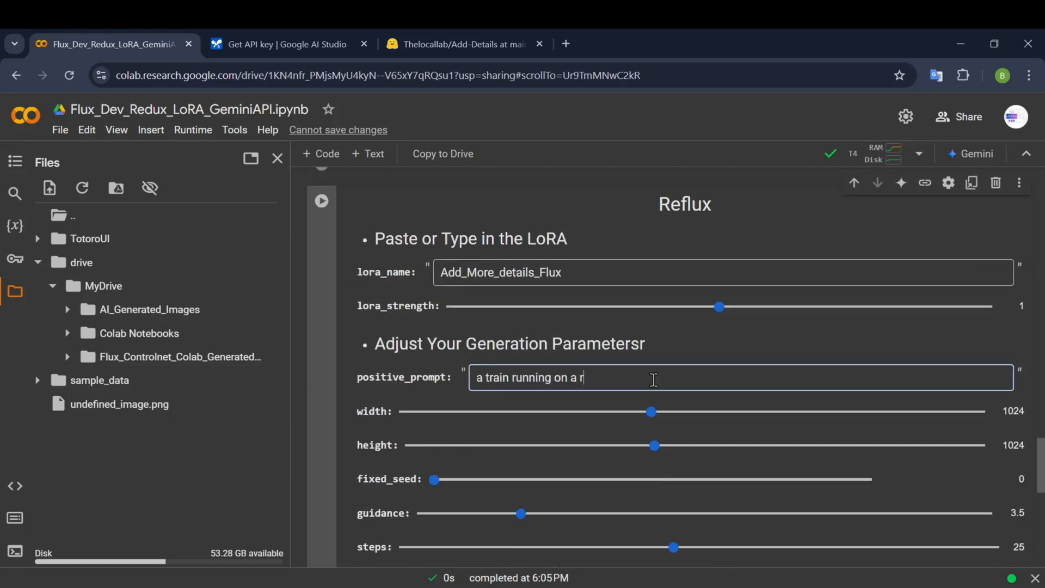